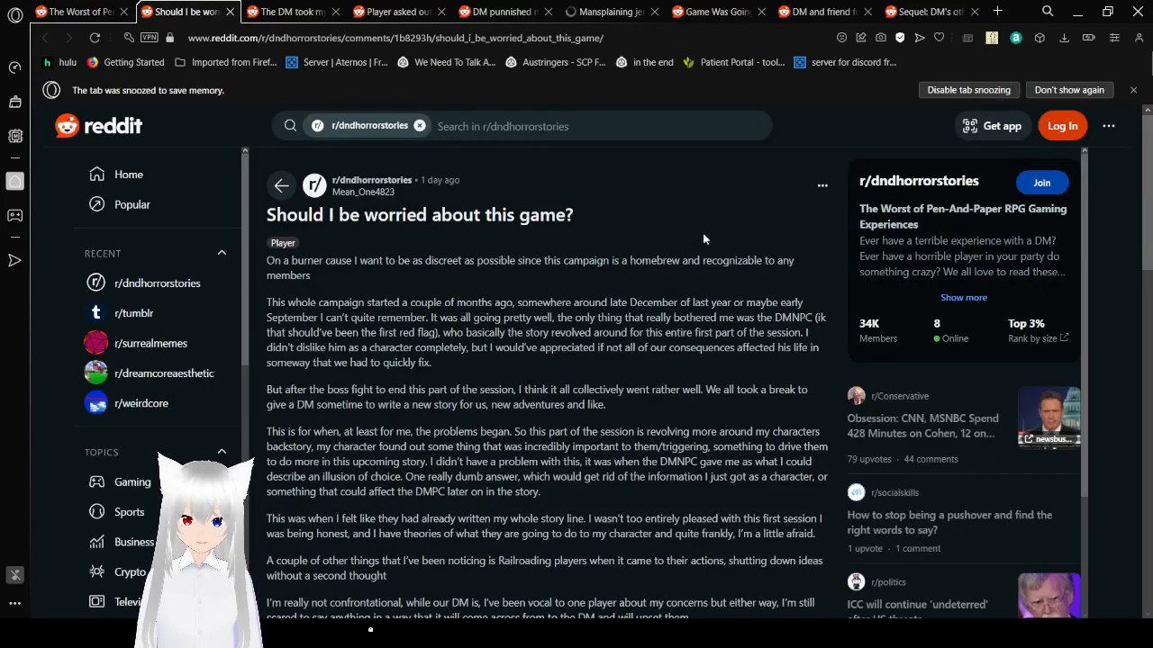
mouse_move(728, 228)
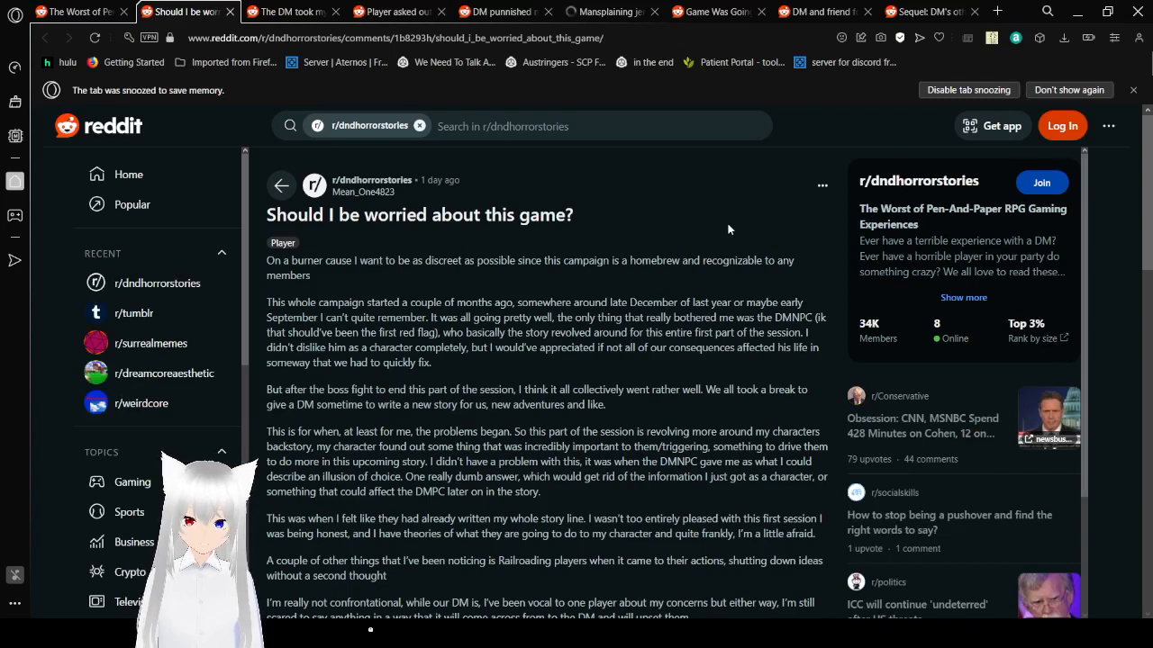
- Scroll the 'Should I be worried about this game?' post down to 'What should I do?'
scroll(down, 3)
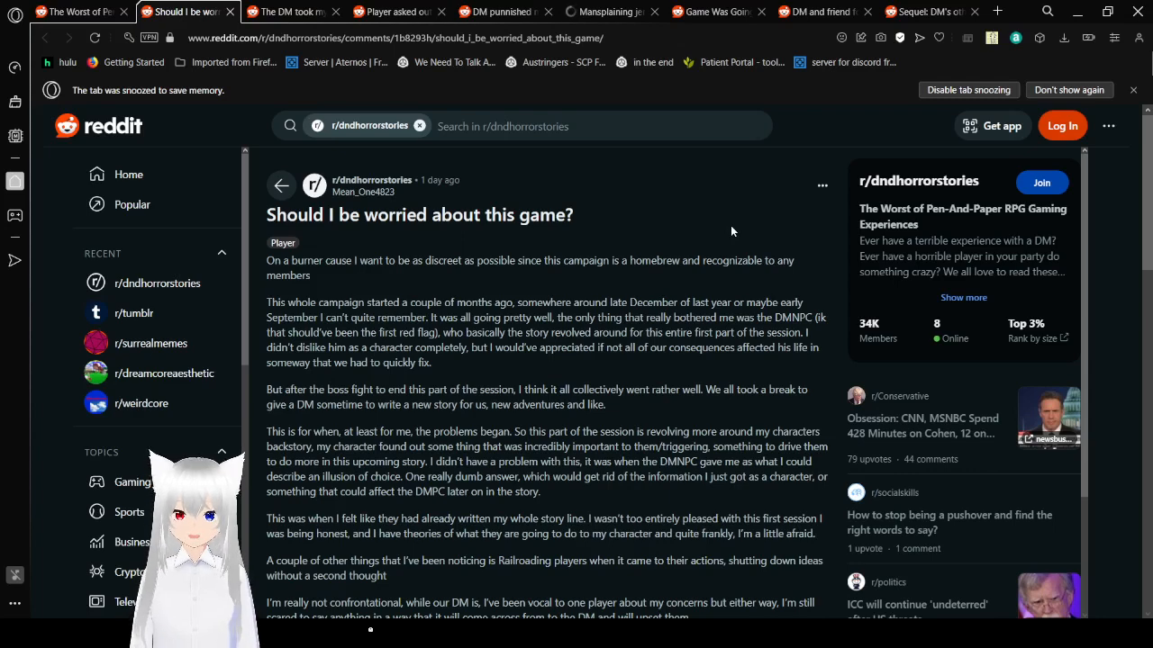
scroll(down, 3)
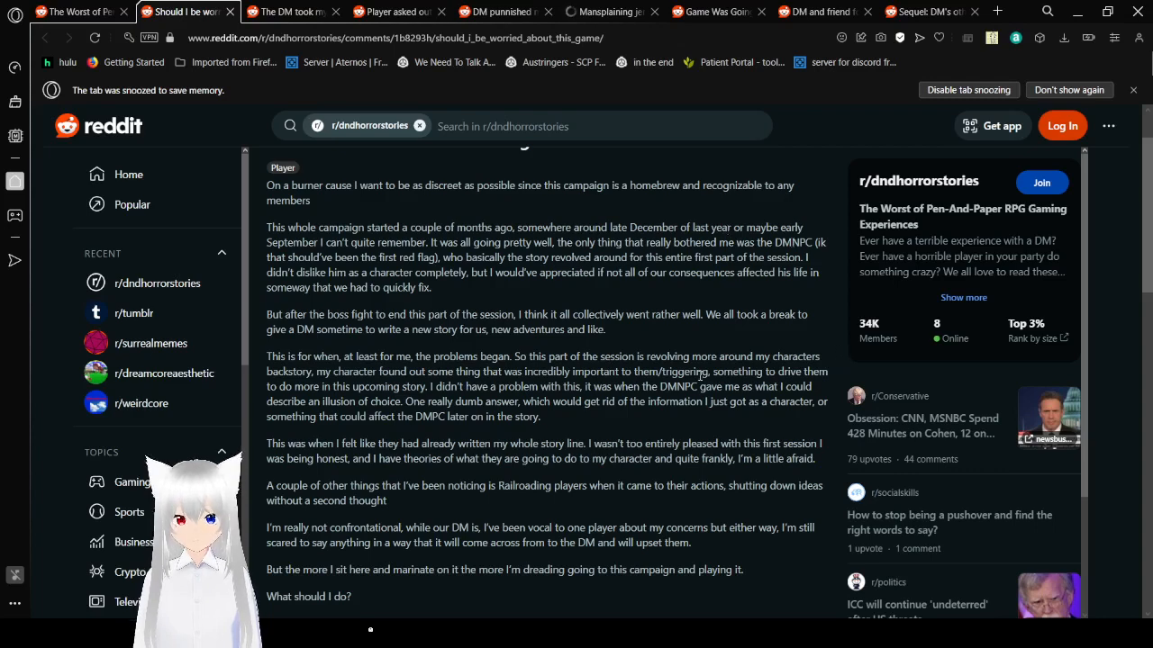
- Scroll past the closing apology and vote bar to the first comment urging a talk with the DM
scroll(down, 3)
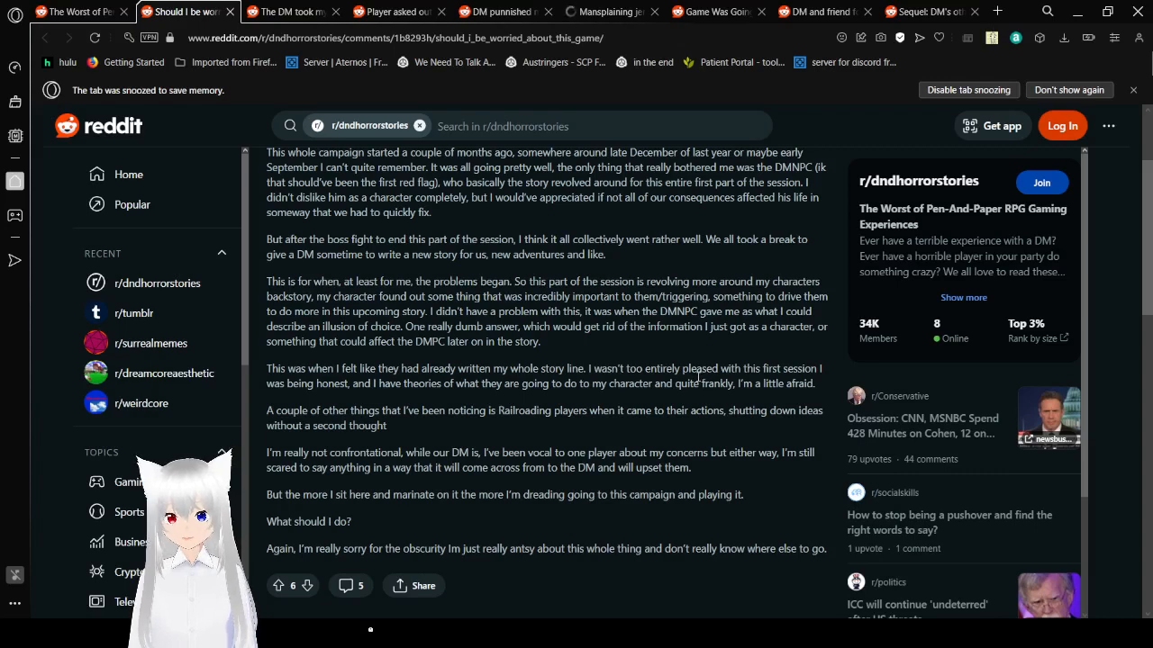
scroll(down, 3)
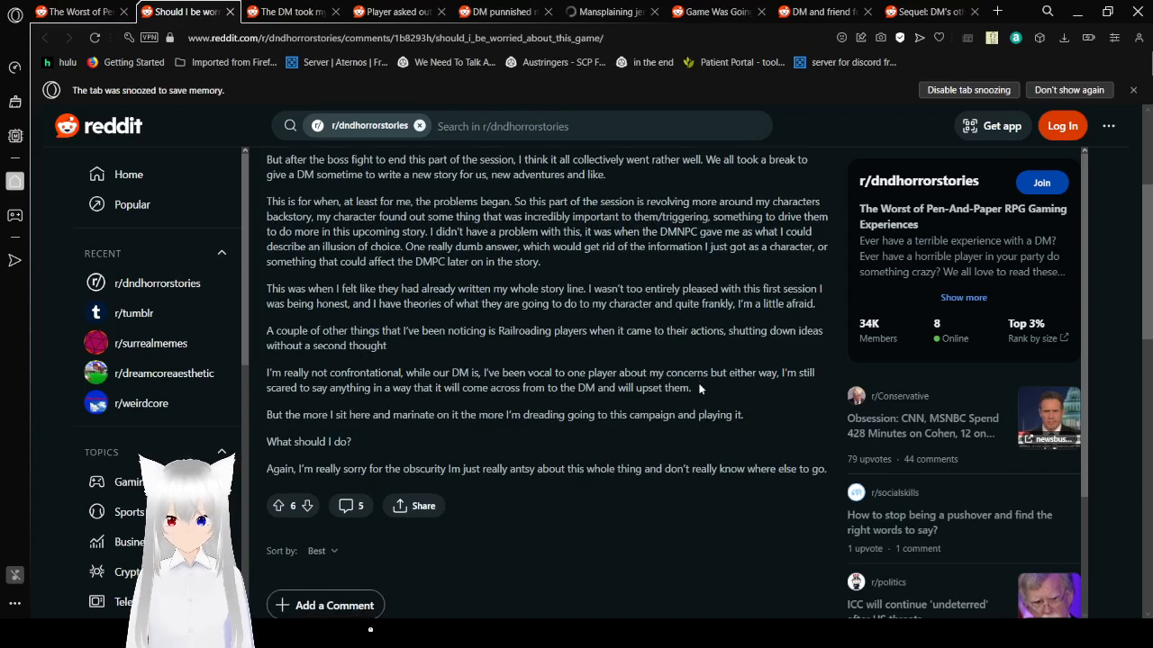
scroll(down, 3)
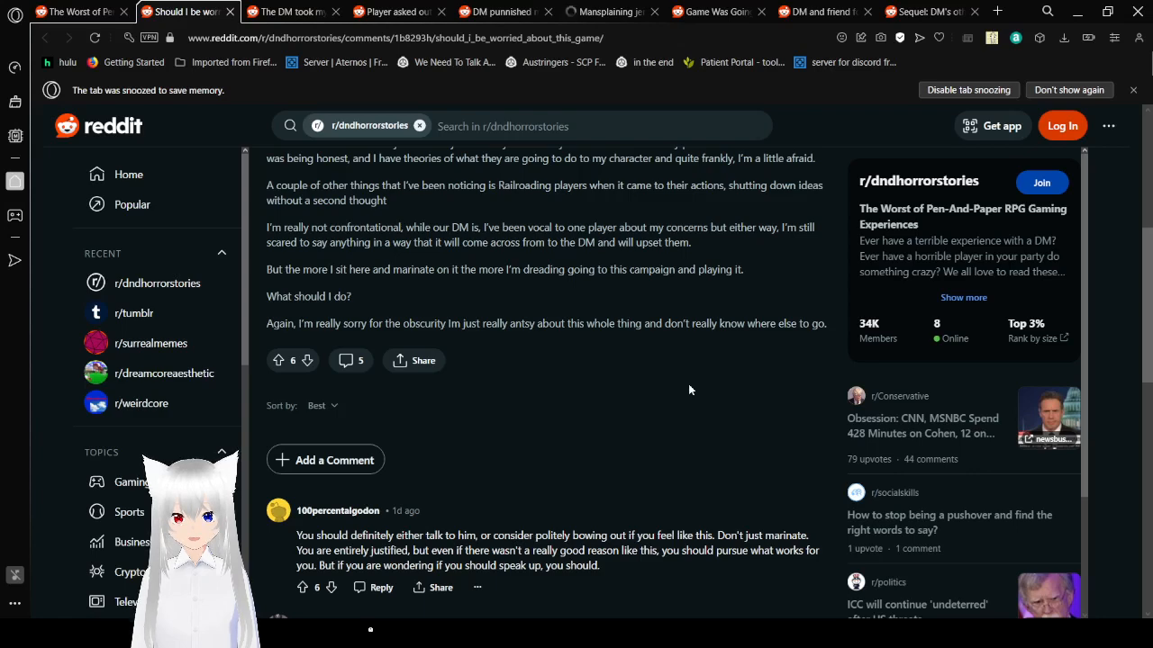
- Skim the comments, then close the finished post's tab to reach 'The DM took my backstory' story
scroll(down, 3)
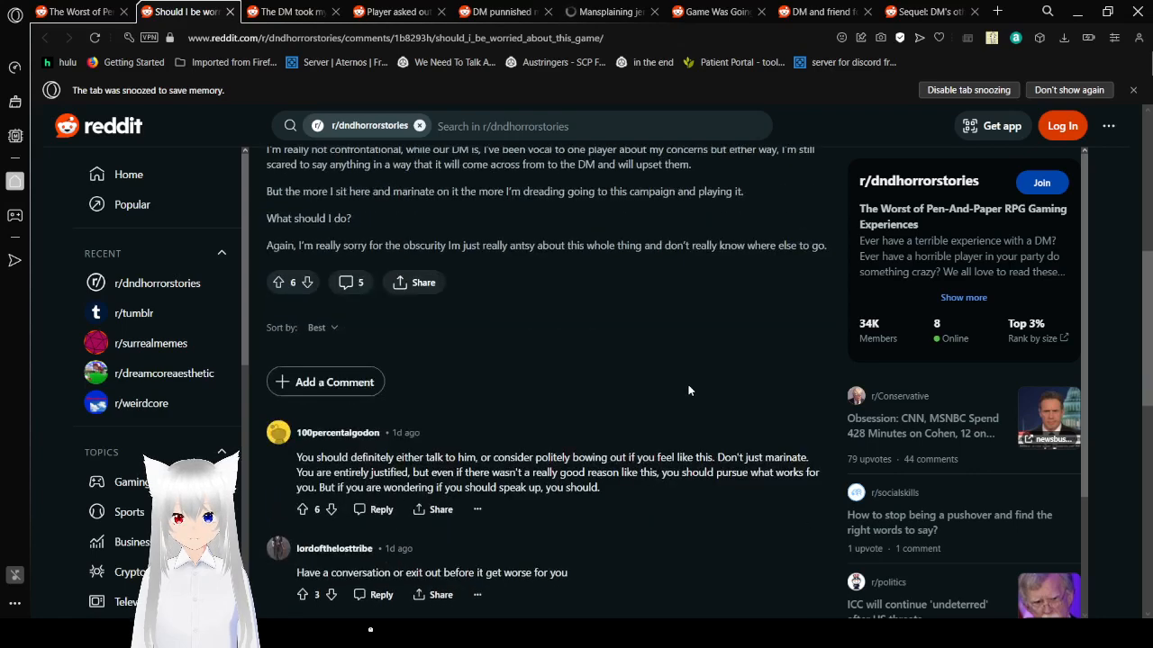
scroll(down, 3)
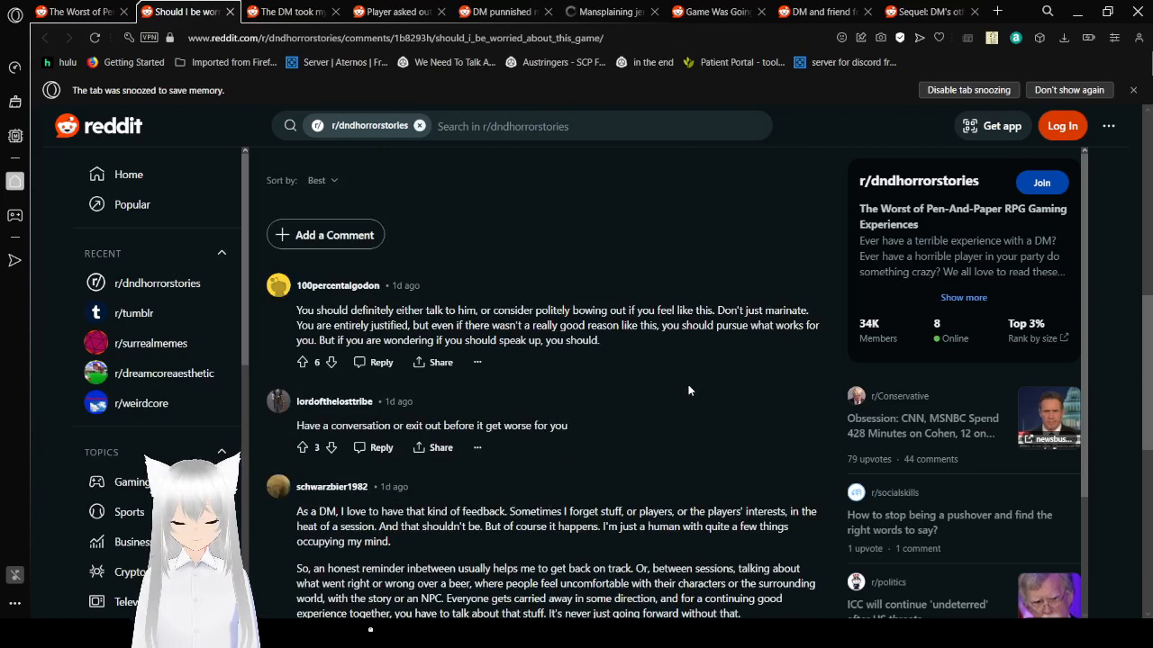
click(288, 10)
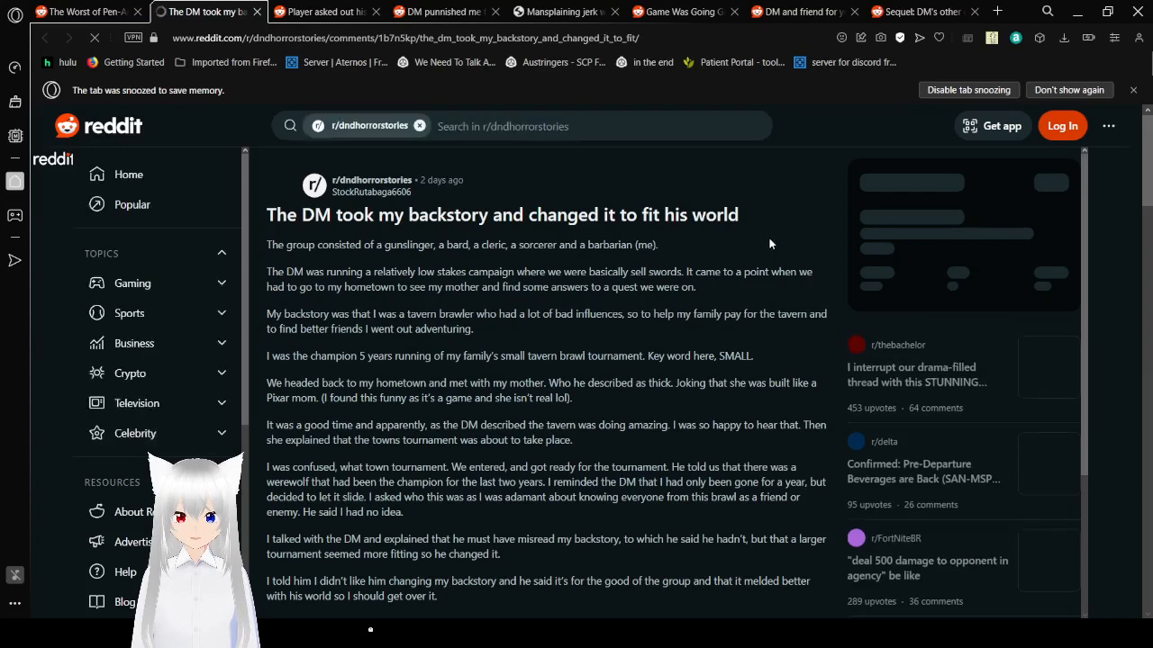
- Scroll the backstory post down to the tournament twist about the gunslinger's husband
scroll(down, 3)
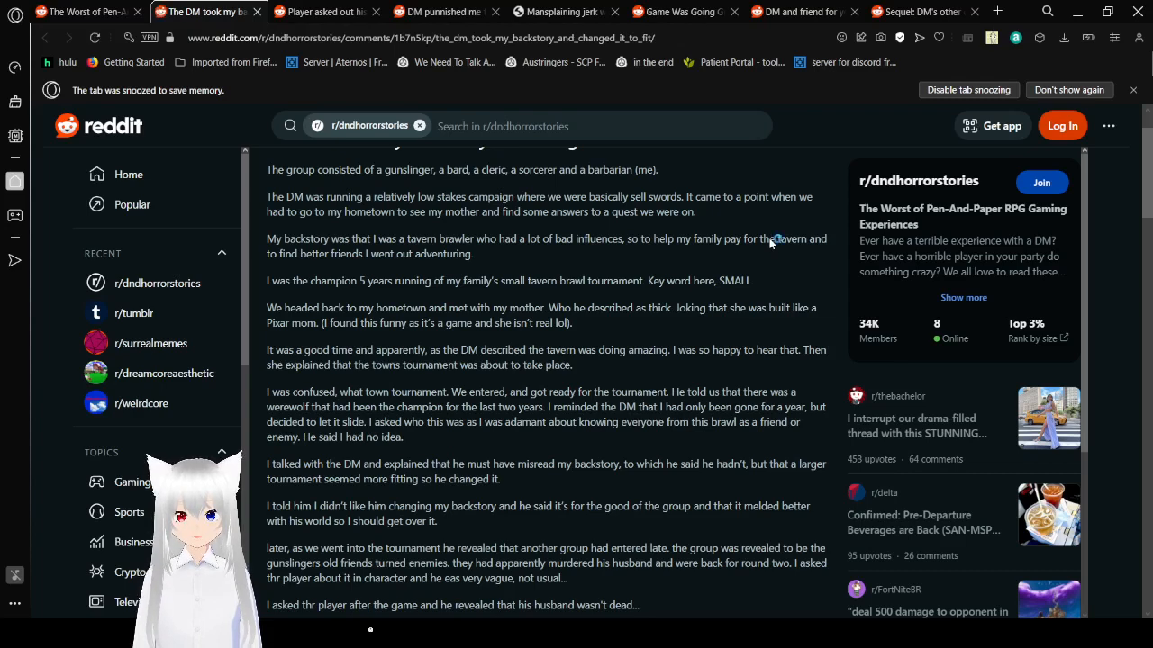
- Read the backstory post down to its final paragraph about the DM's favorite show
scroll(down, 3)
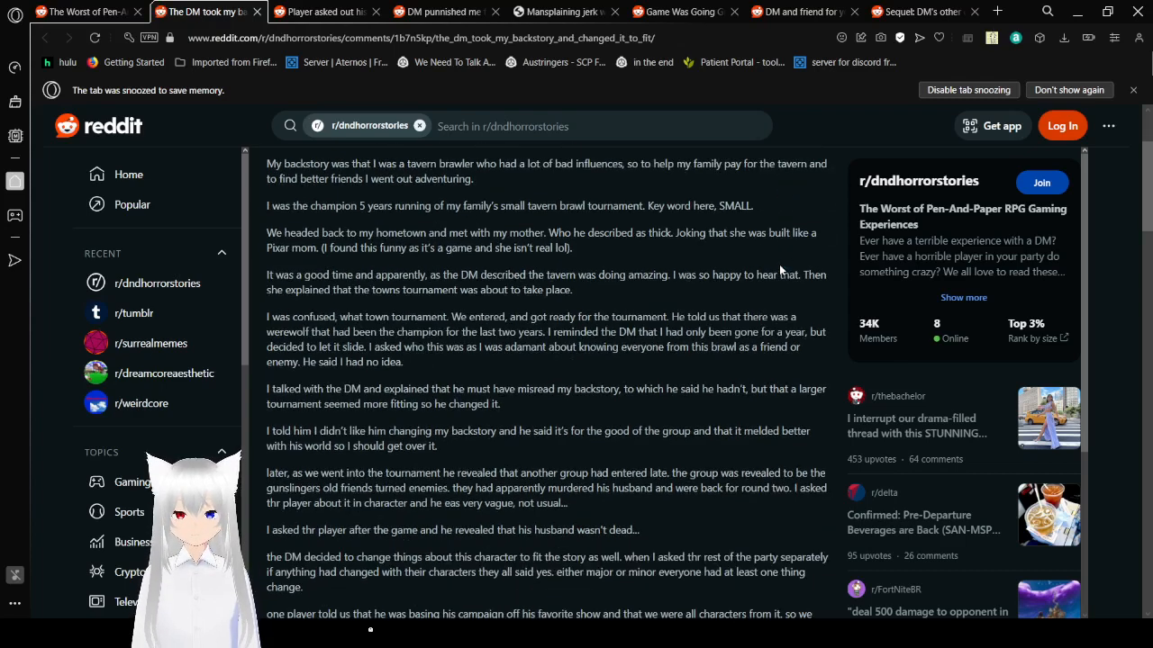
scroll(up, 3)
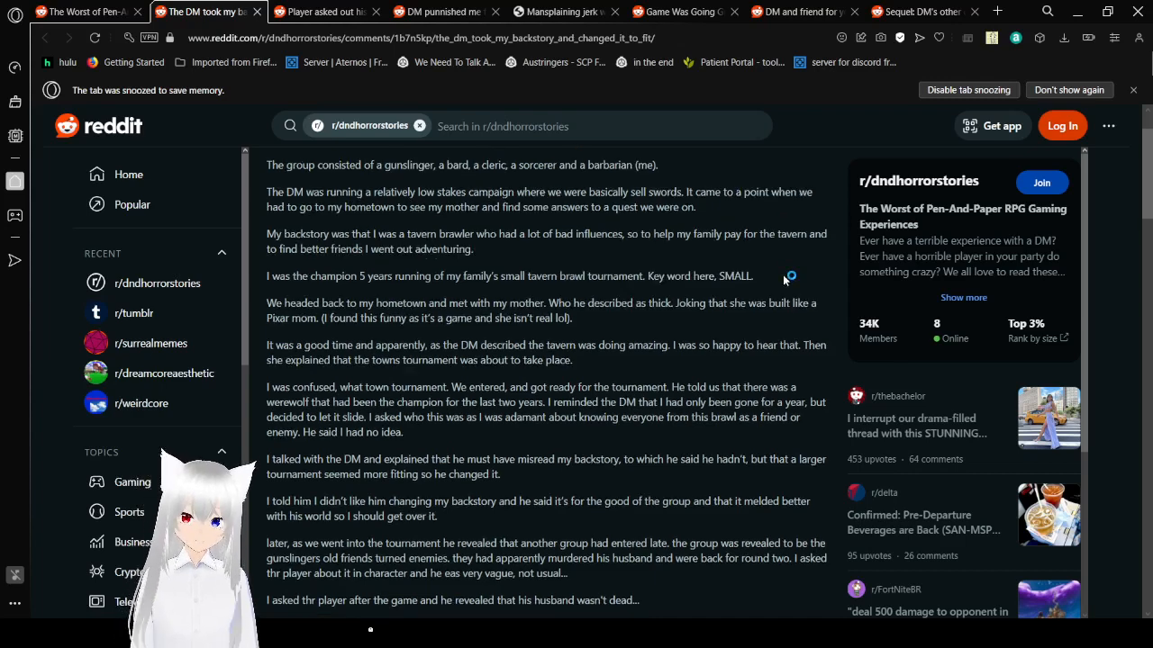
scroll(down, 3)
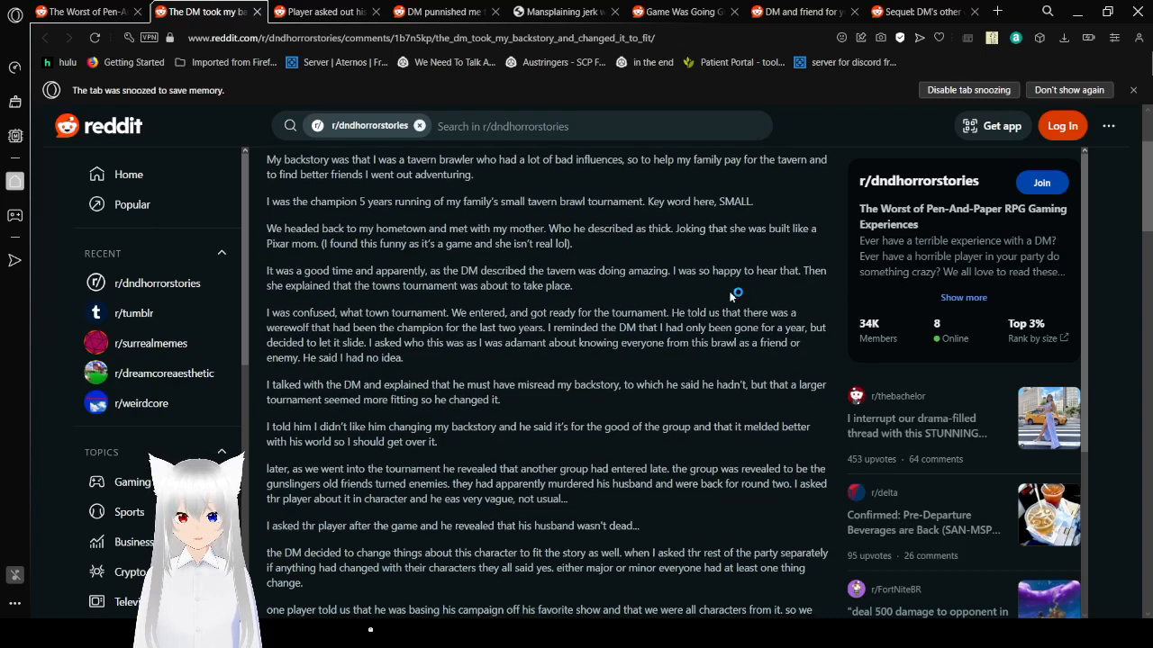
scroll(down, 3)
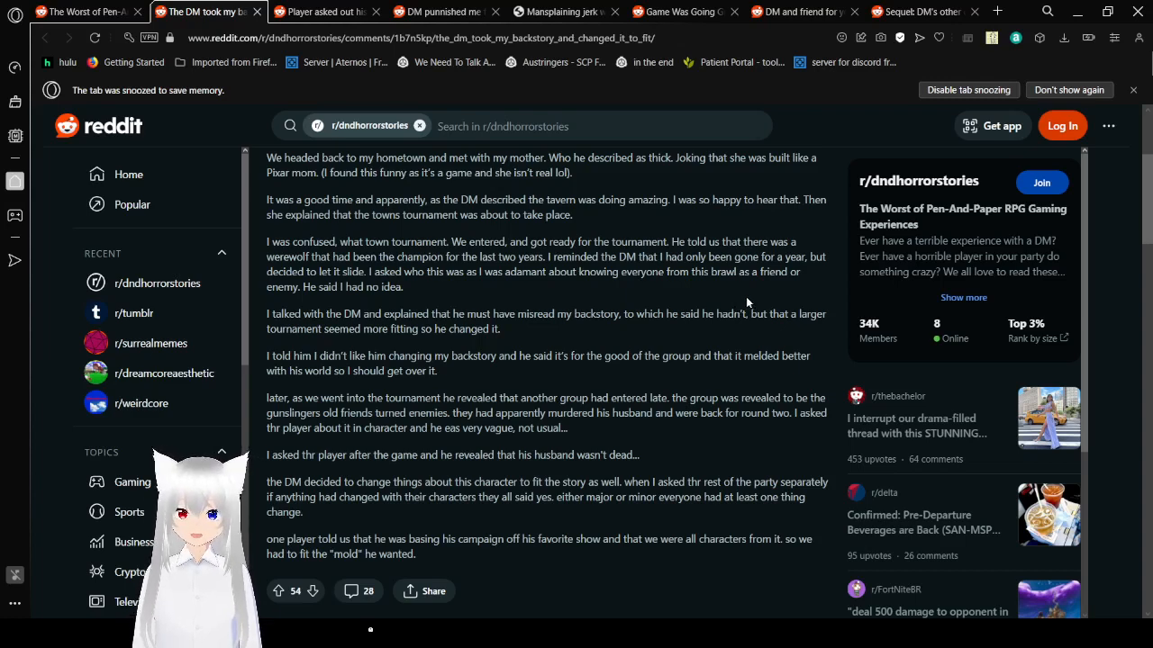
mouse_move(751, 297)
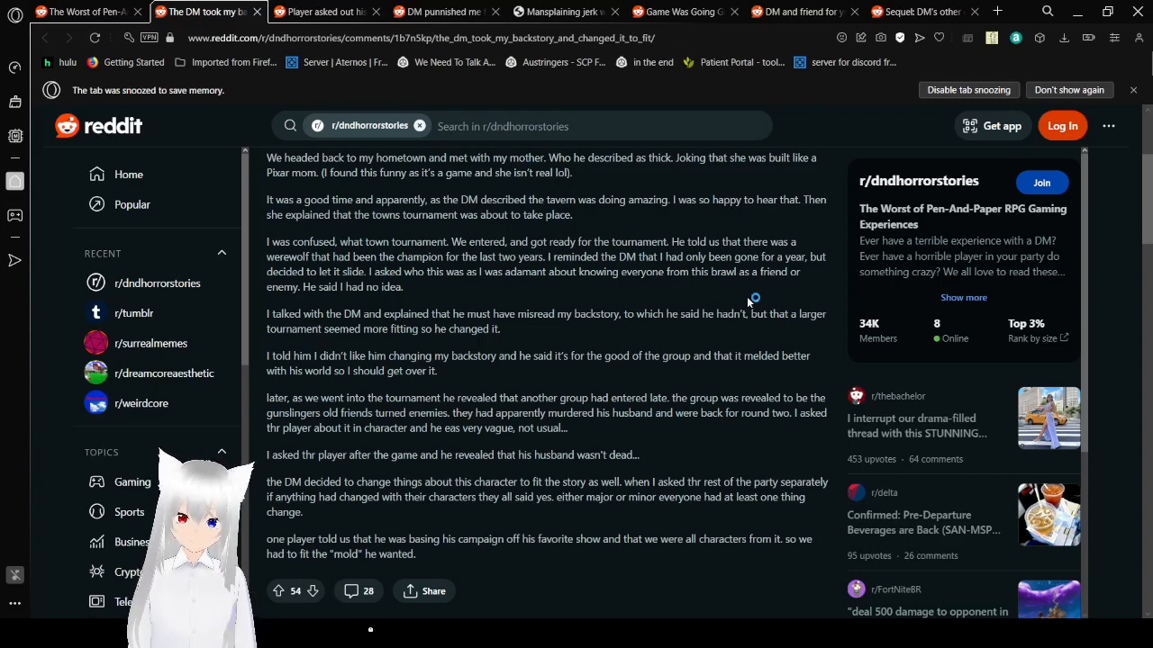
- Scroll below the backstory post's ending to its 54 votes, 28 comments and comment sorting
scroll(down, 3)
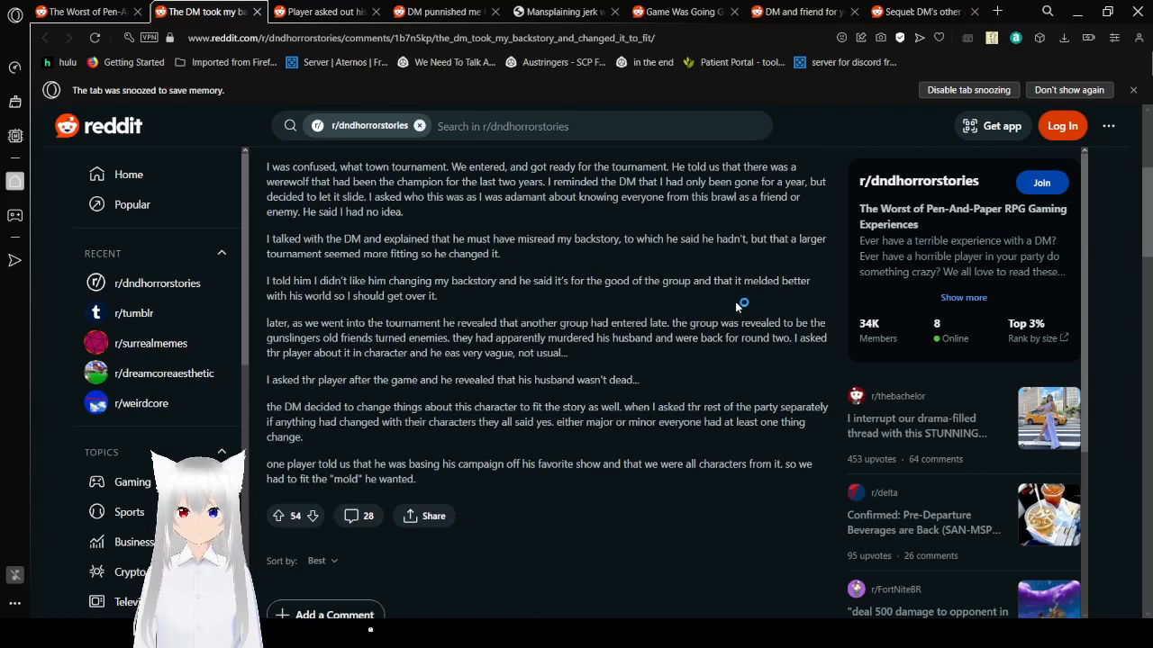
mouse_move(734, 376)
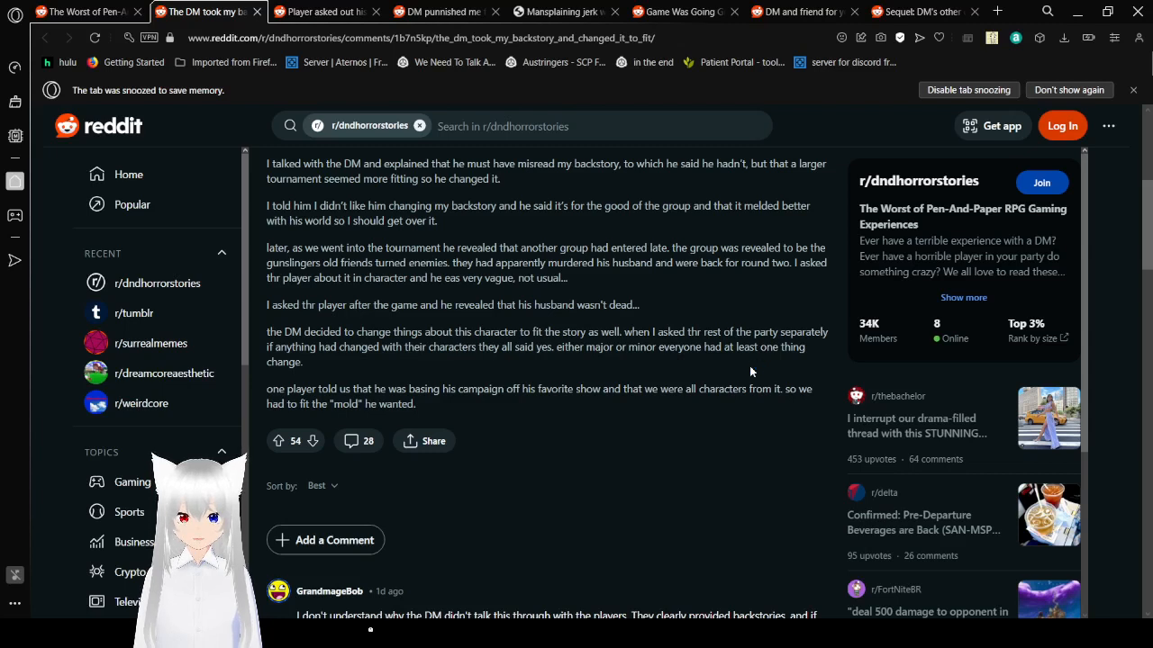
mouse_move(759, 372)
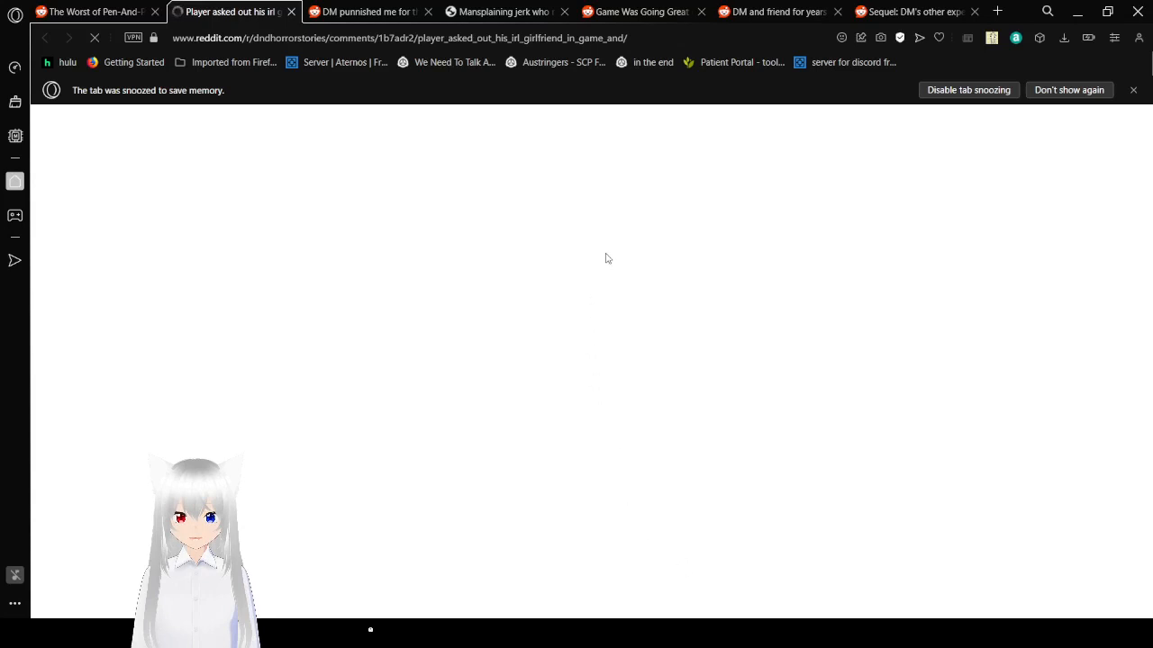
- Load the snoozed 'Player asked out his irl girlfriend in game and got rejected' tab
click(229, 11)
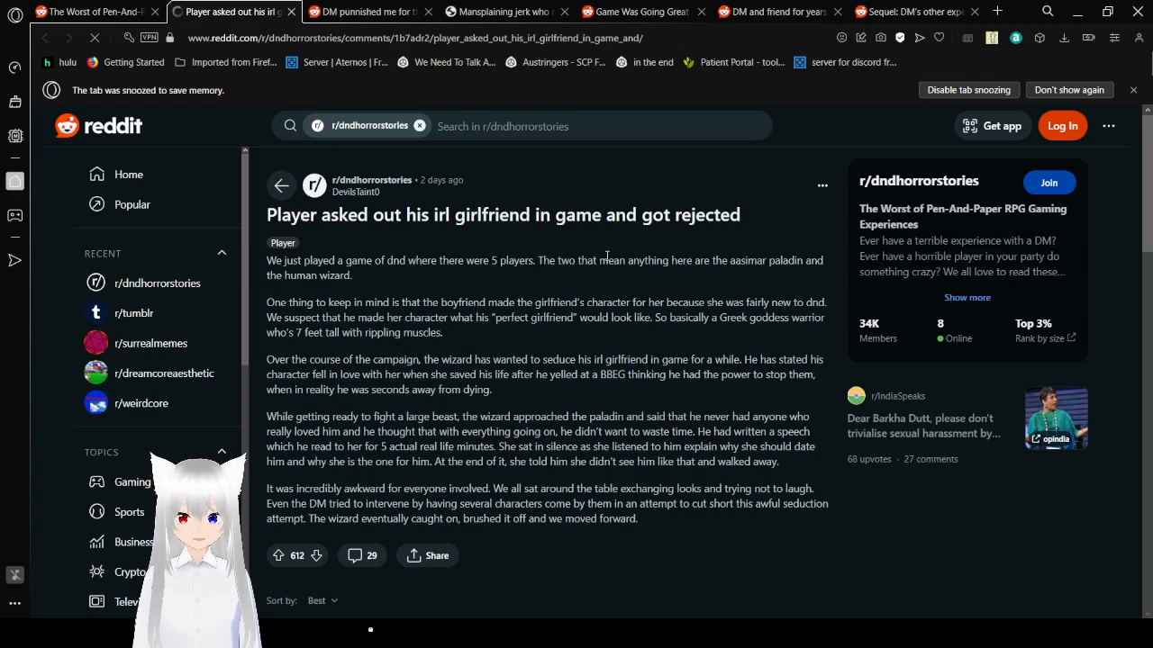
mouse_move(671, 341)
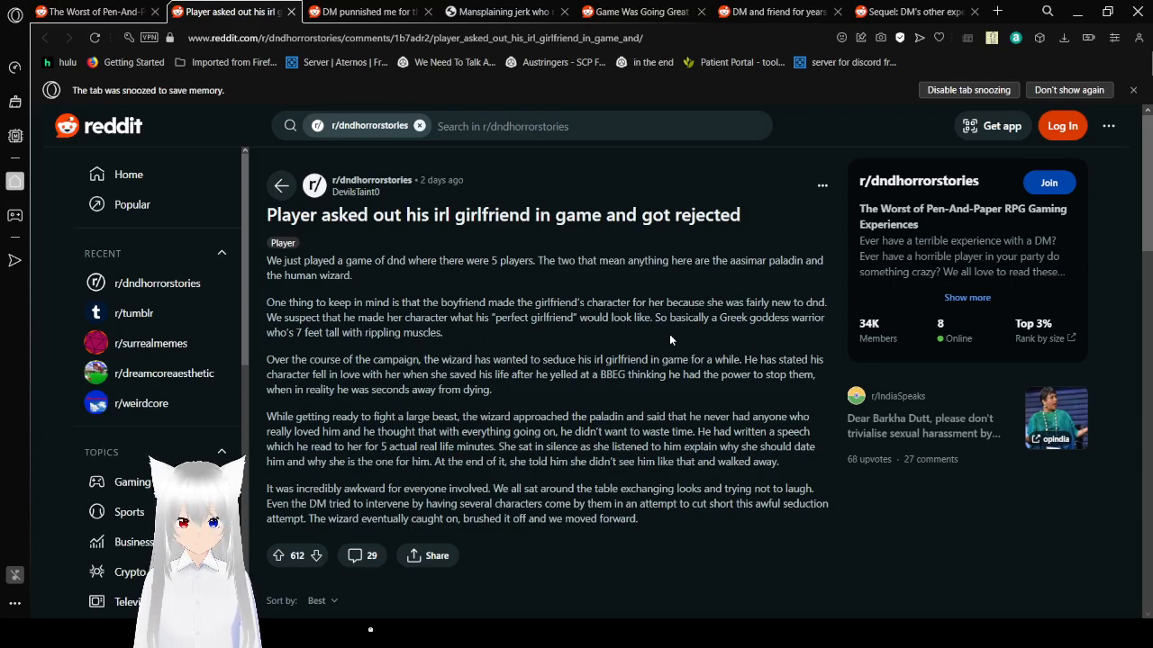
- Scroll the girlfriend post to its end, showing 612 votes and 29 comments
scroll(down, 3)
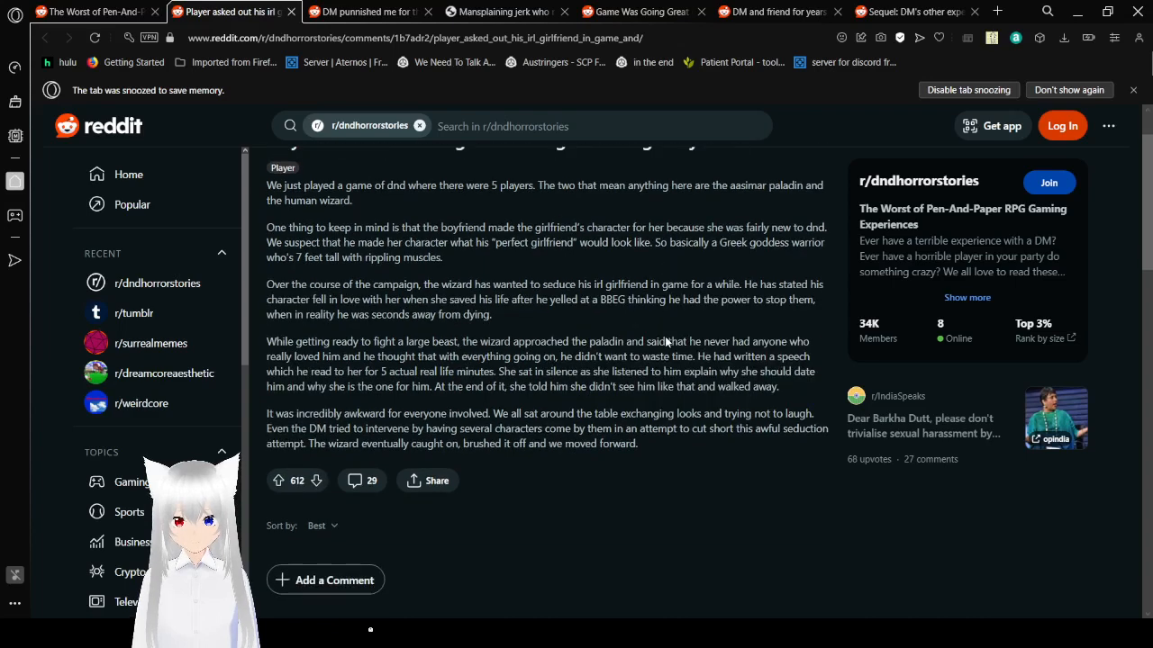
mouse_move(791, 410)
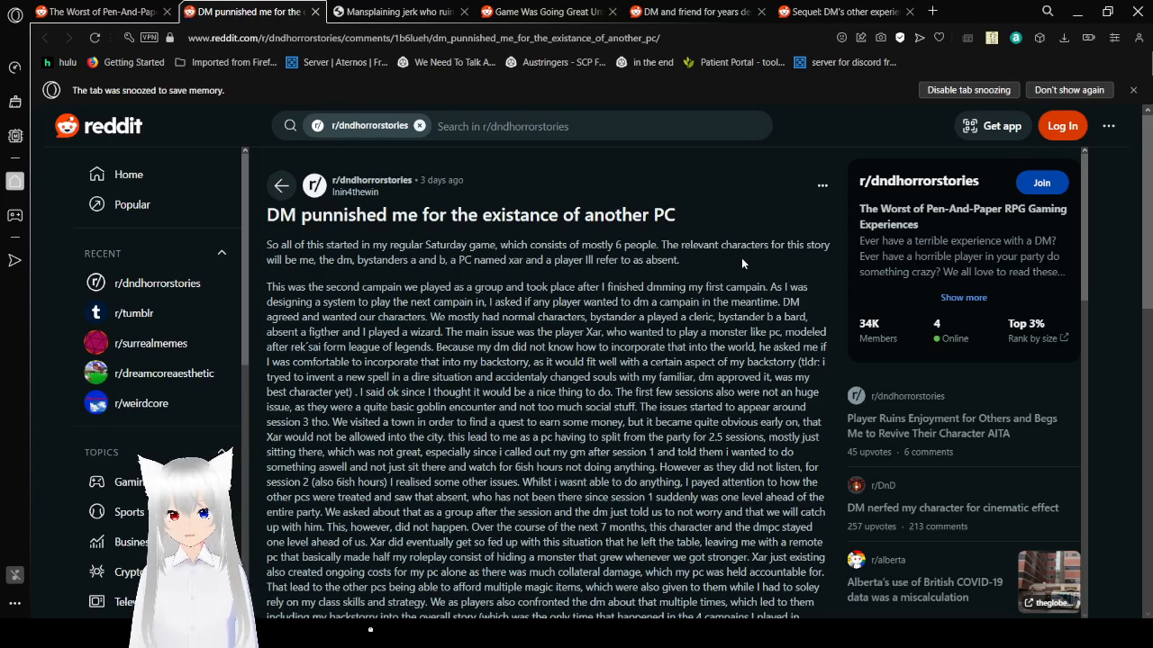
- Read 'DM punnished me for the existance of another PC' into its long second paragraph
scroll(down, 3)
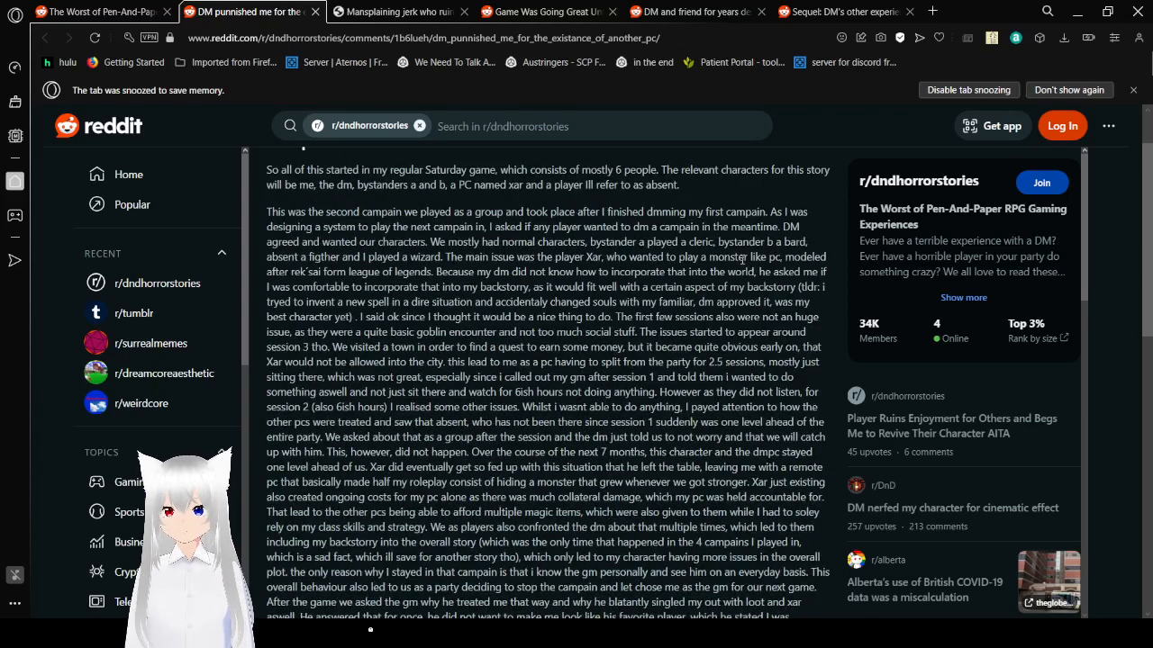
scroll(down, 3)
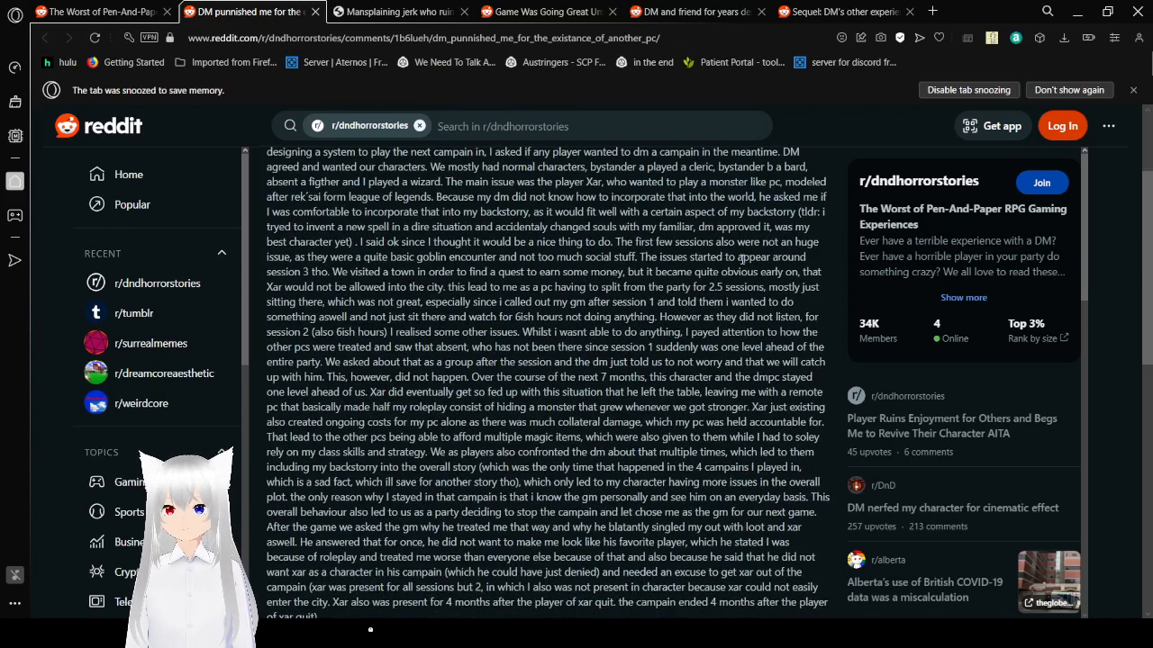
scroll(down, 3)
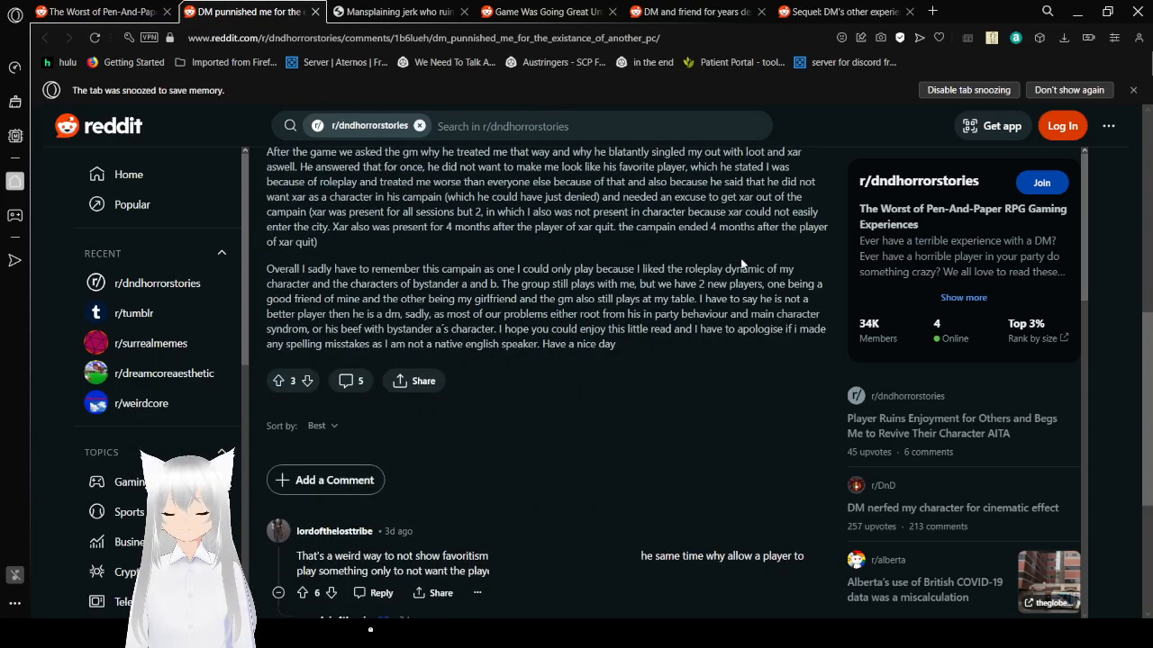
scroll(down, 3)
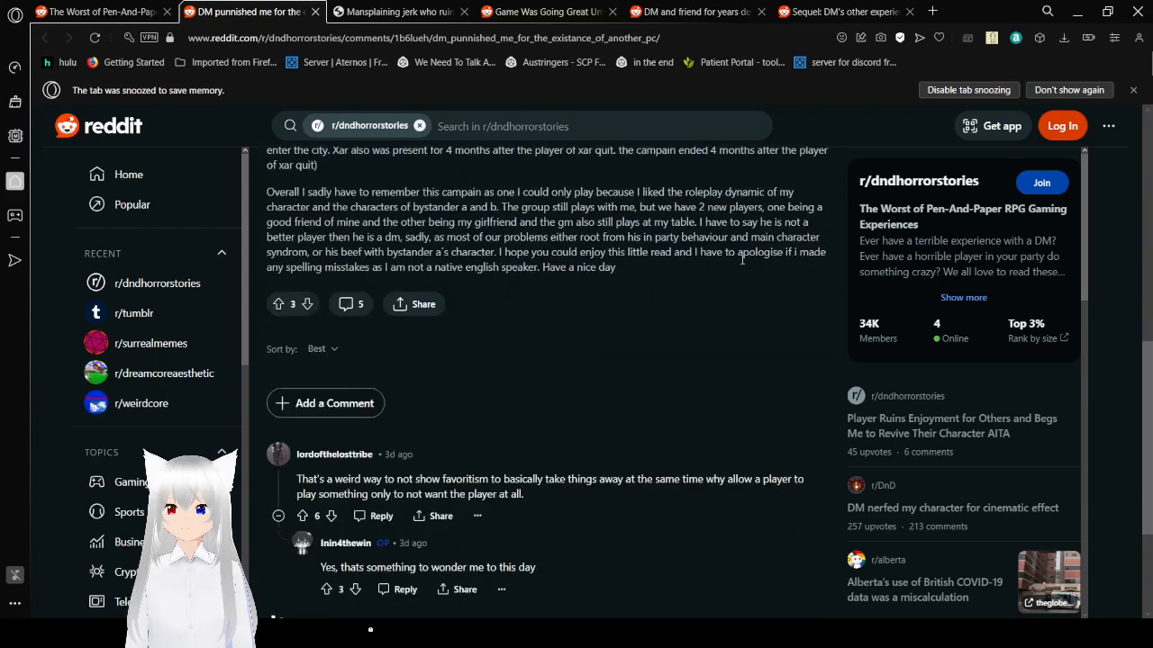
scroll(down, 3)
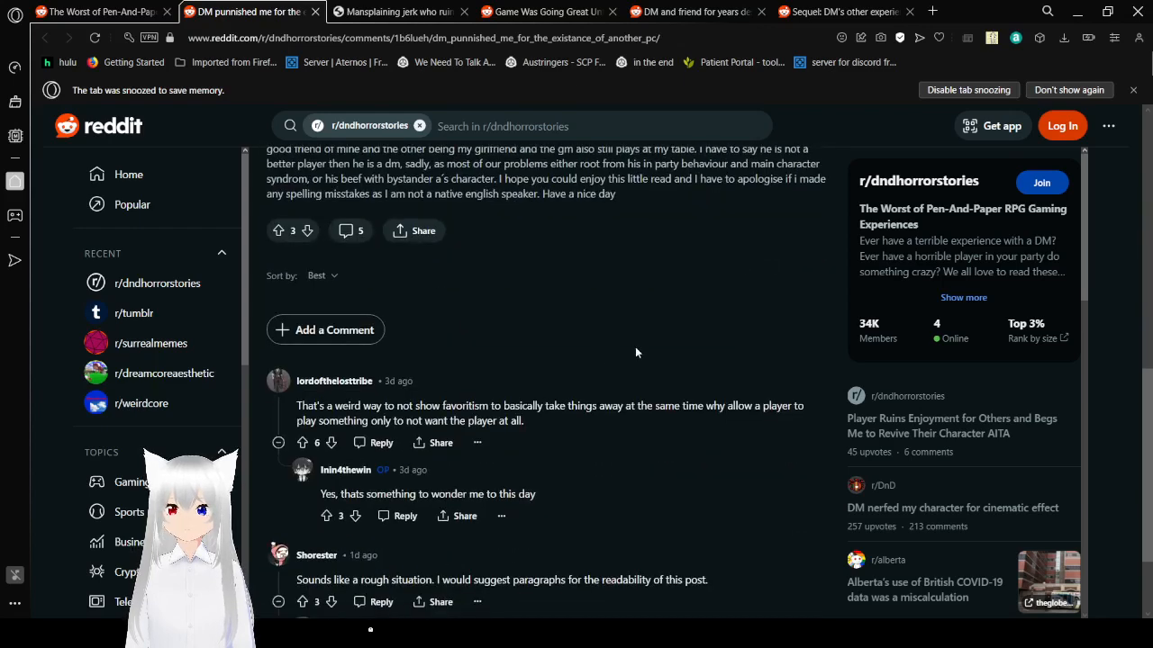
scroll(up, 3)
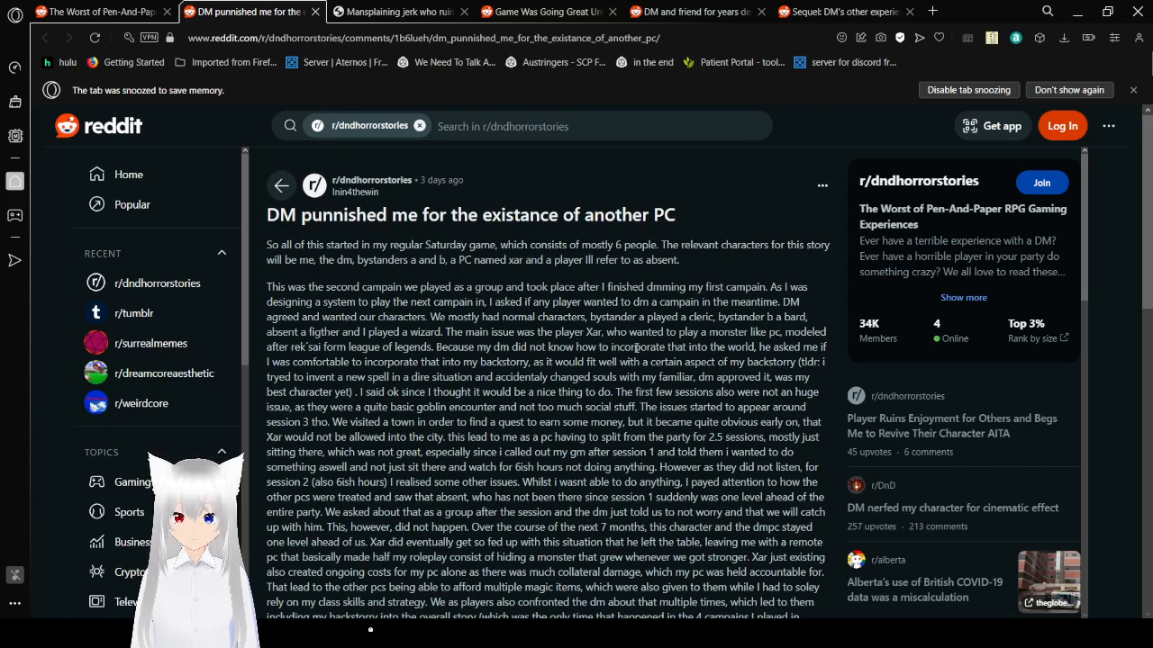
mouse_move(660, 270)
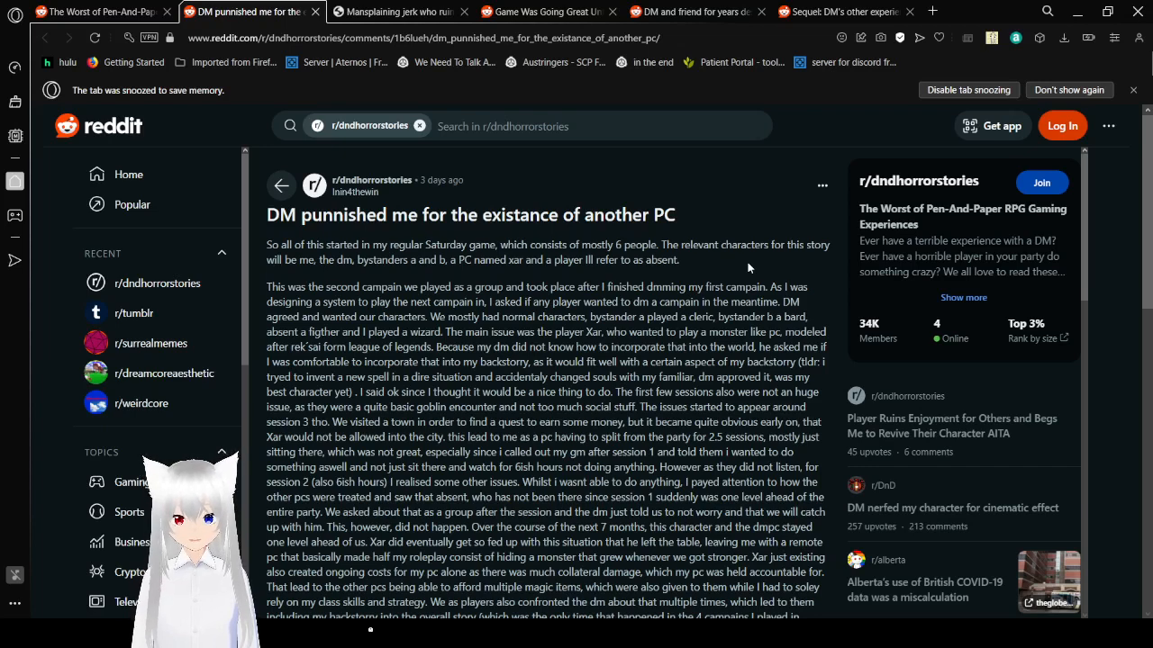
scroll(down, 3)
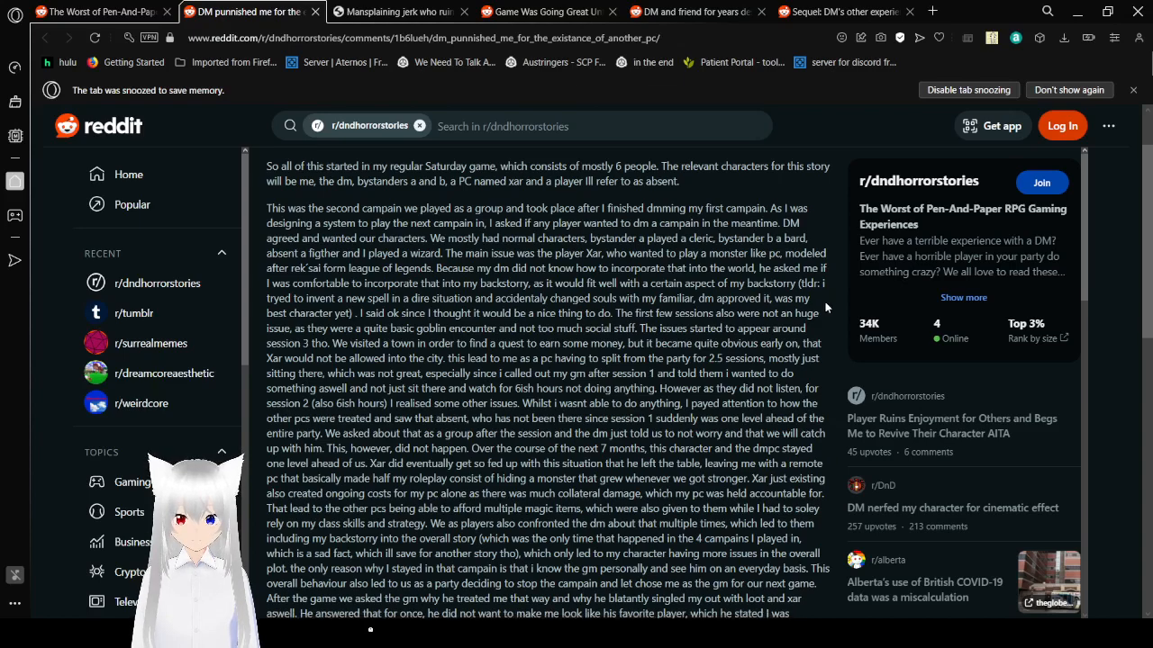
- Scroll to the post's closing 'Have a nice day' paragraph with 3 votes and 5 comments
scroll(down, 3)
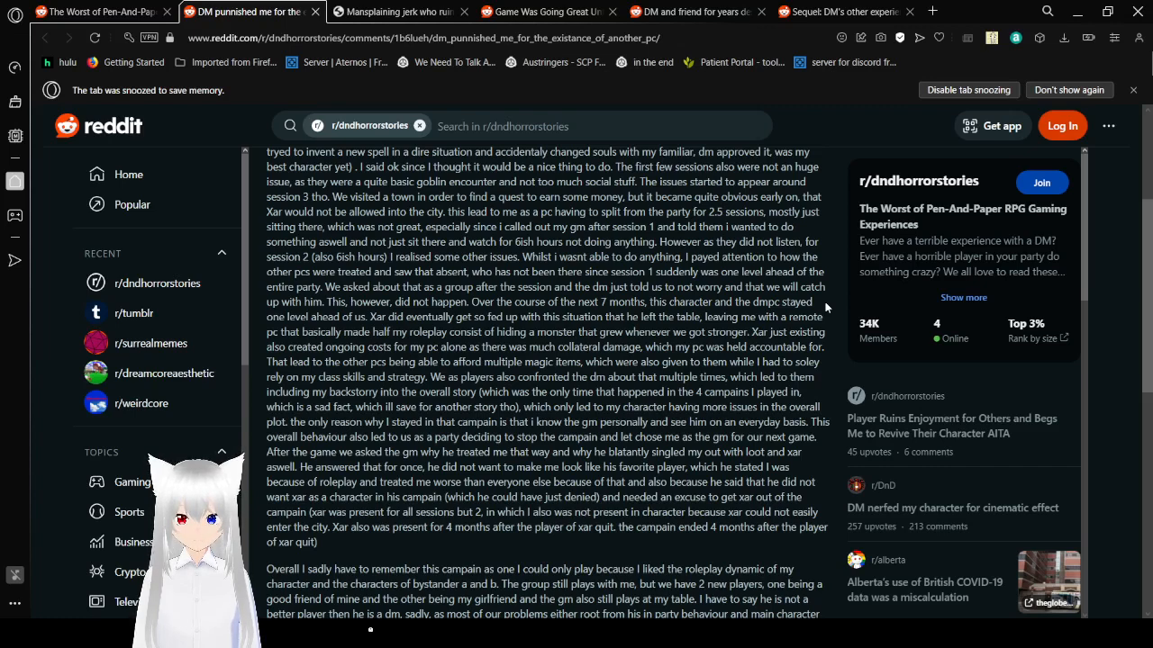
scroll(down, 3)
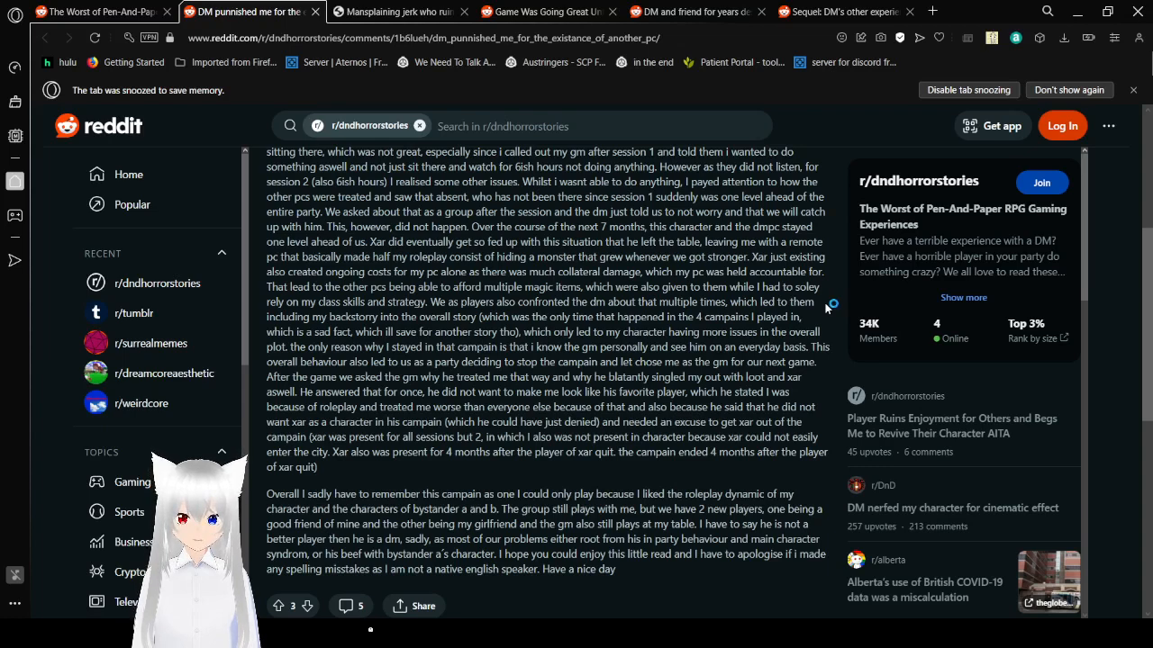
scroll(down, 3)
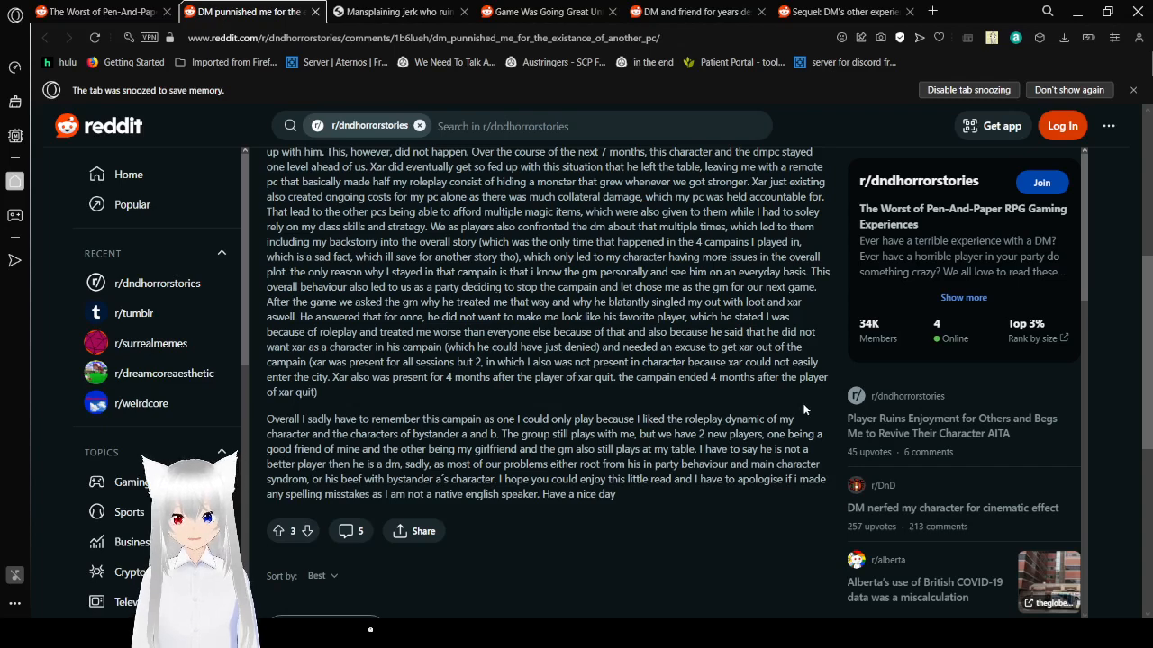
scroll(down, 3)
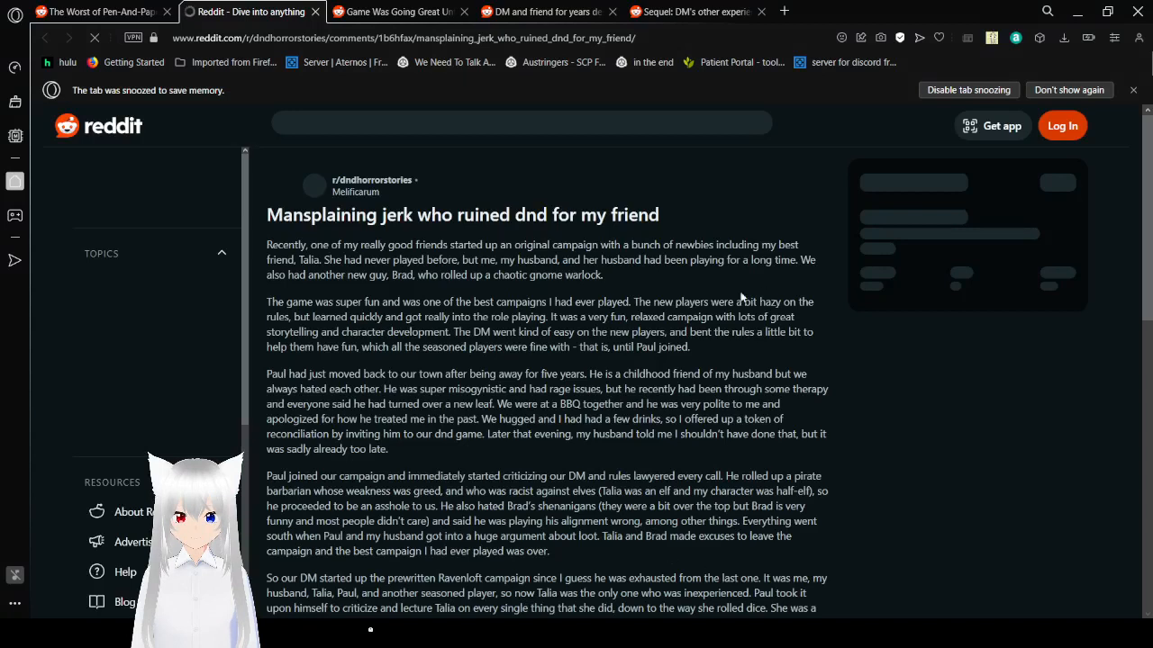
mouse_move(799, 286)
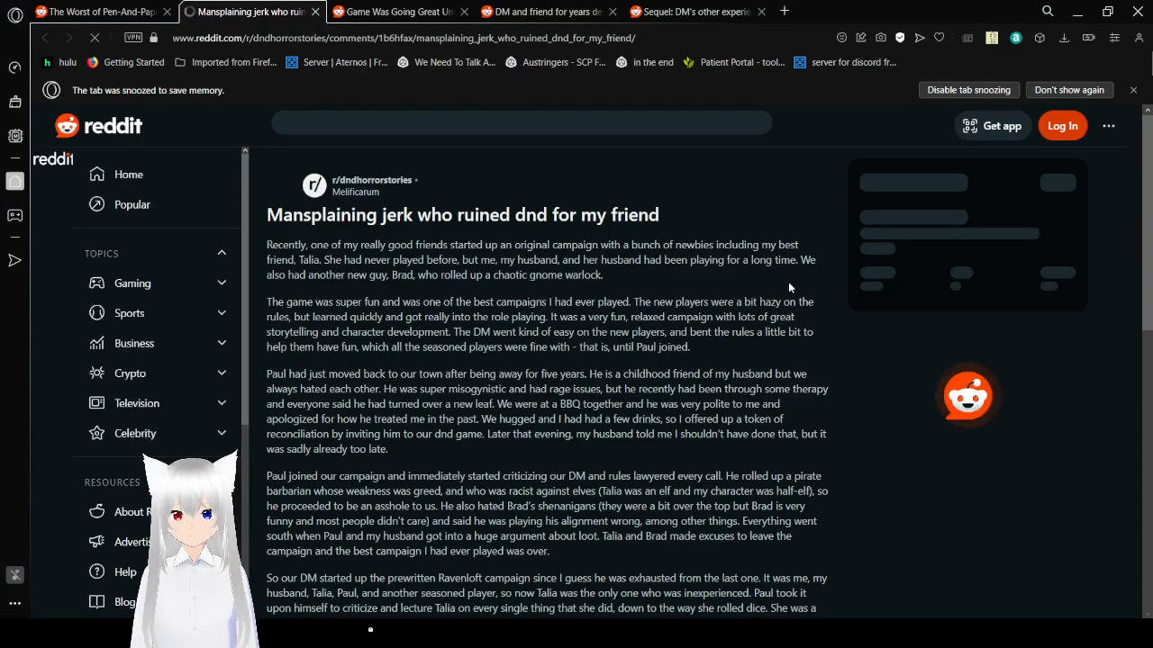
- Read the opening paragraphs of "Mansplaining jerk" through Paul joining the campaign
scroll(down, 3)
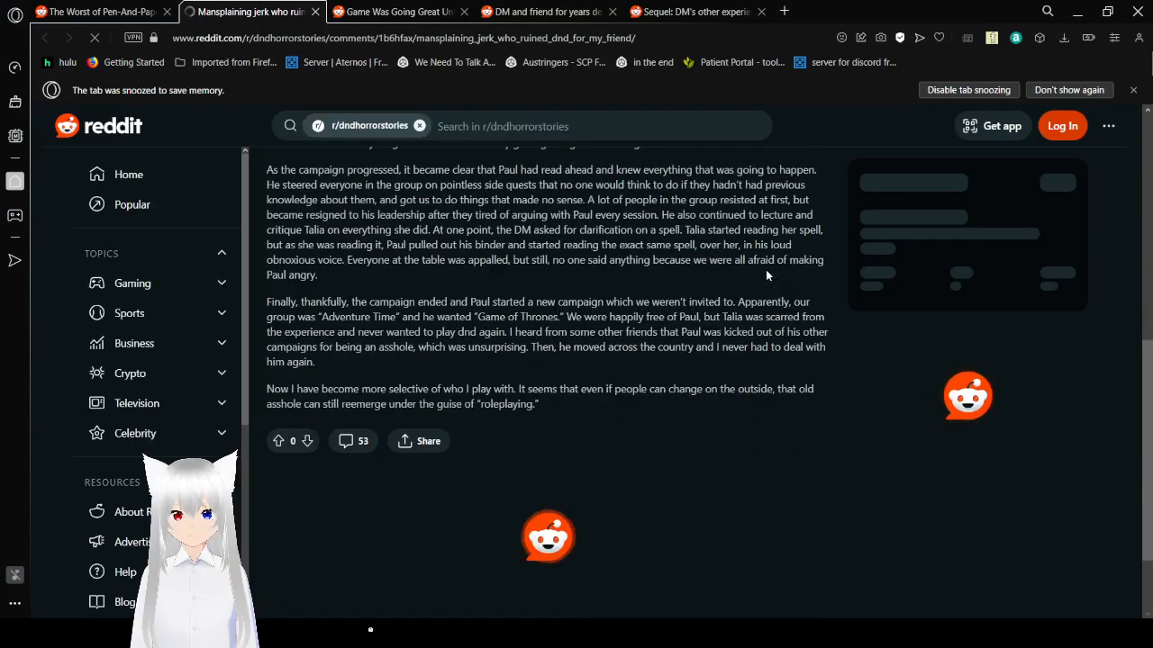
scroll(up, 3)
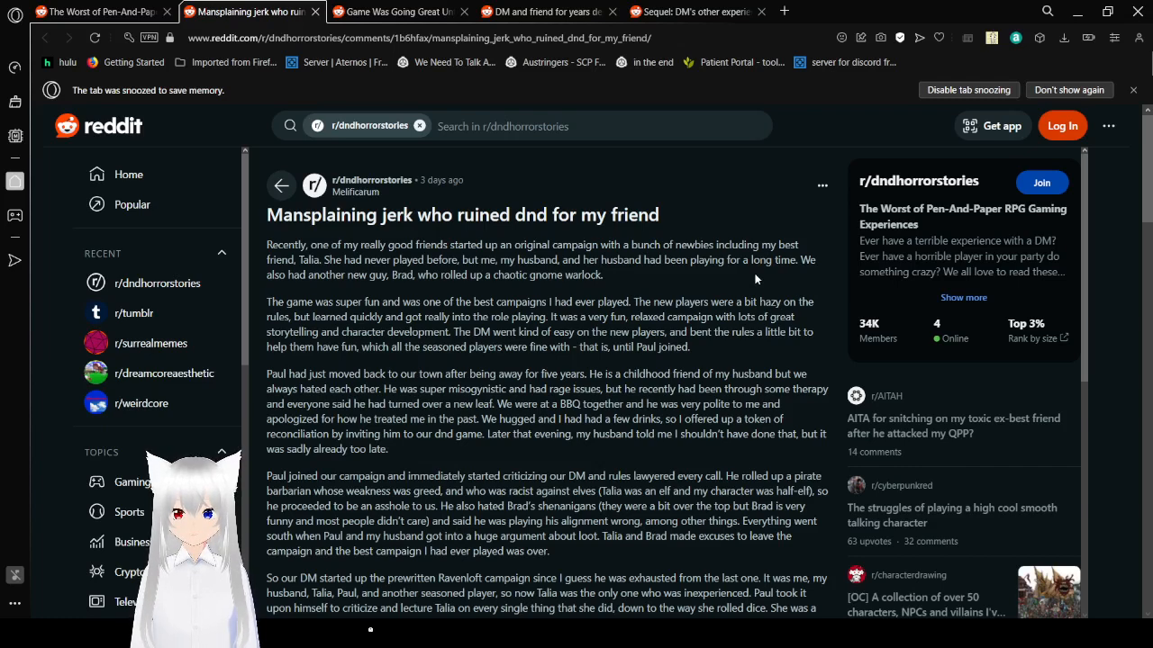
scroll(down, 3)
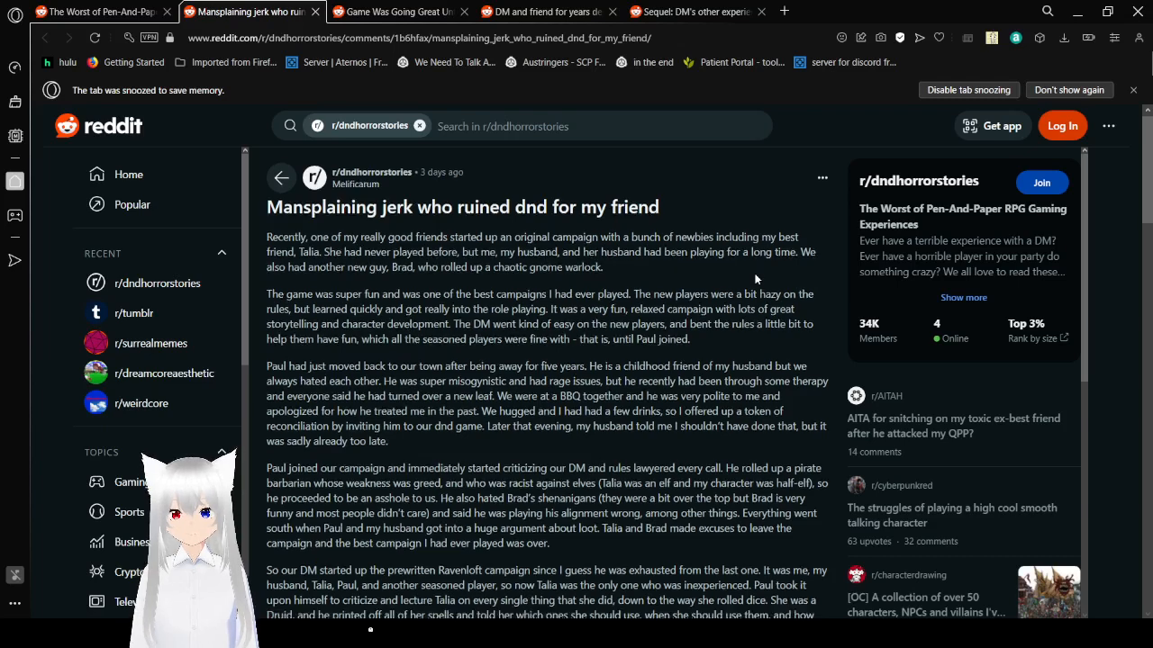
scroll(down, 3)
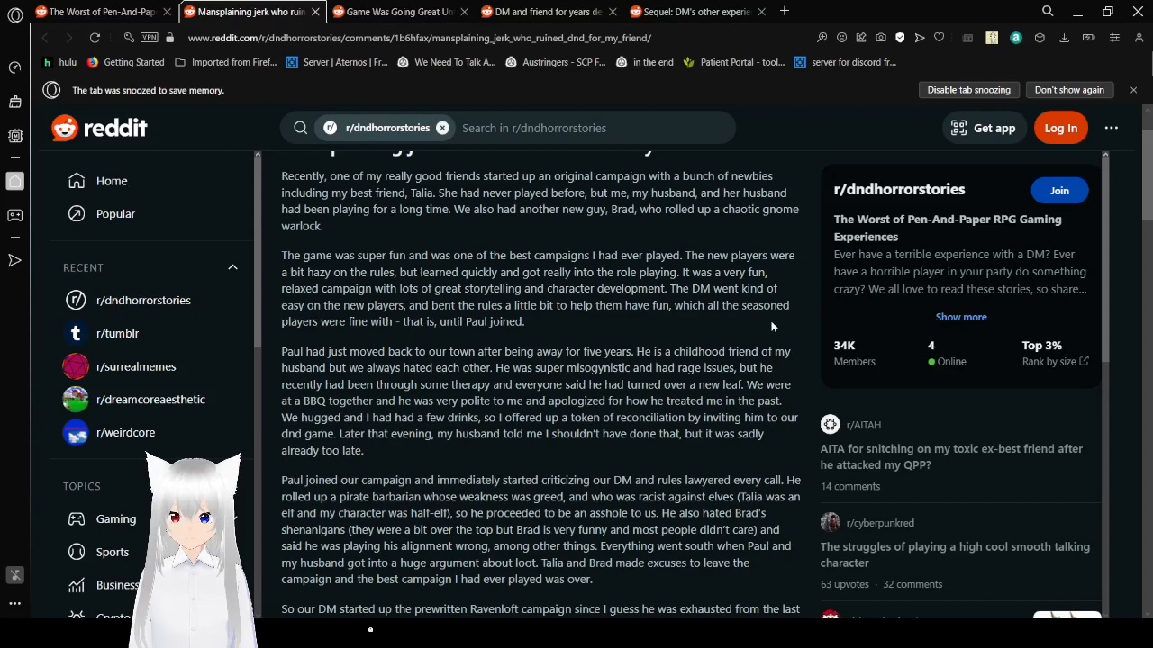
- Read on to the paragraph where Paul reads Talia's spell aloud over her
scroll(down, 3)
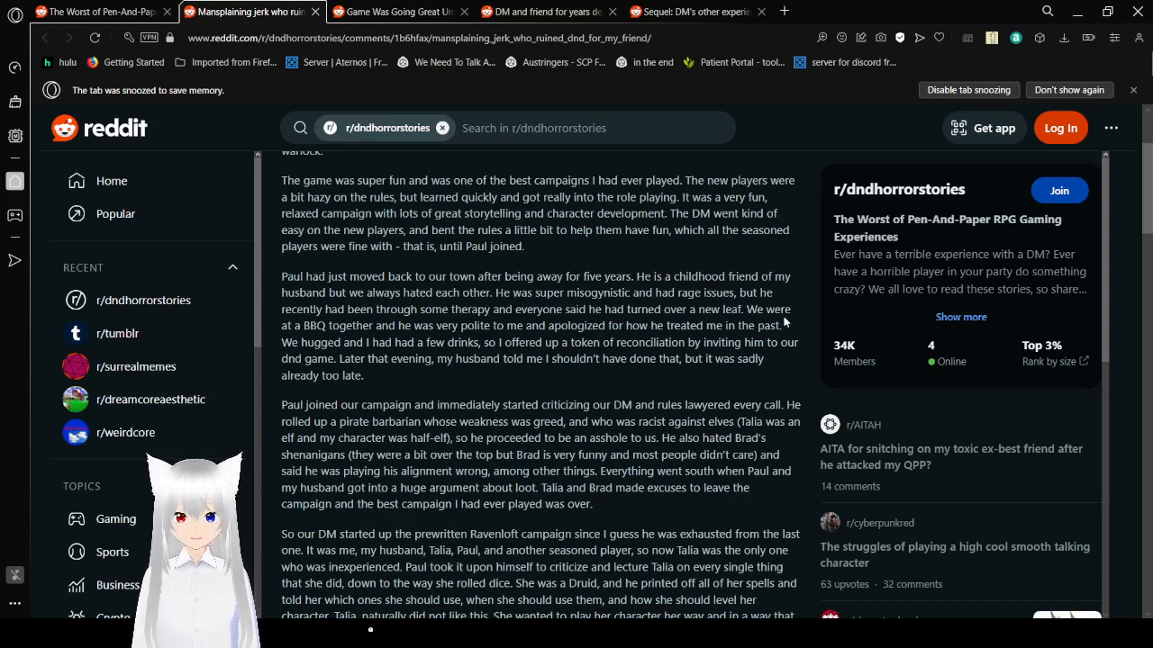
scroll(down, 3)
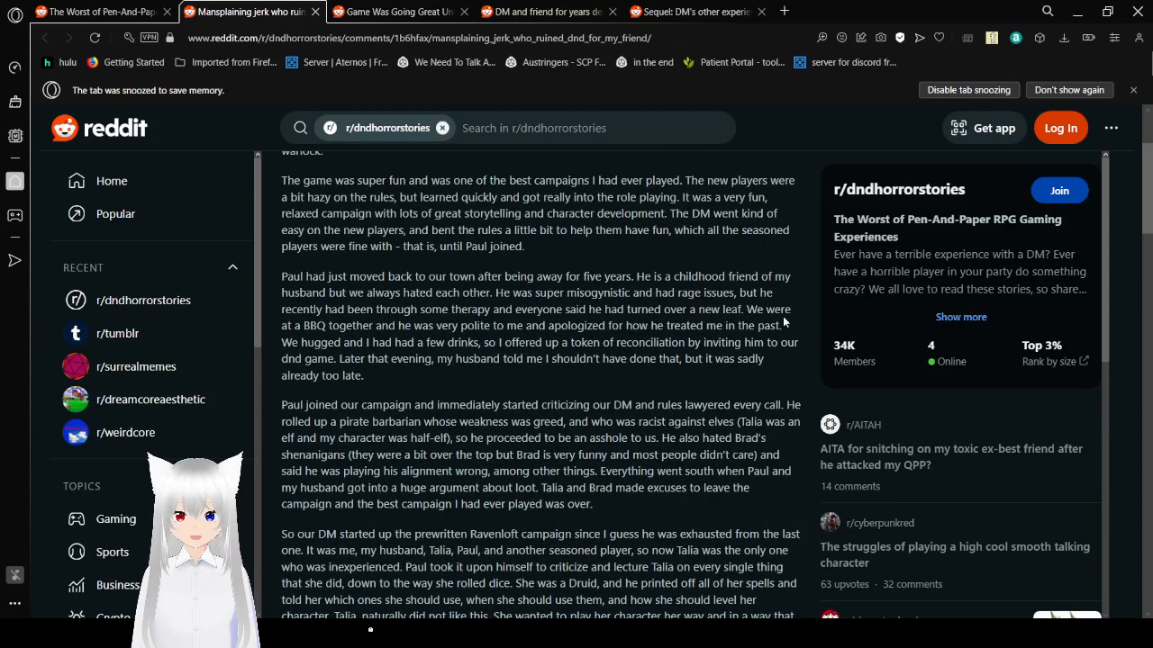
scroll(down, 3)
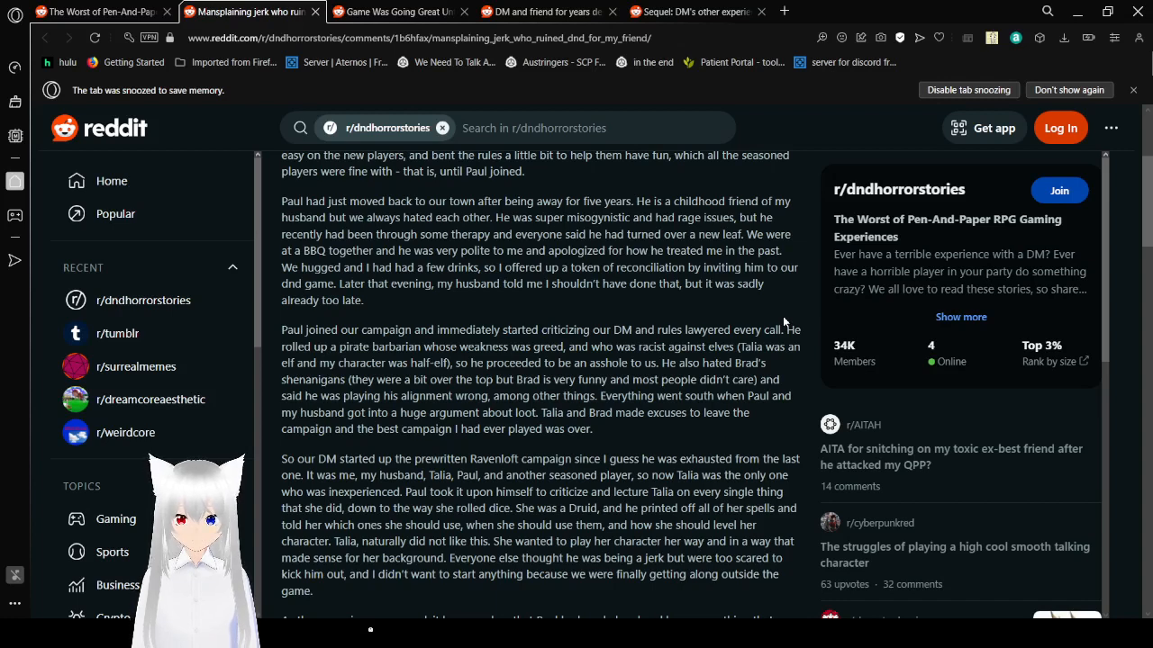
scroll(down, 3)
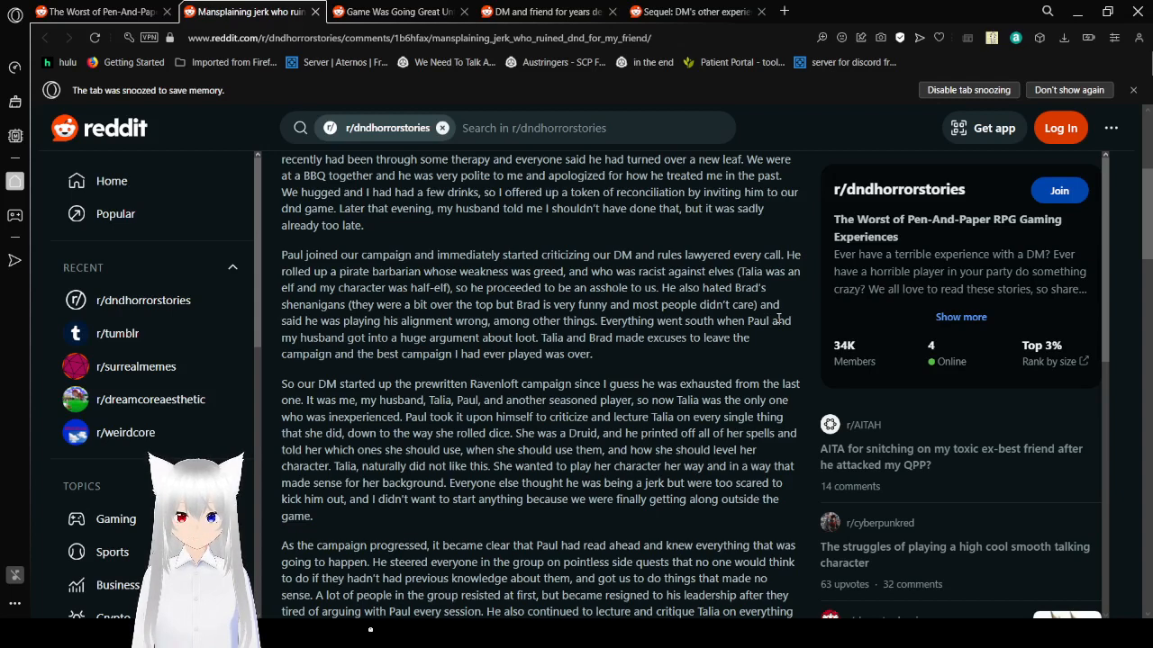
scroll(down, 3)
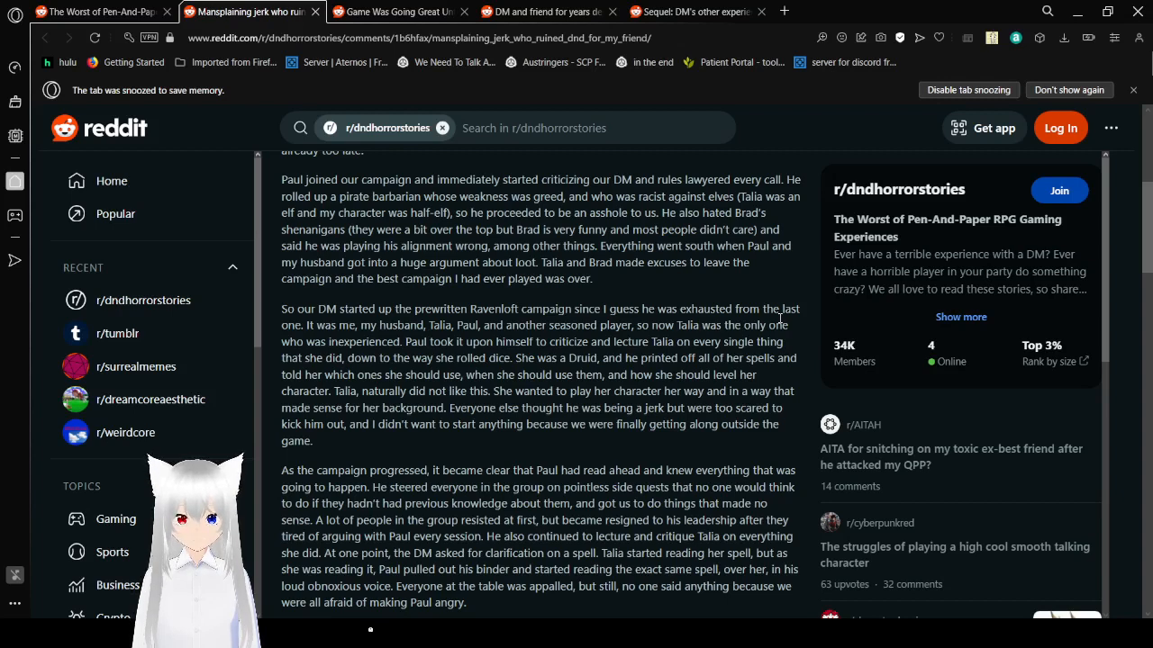
- Read to the closing paragraph where the poster vows to choose fellow players carefully
scroll(down, 3)
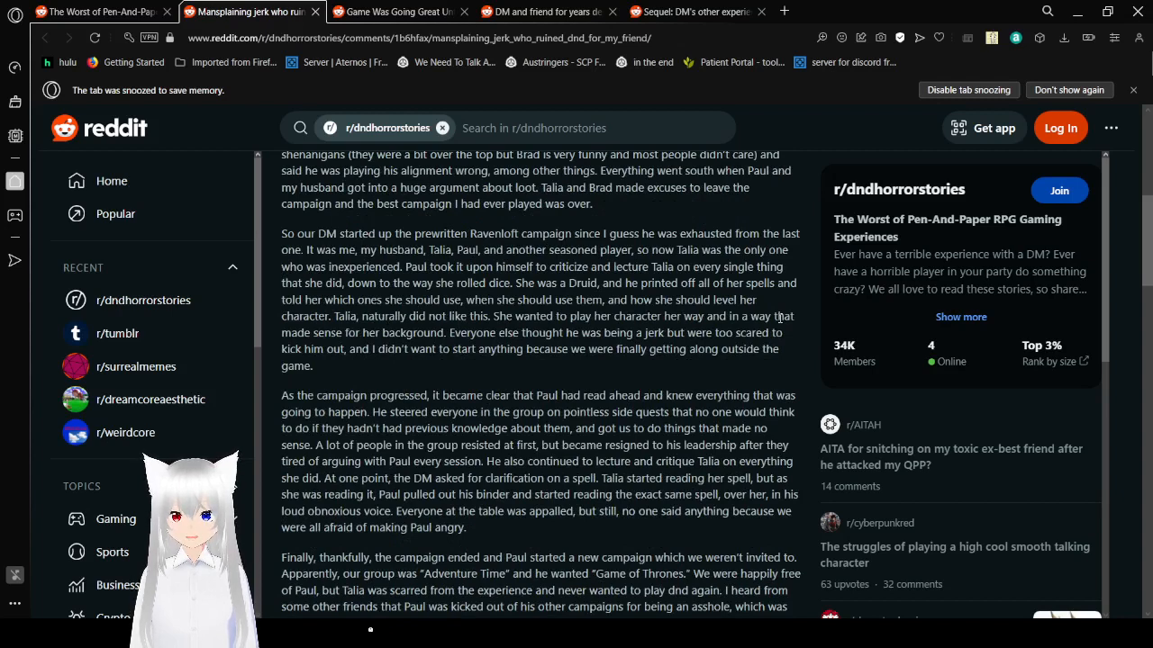
scroll(down, 3)
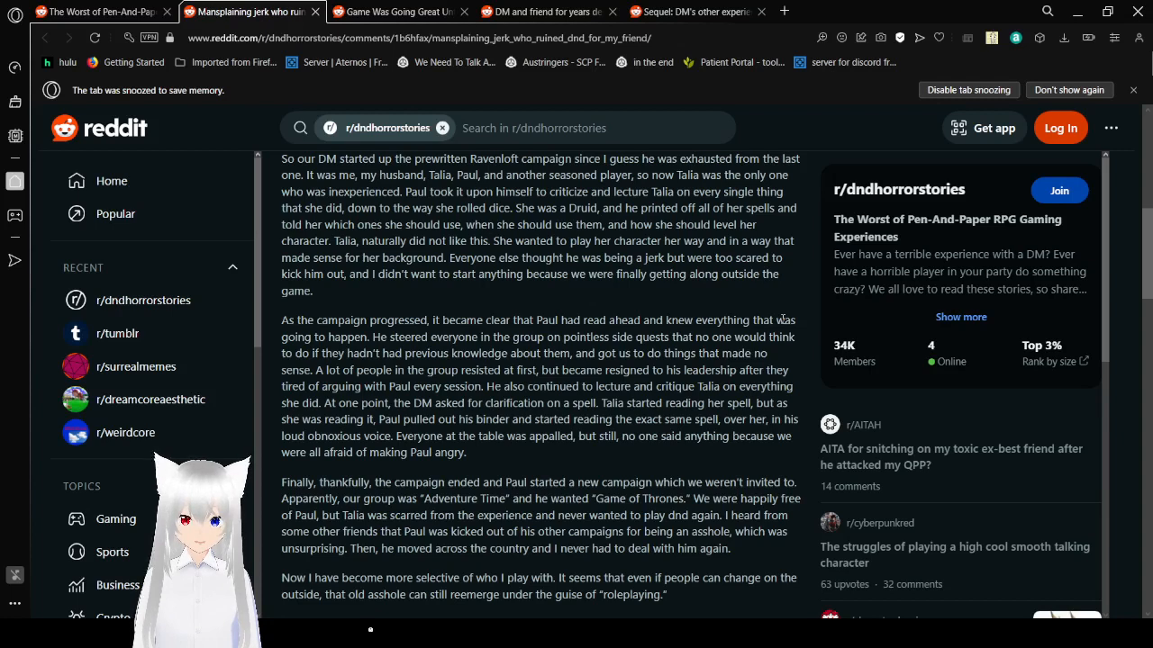
- Scroll to the post's end bar showing 0 votes and 53 comments
scroll(down, 3)
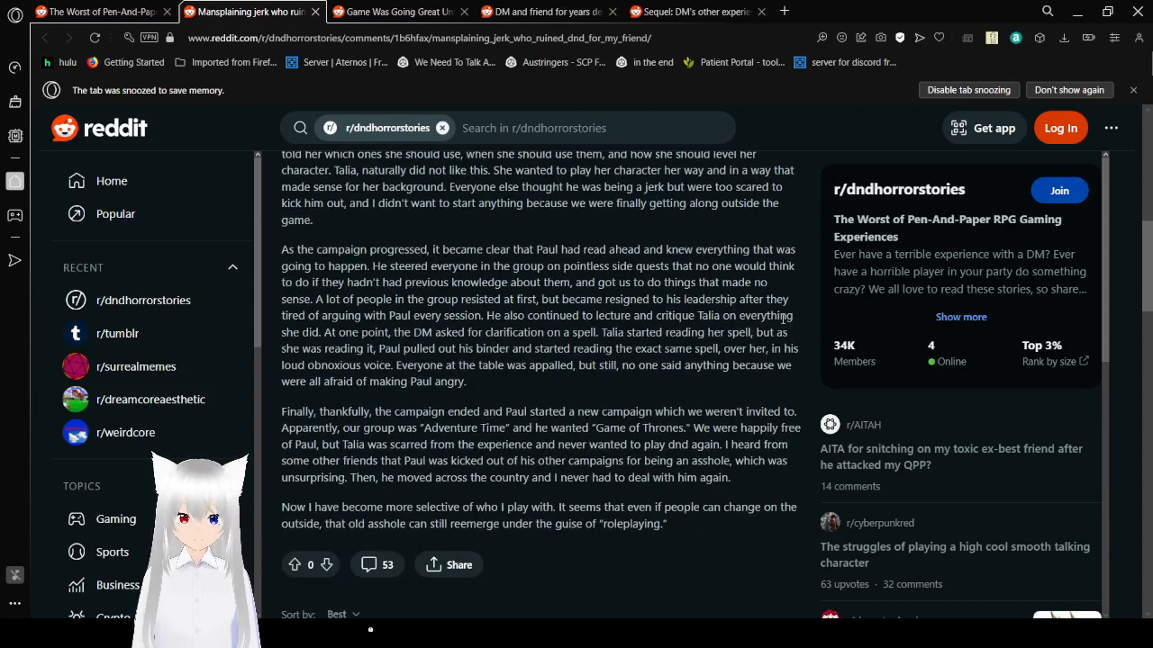
scroll(down, 3)
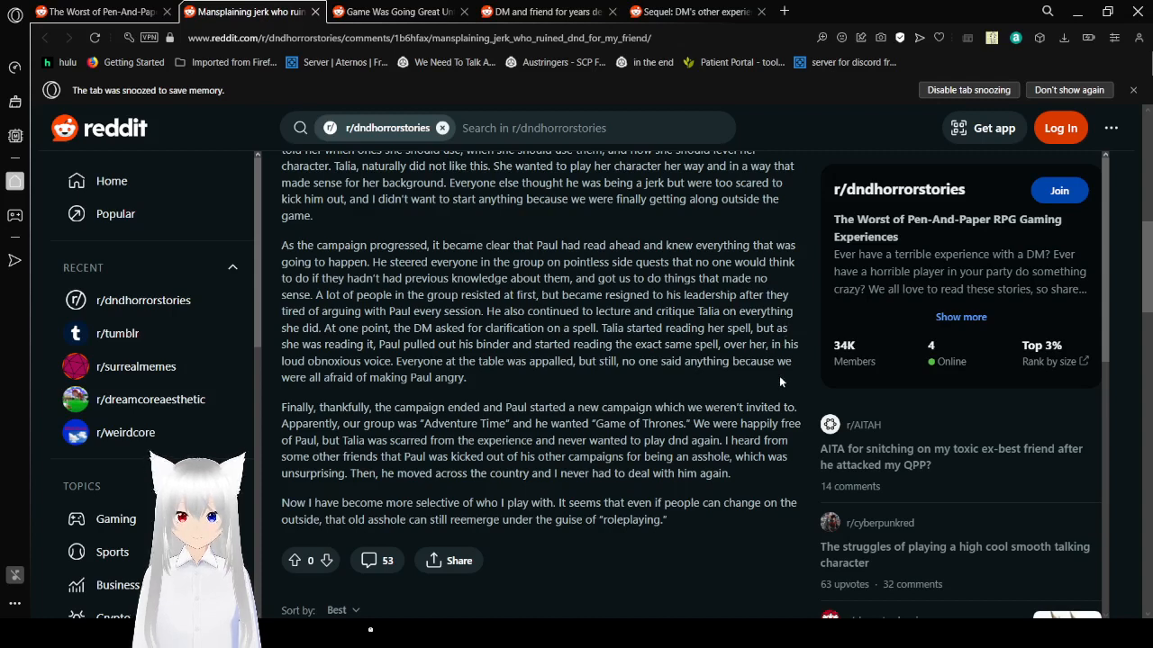
- Scroll below the post to the comment sorting and Add a Comment option
scroll(down, 3)
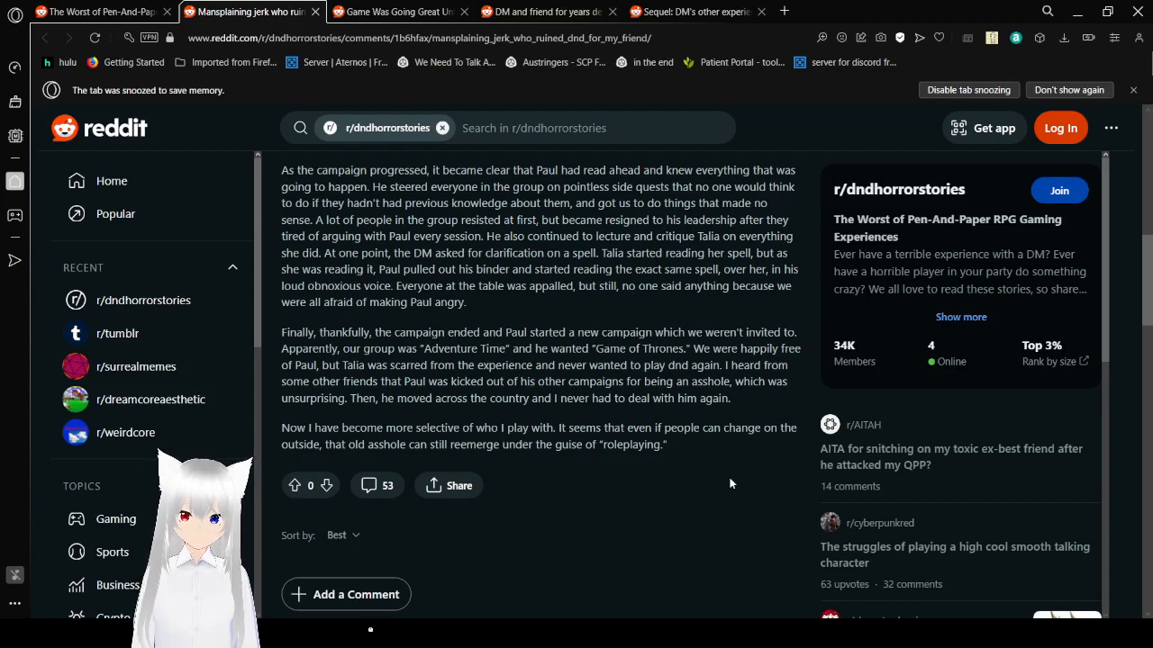
mouse_move(733, 488)
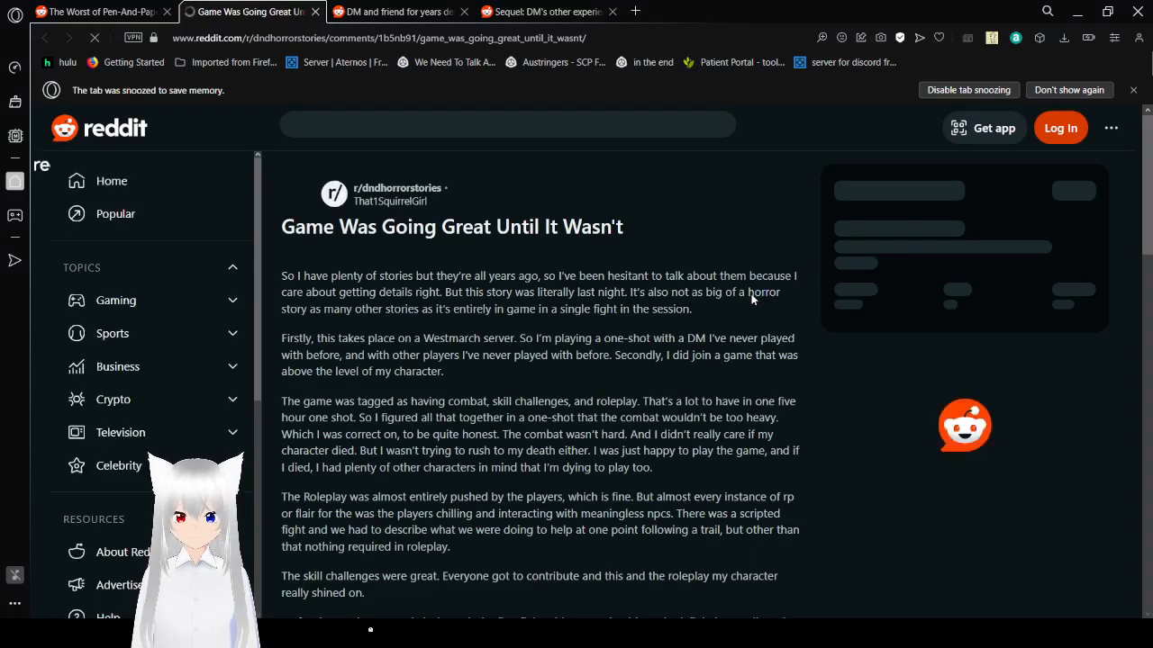
- Read the Westmarch one-shot post down to the ghost appearing and the boss fight
click(506, 124)
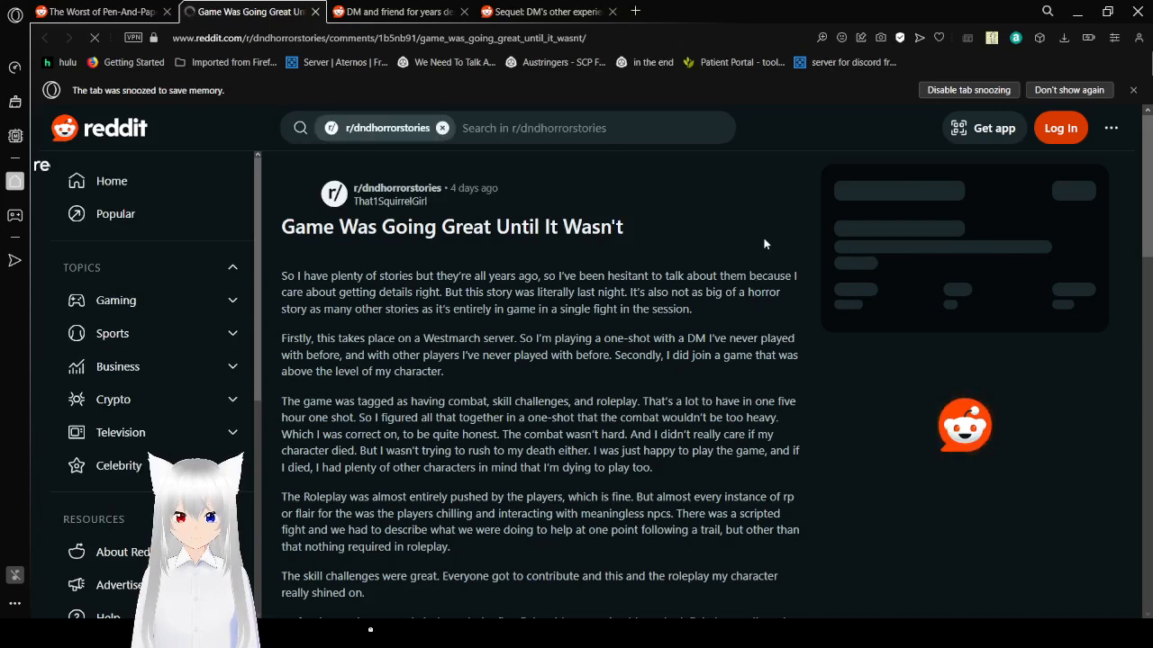
scroll(down, 3)
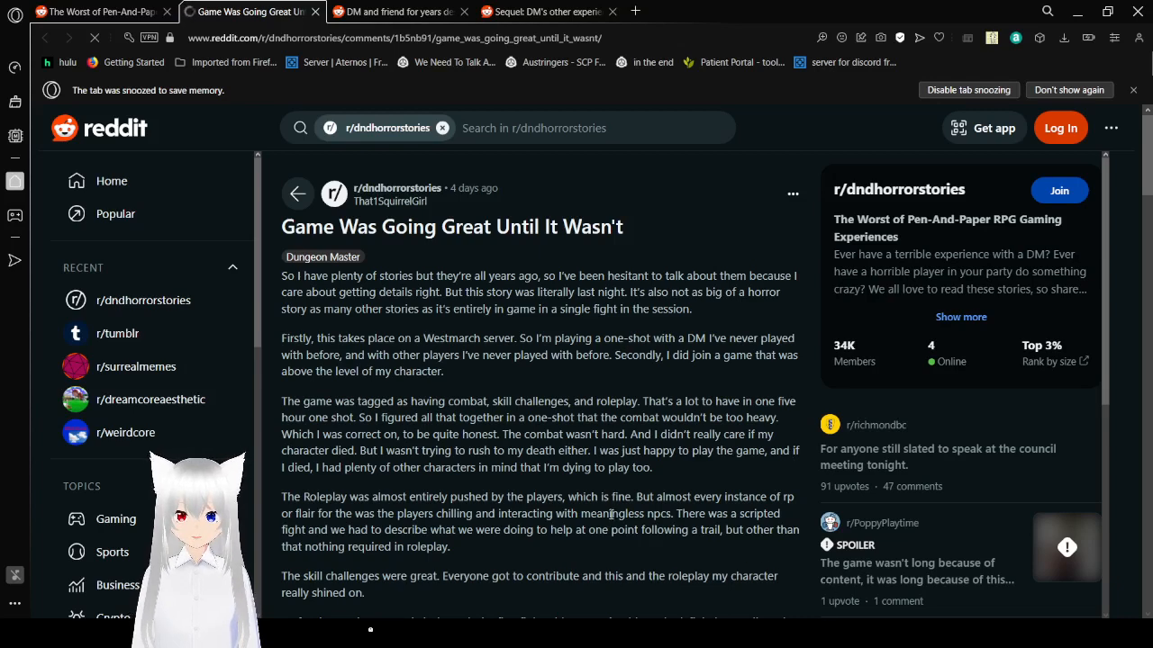
scroll(down, 3)
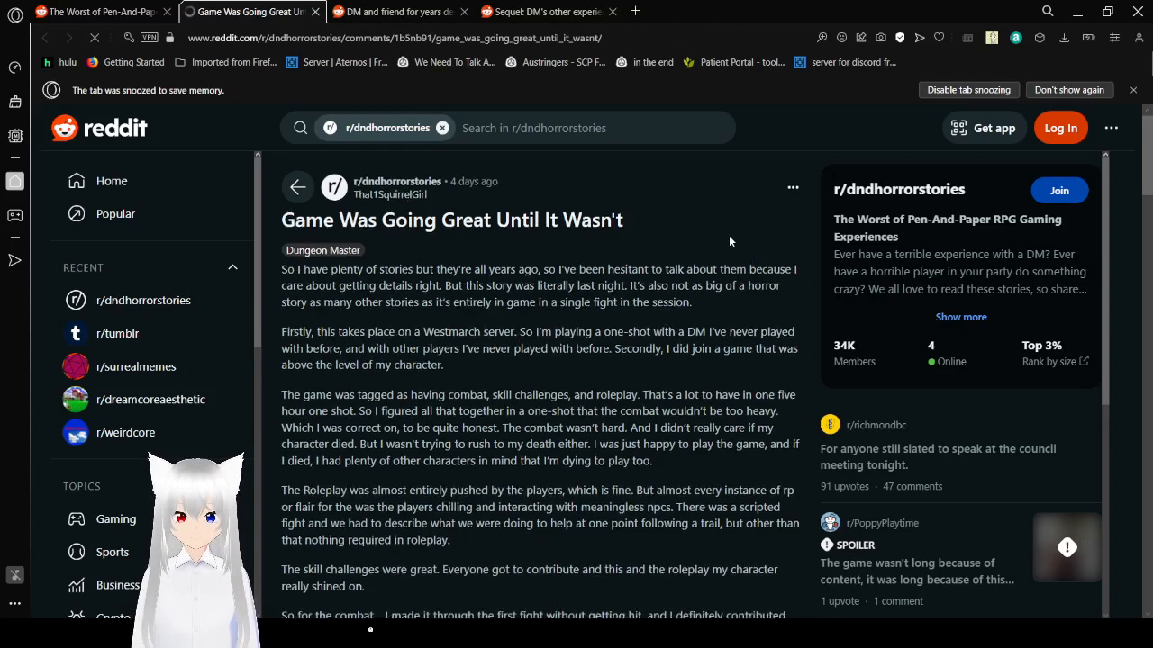
scroll(down, 3)
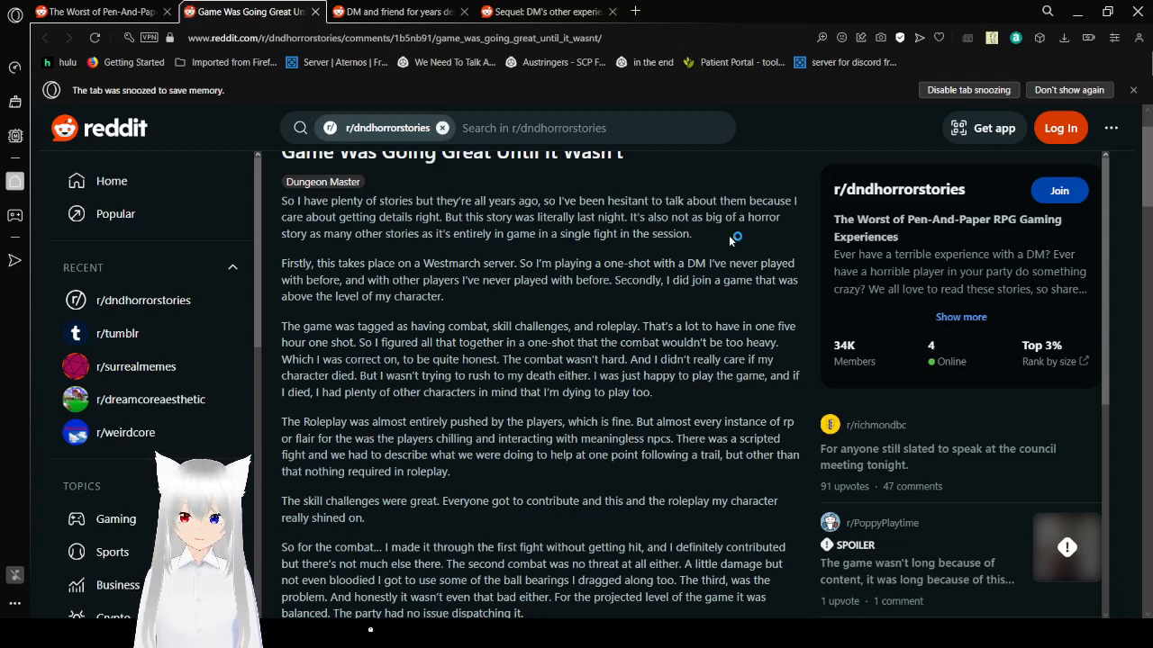
mouse_move(729, 241)
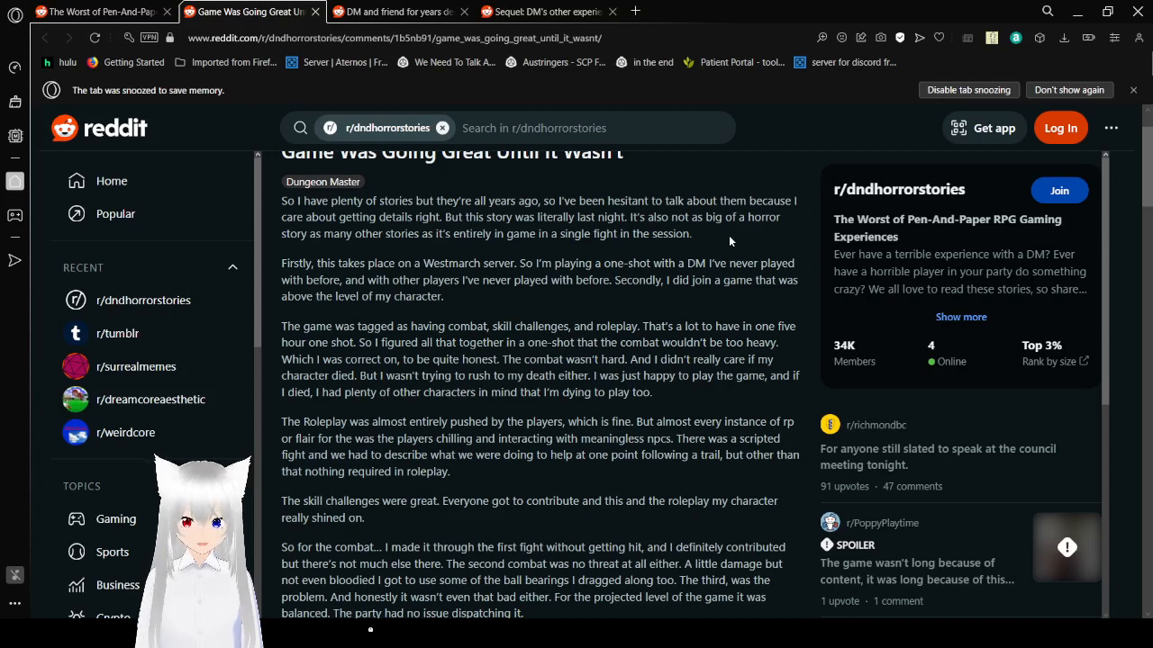
scroll(down, 3)
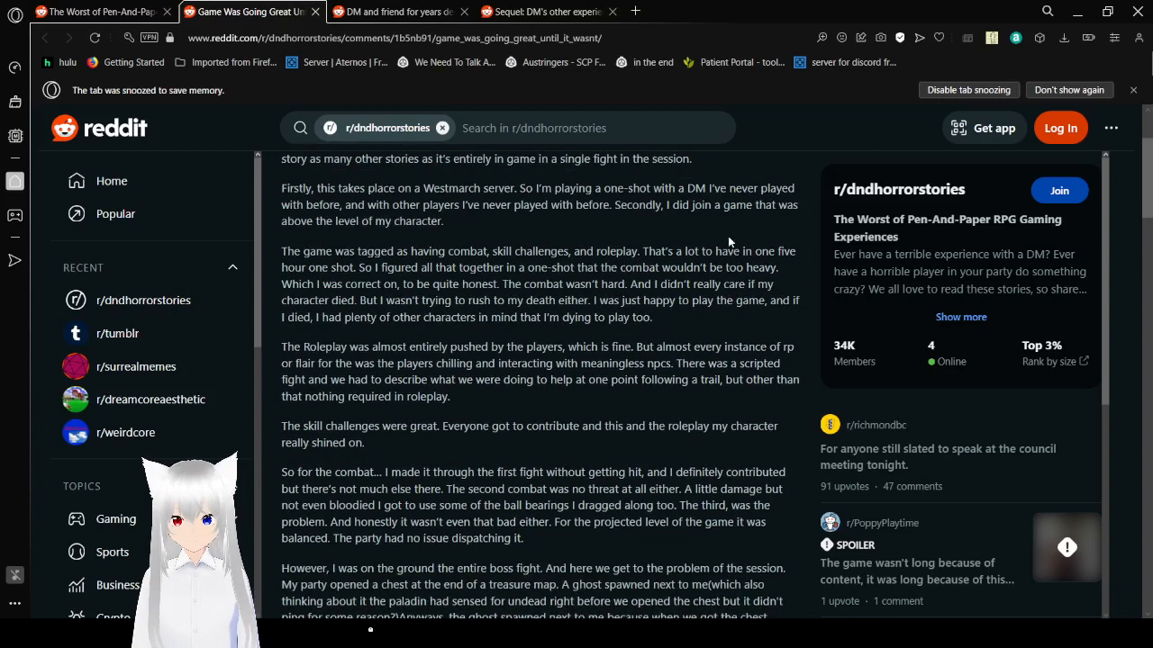
mouse_move(744, 327)
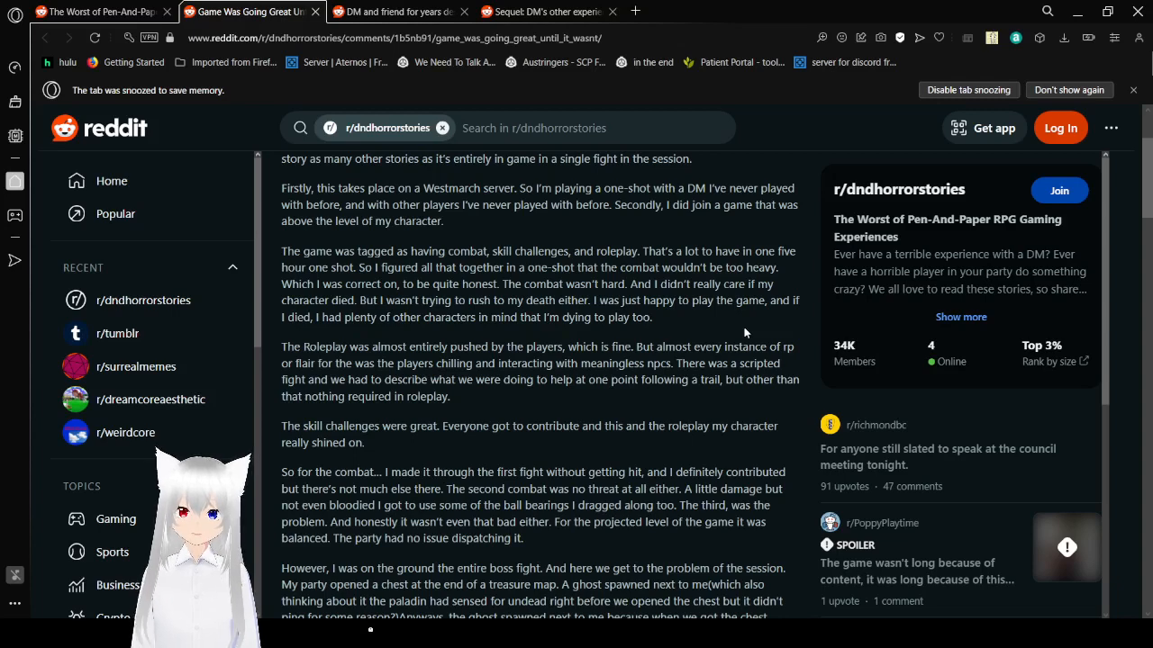
scroll(down, 3)
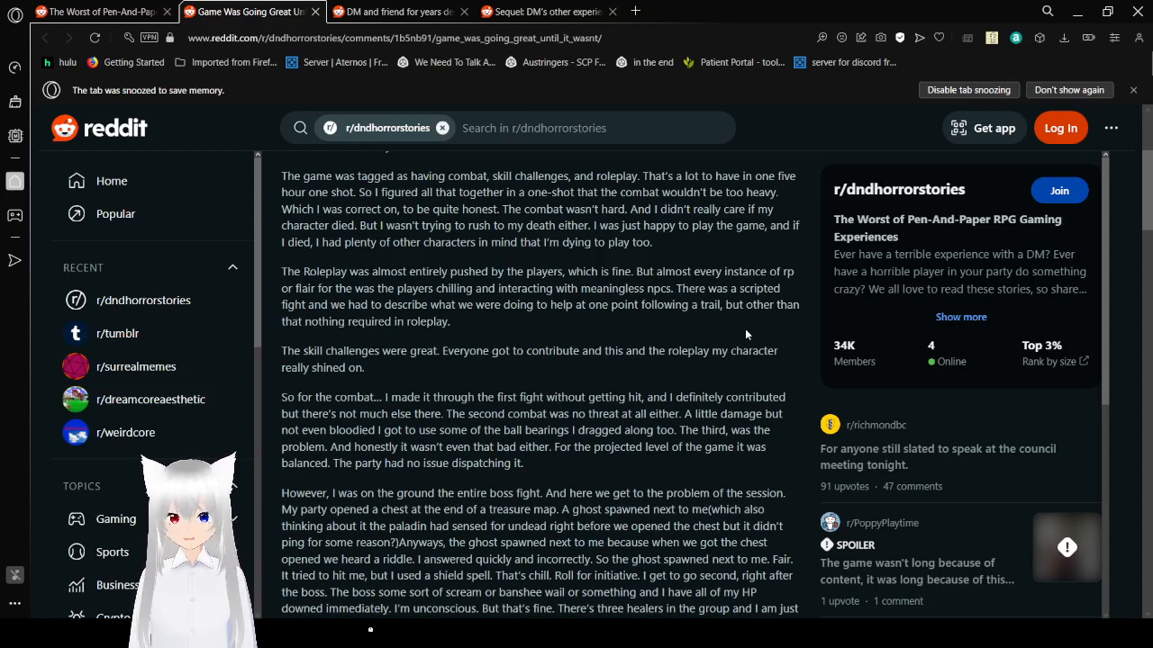
- Read the boss fight, where the poster keeps getting knocked down, healed, and checks out
scroll(down, 3)
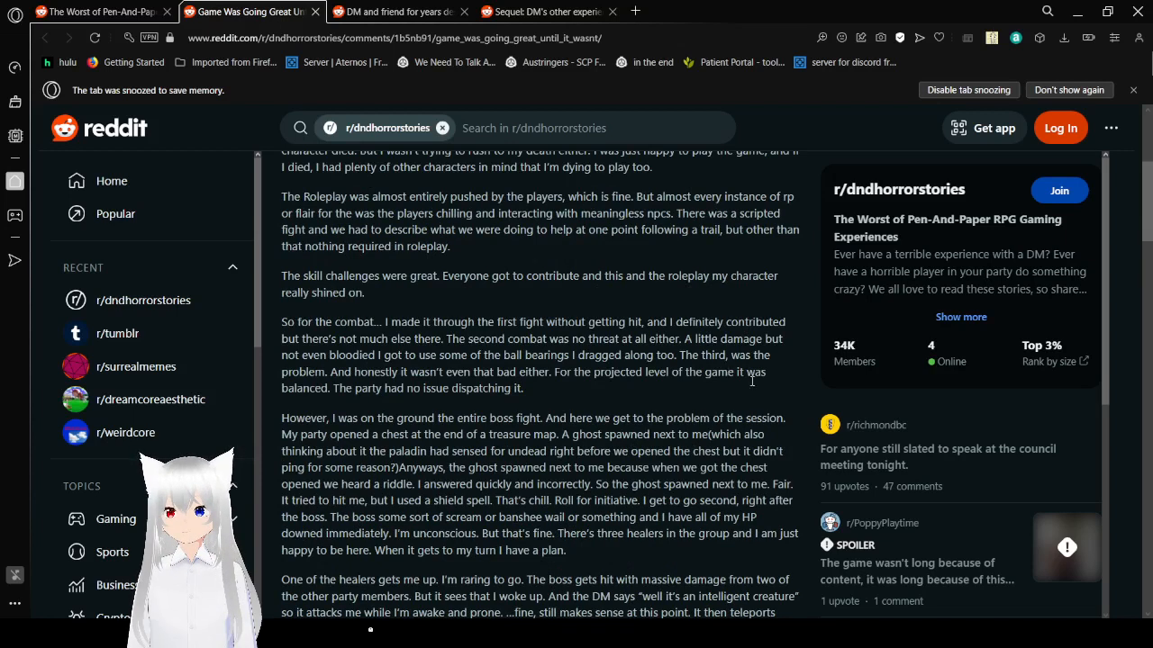
mouse_move(784, 387)
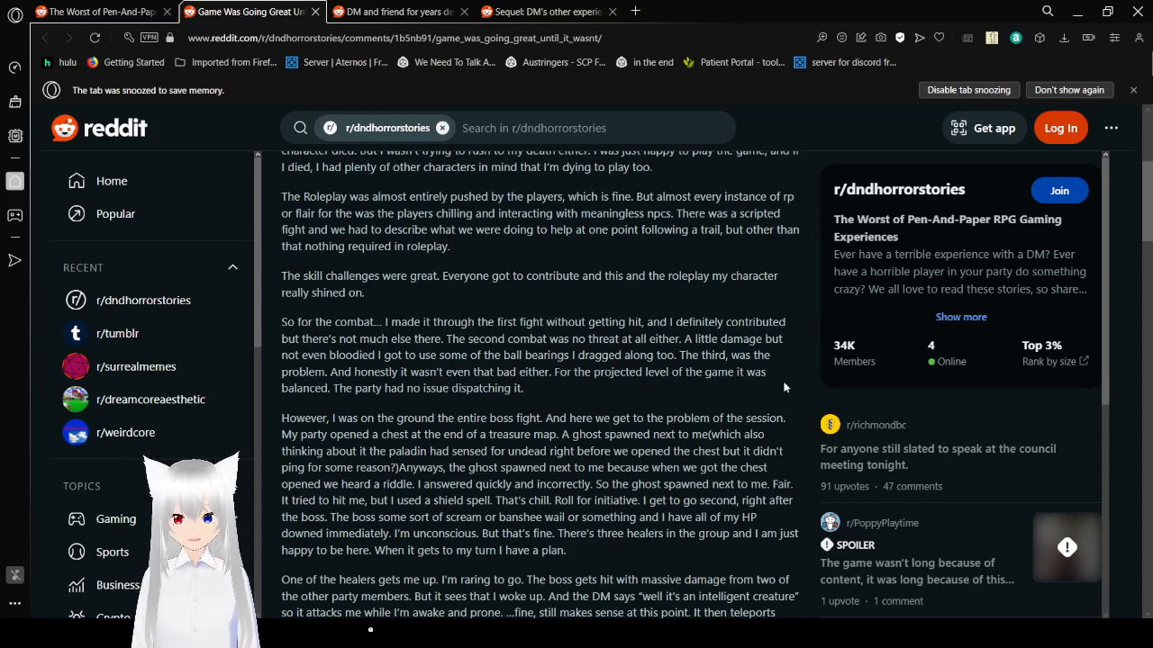
scroll(down, 3)
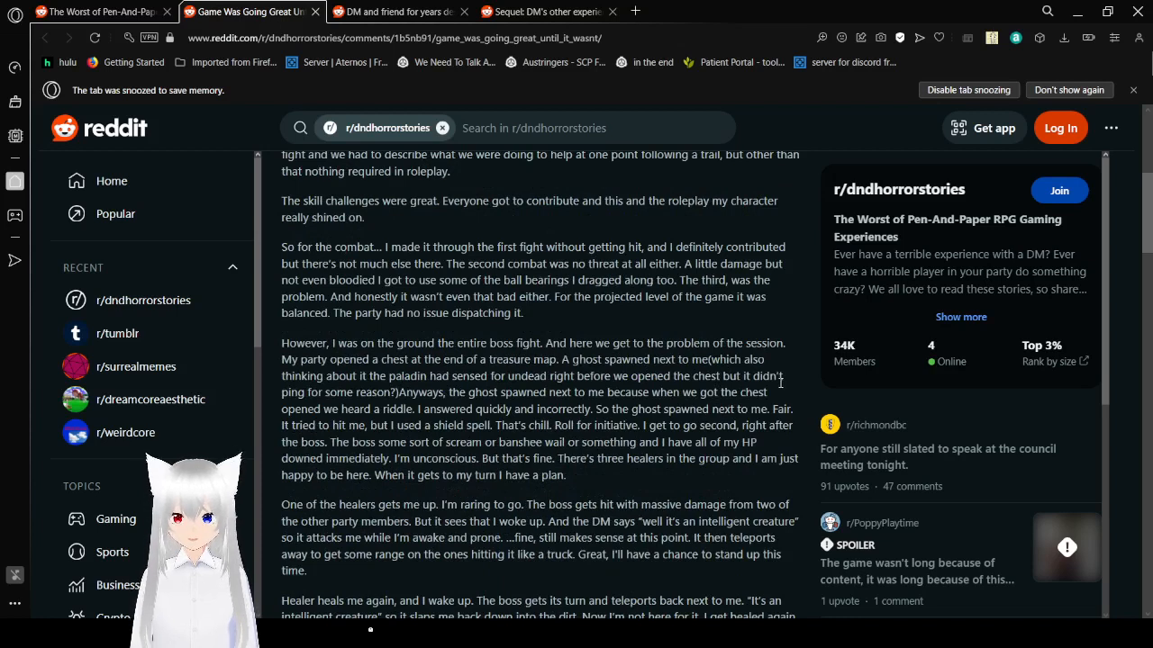
mouse_move(742, 332)
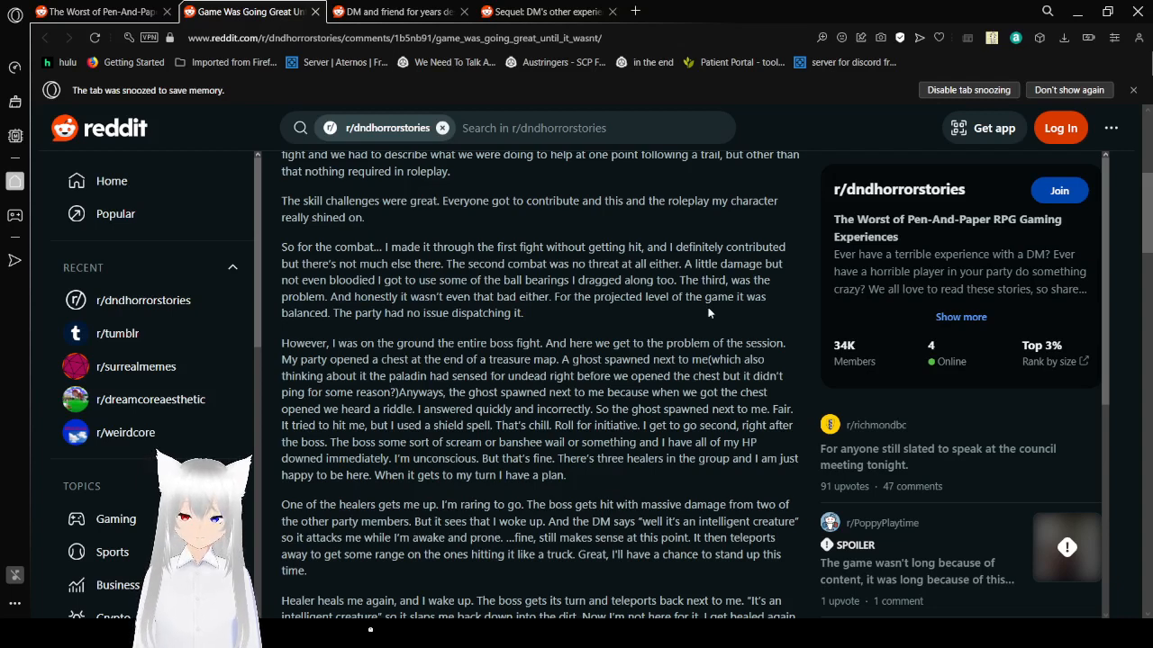
scroll(down, 3)
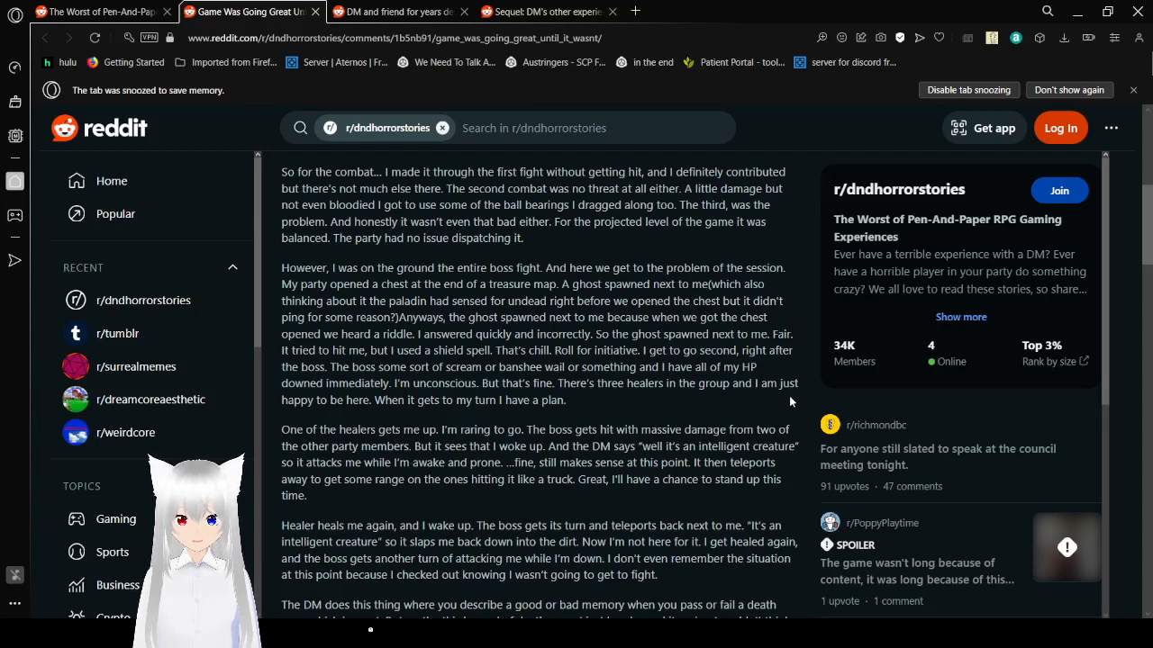
- Read through the death saves to the poster asking the DM about boss targeting
scroll(down, 3)
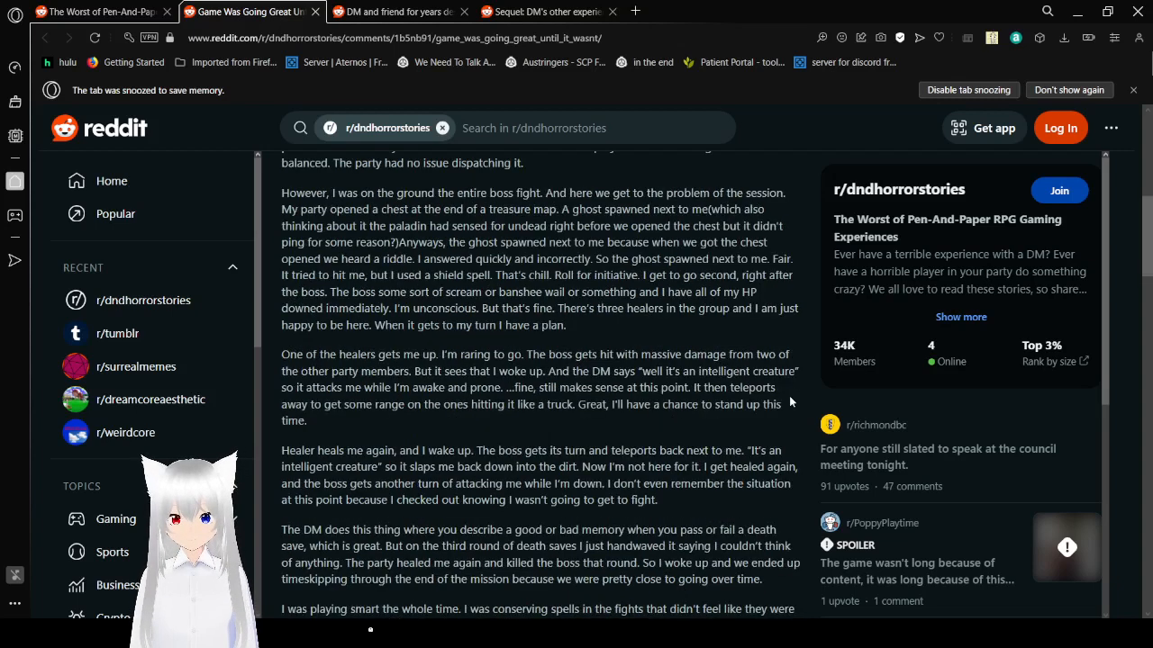
scroll(down, 3)
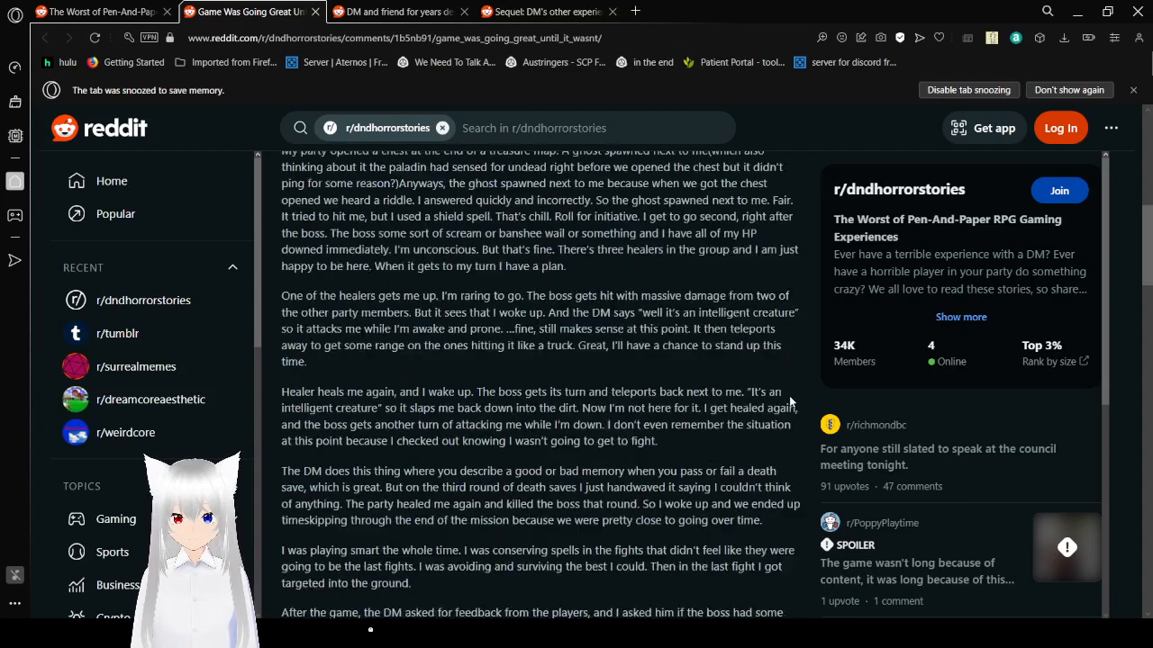
scroll(down, 3)
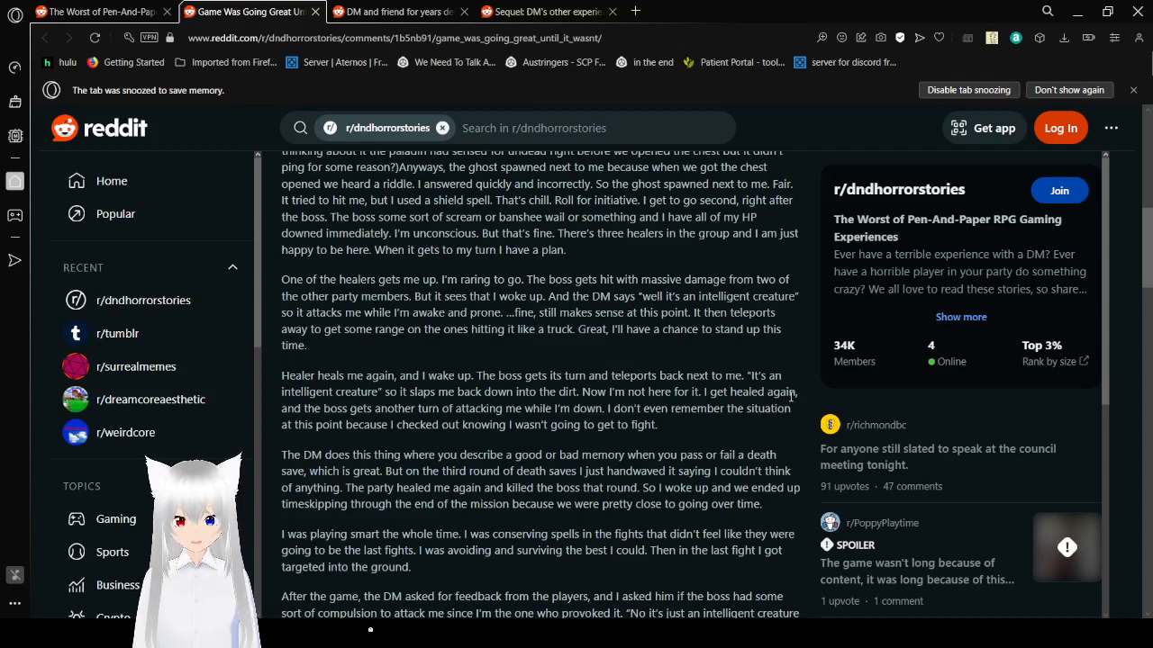
- Read to the dragons anecdote ending, with 10 votes and 14 comments shown
scroll(down, 3)
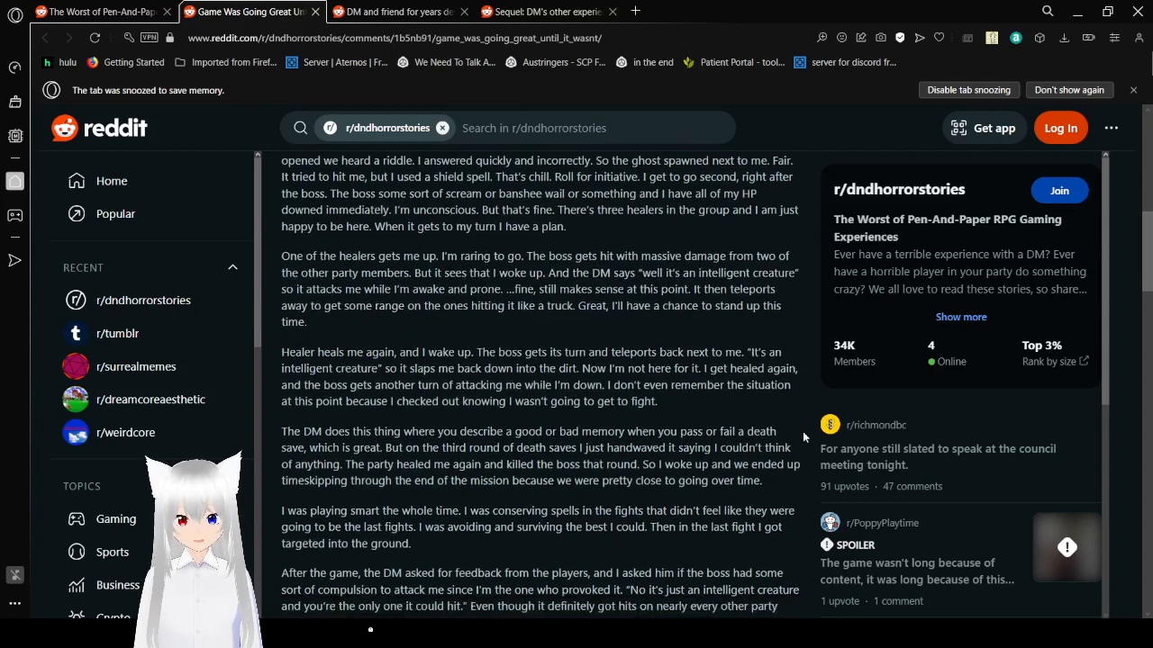
scroll(down, 3)
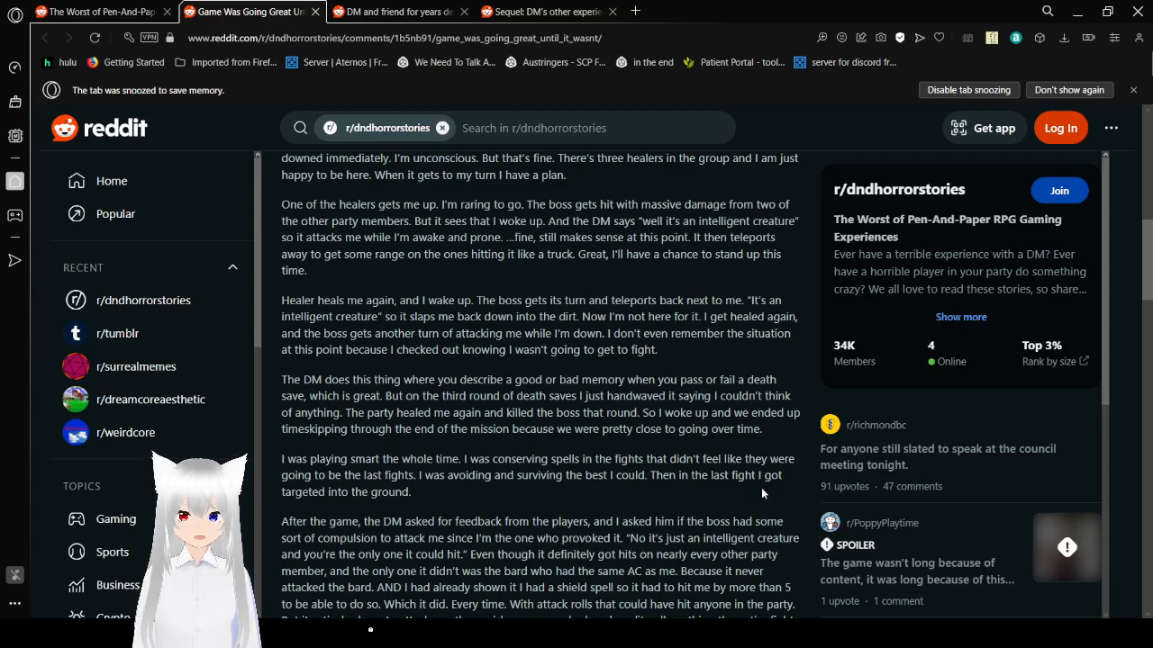
scroll(down, 3)
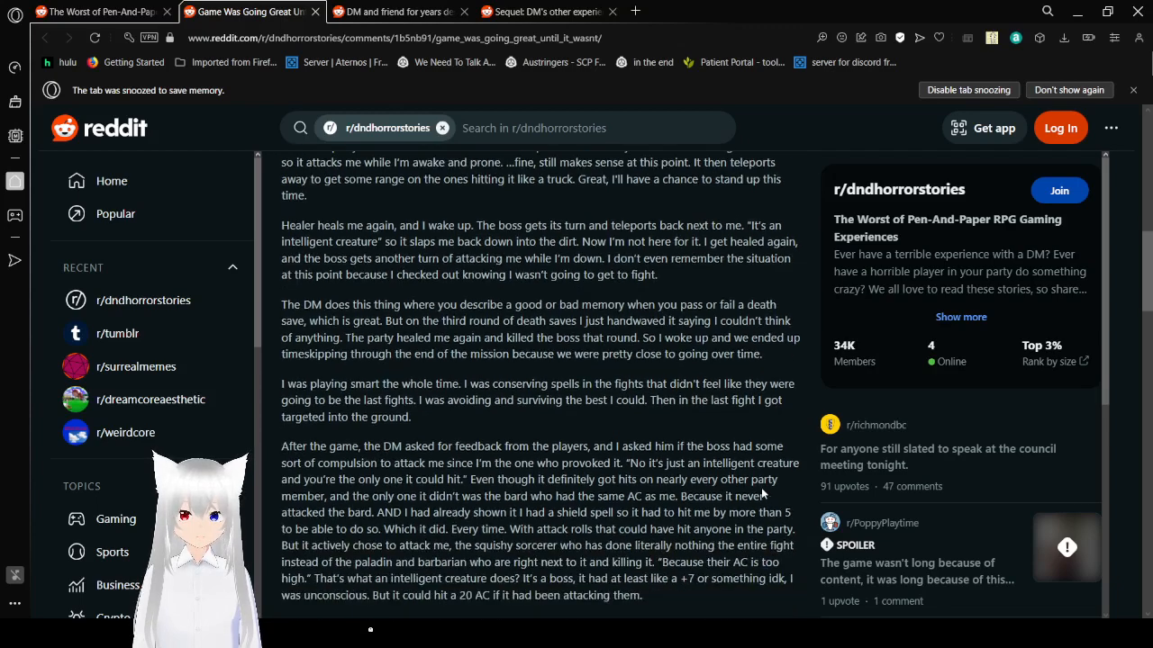
scroll(down, 3)
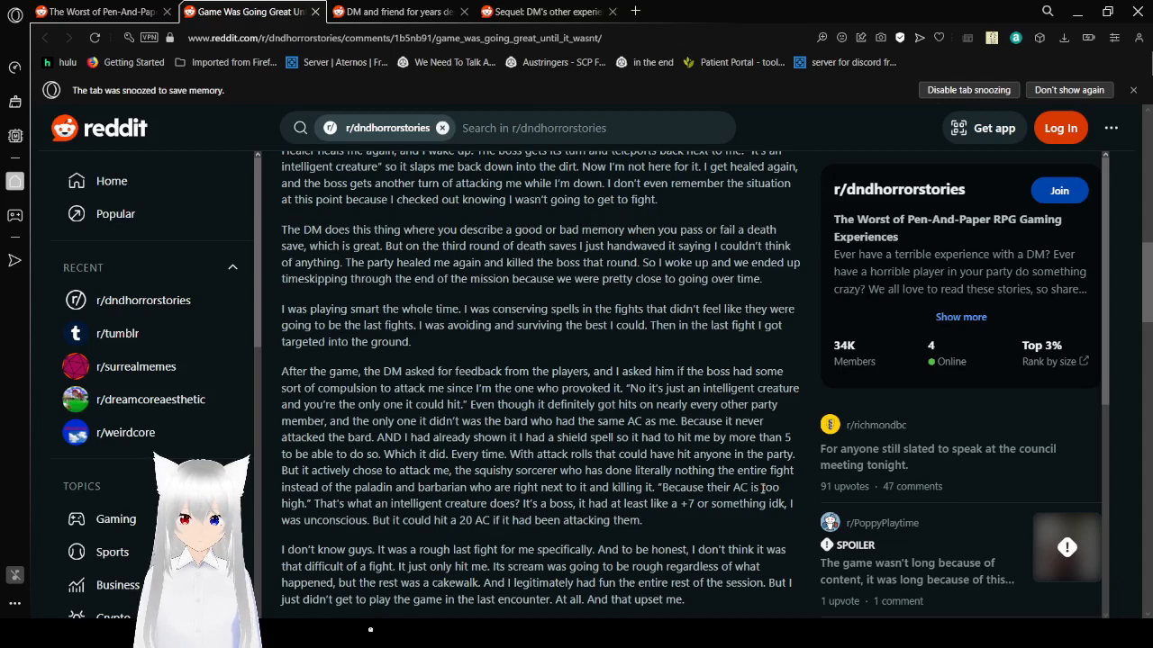
scroll(down, 3)
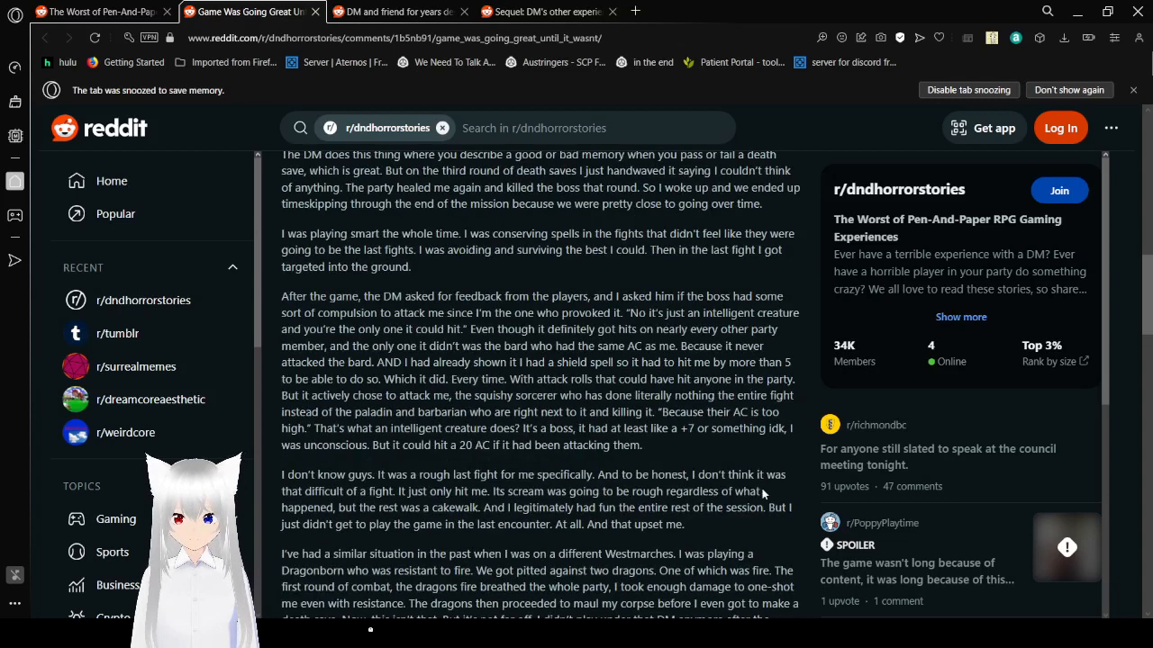
scroll(down, 3)
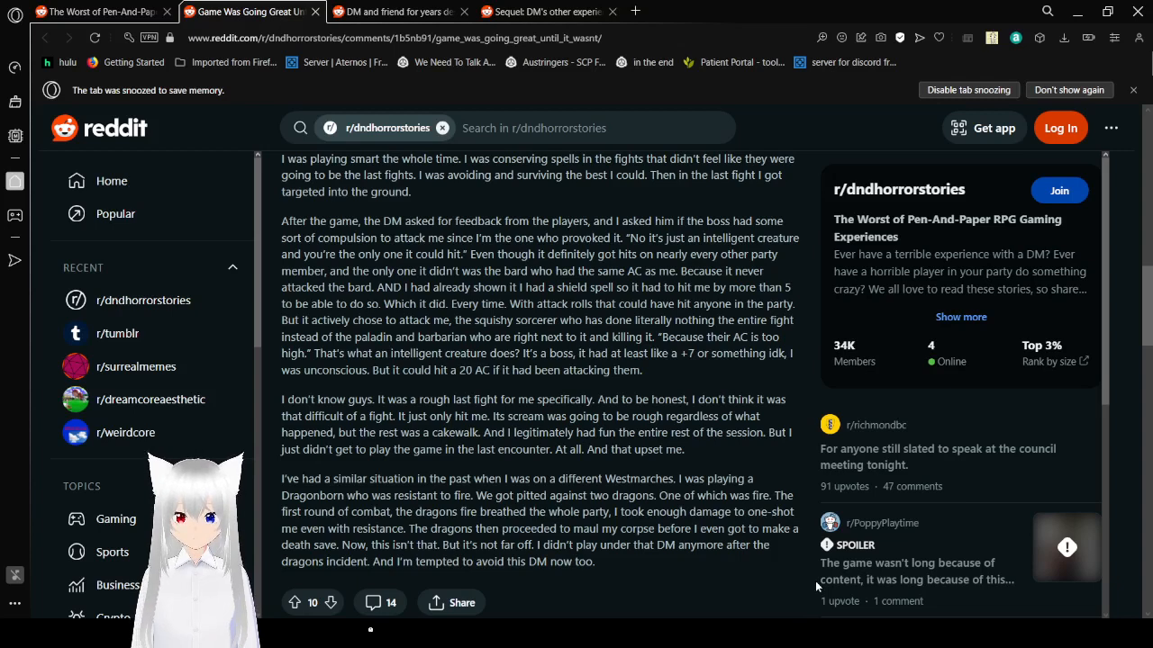
mouse_move(645, 568)
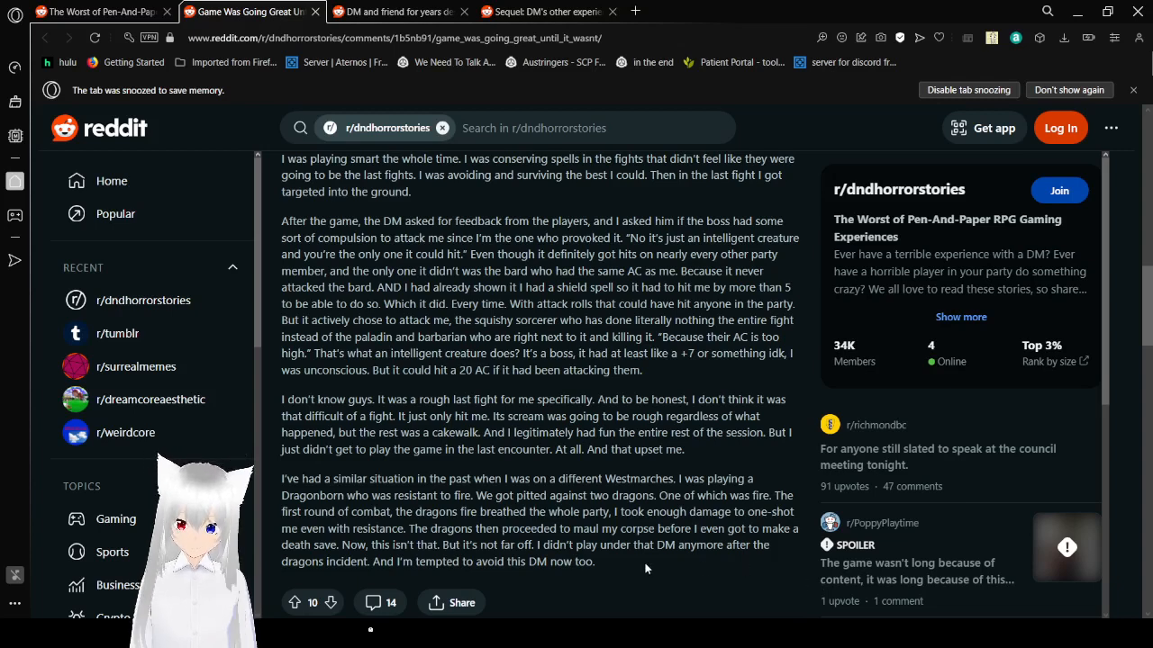
- Scroll past the vote bar to comment sorting, Add a Comment, and the first reply
scroll(down, 3)
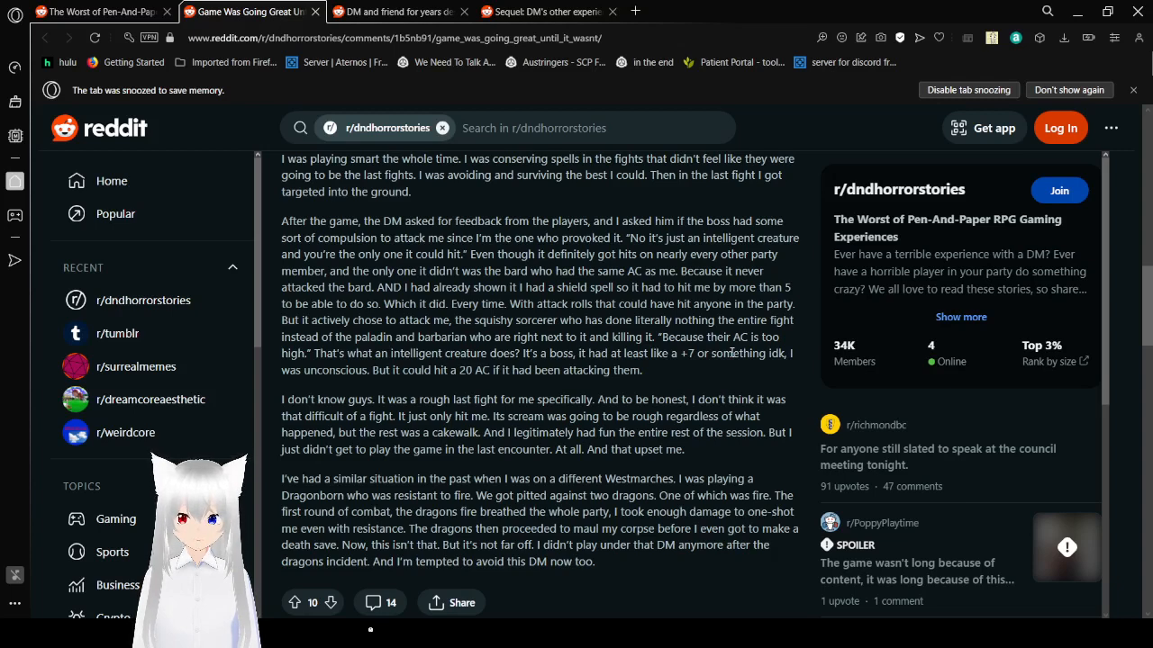
scroll(down, 3)
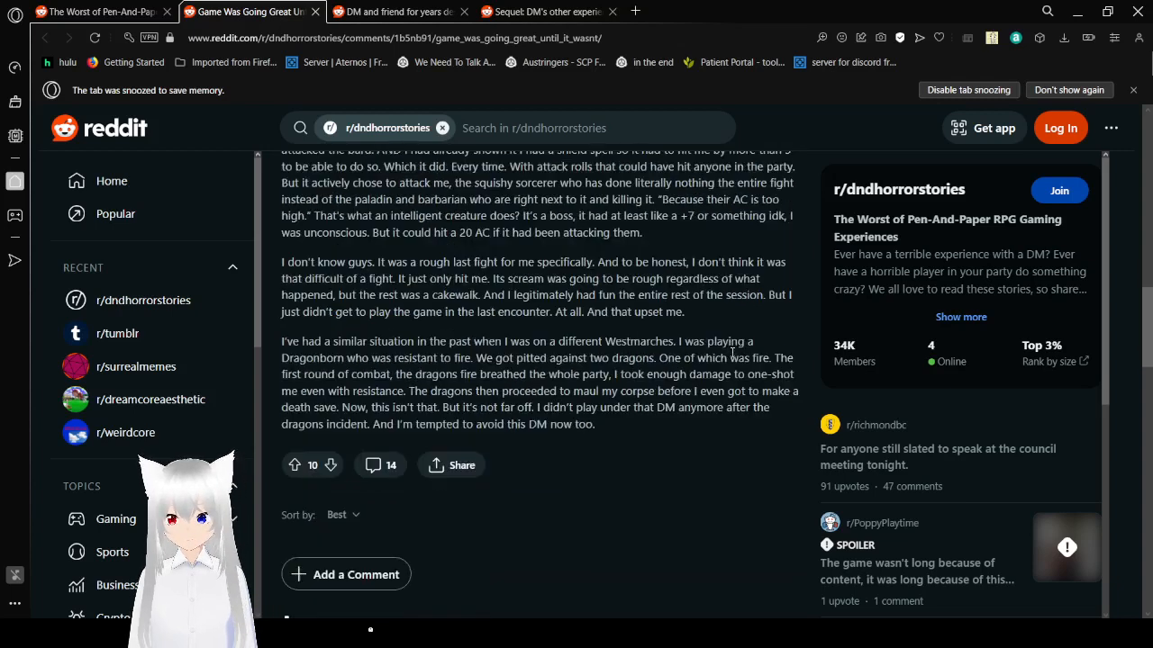
scroll(down, 3)
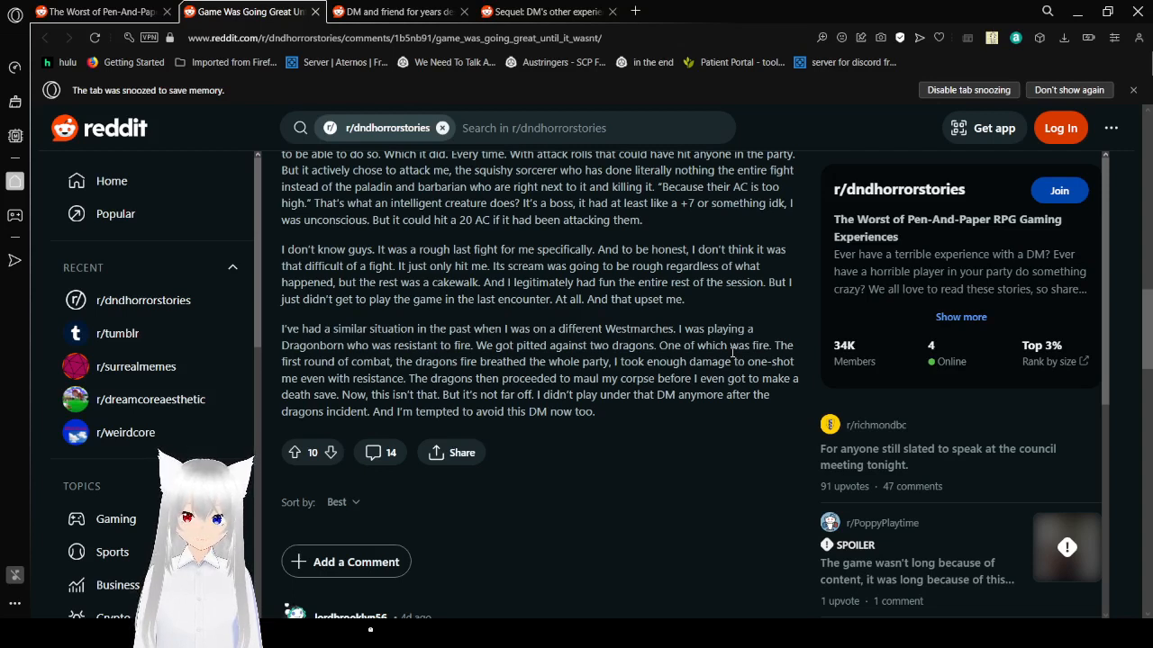
mouse_move(666, 442)
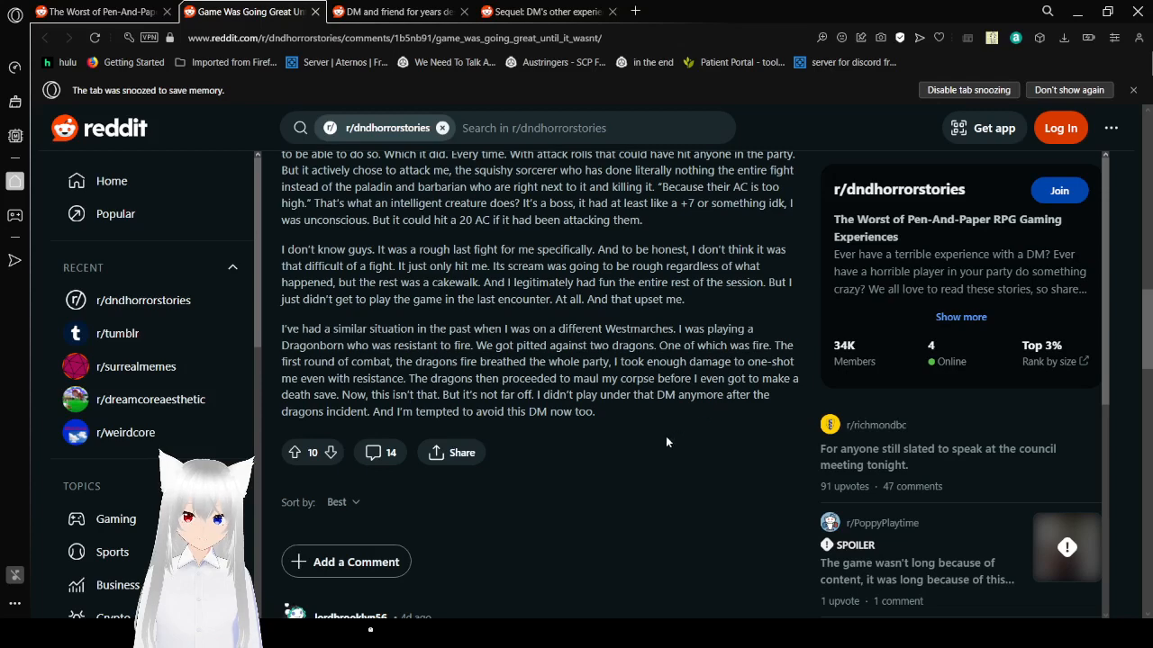
- Scroll to the top comment saying focus fire suits only vengeance backstories
scroll(down, 3)
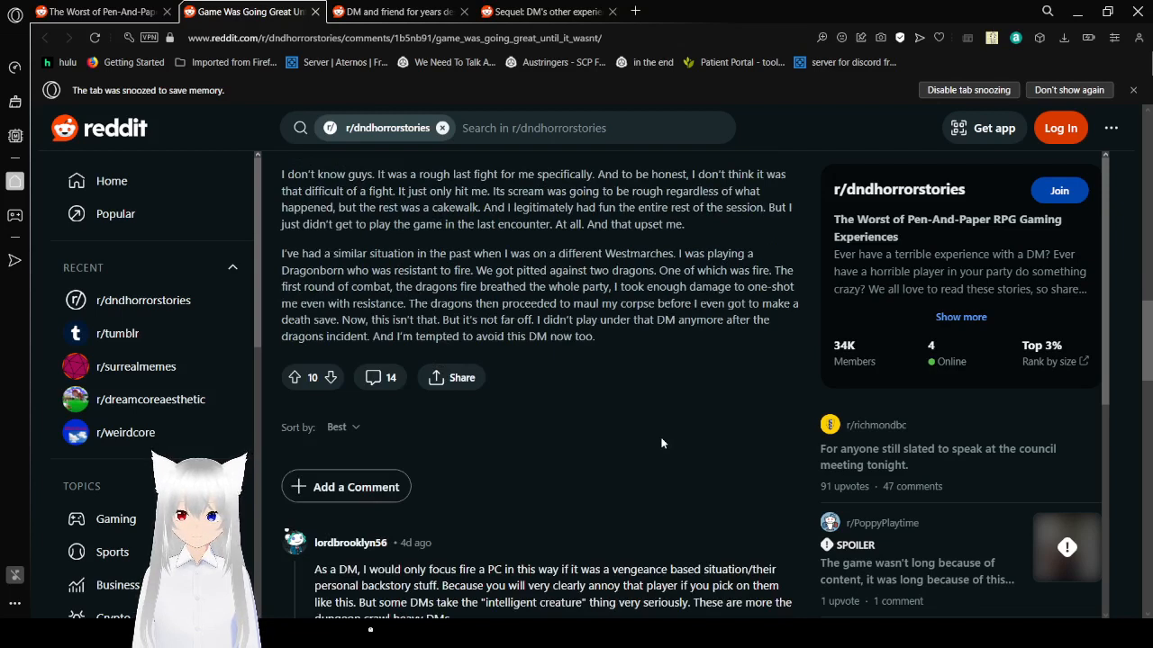
mouse_move(707, 374)
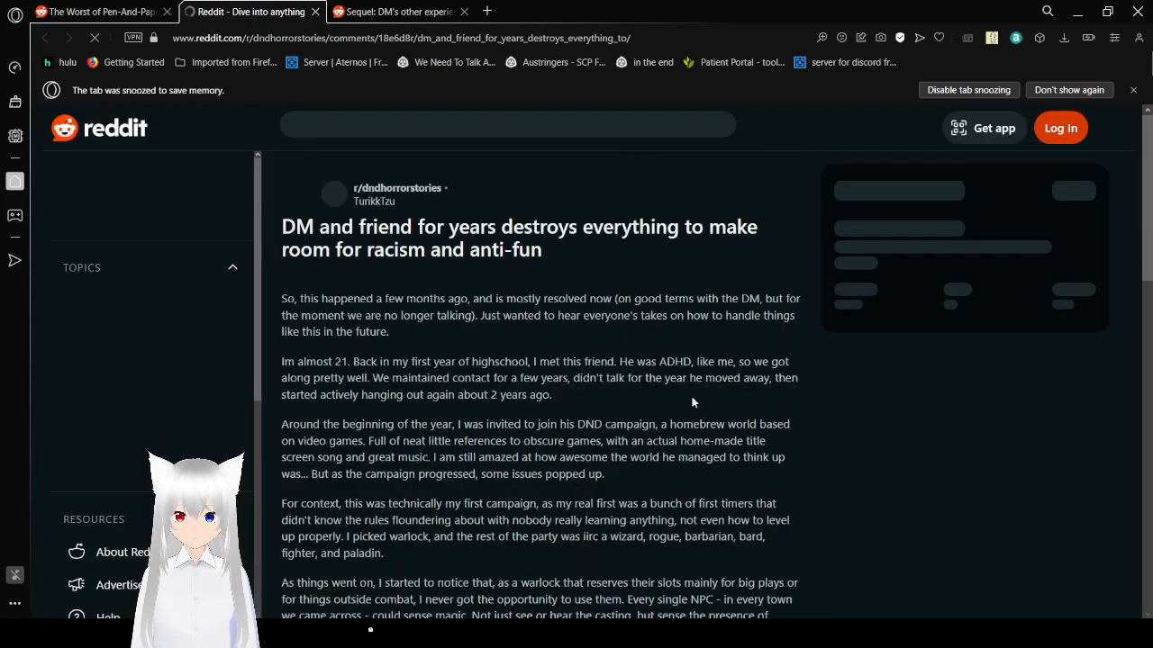
mouse_move(772, 339)
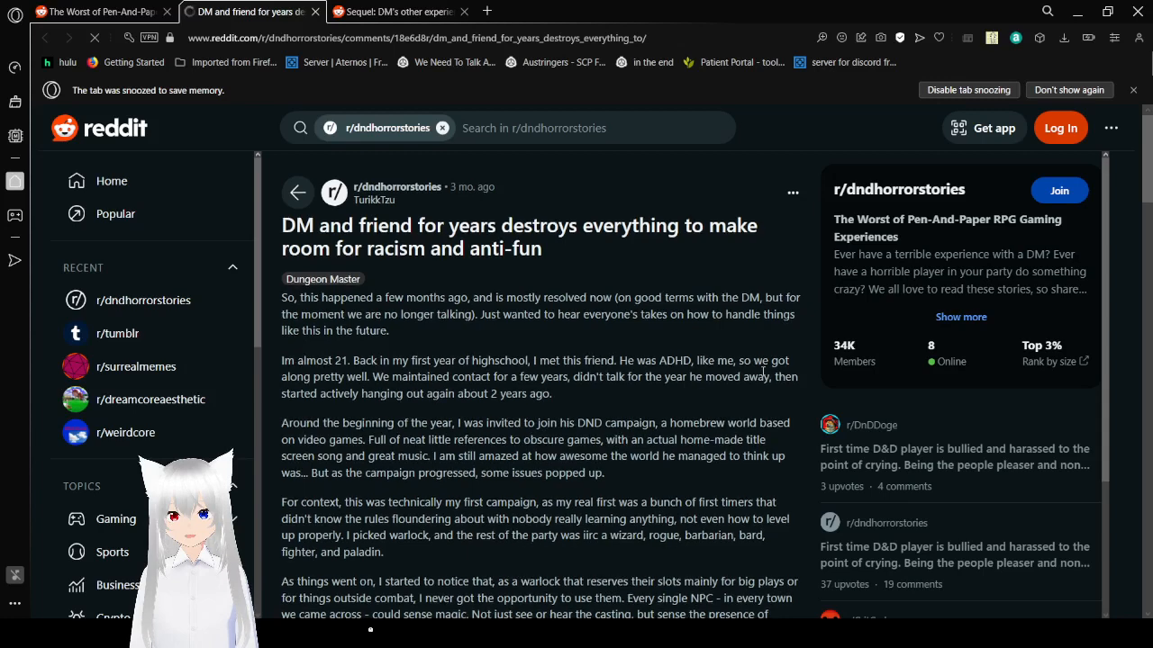
- Read the DM-and-friend story down to the paragraph about racist NPCs
scroll(down, 3)
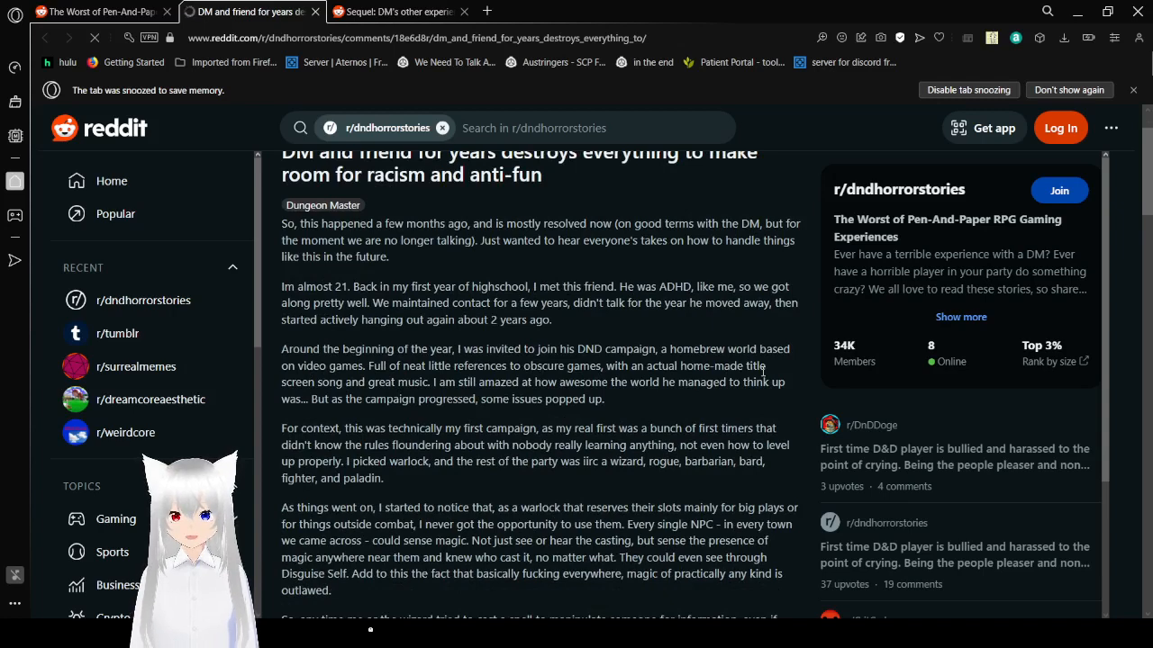
scroll(down, 3)
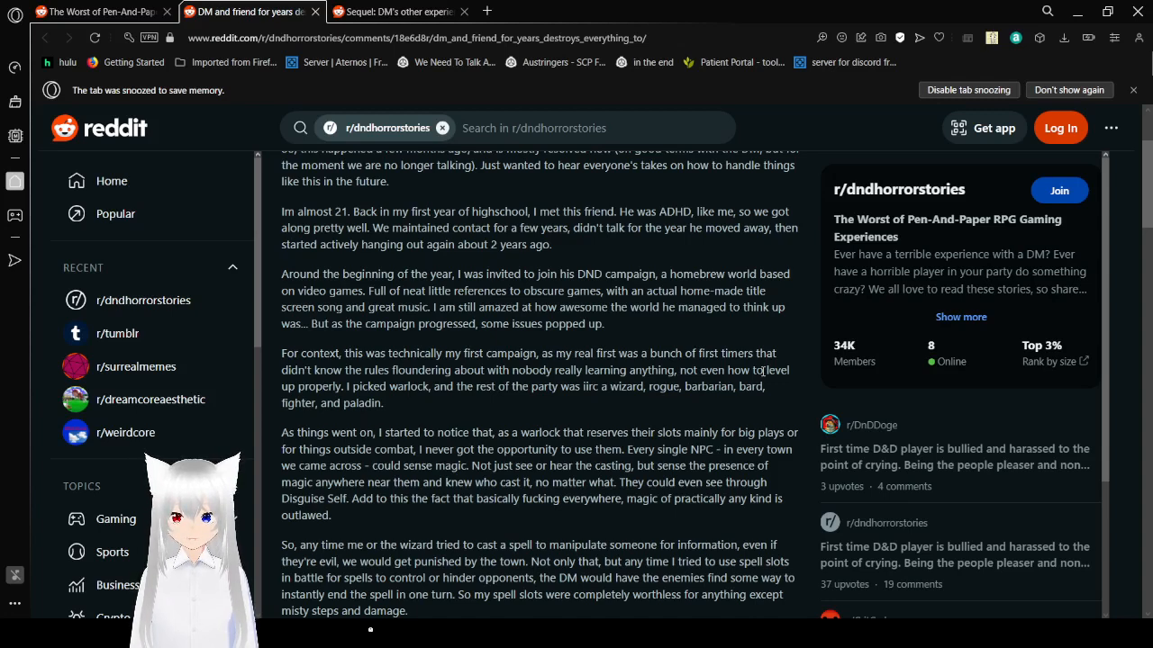
mouse_move(759, 401)
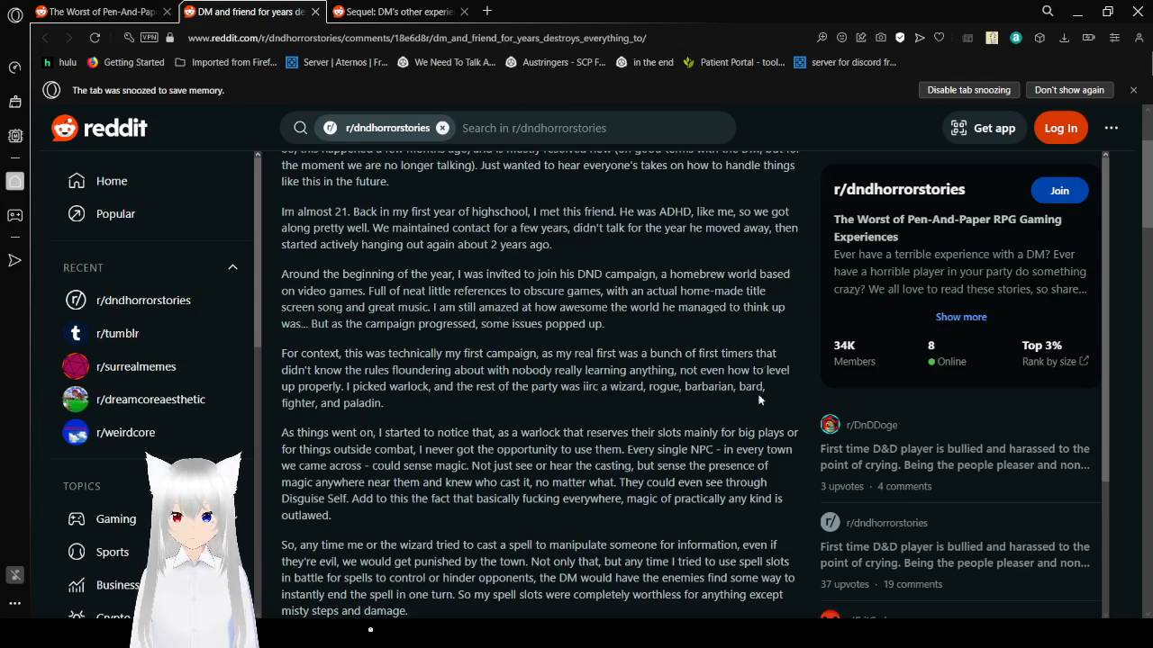
scroll(down, 3)
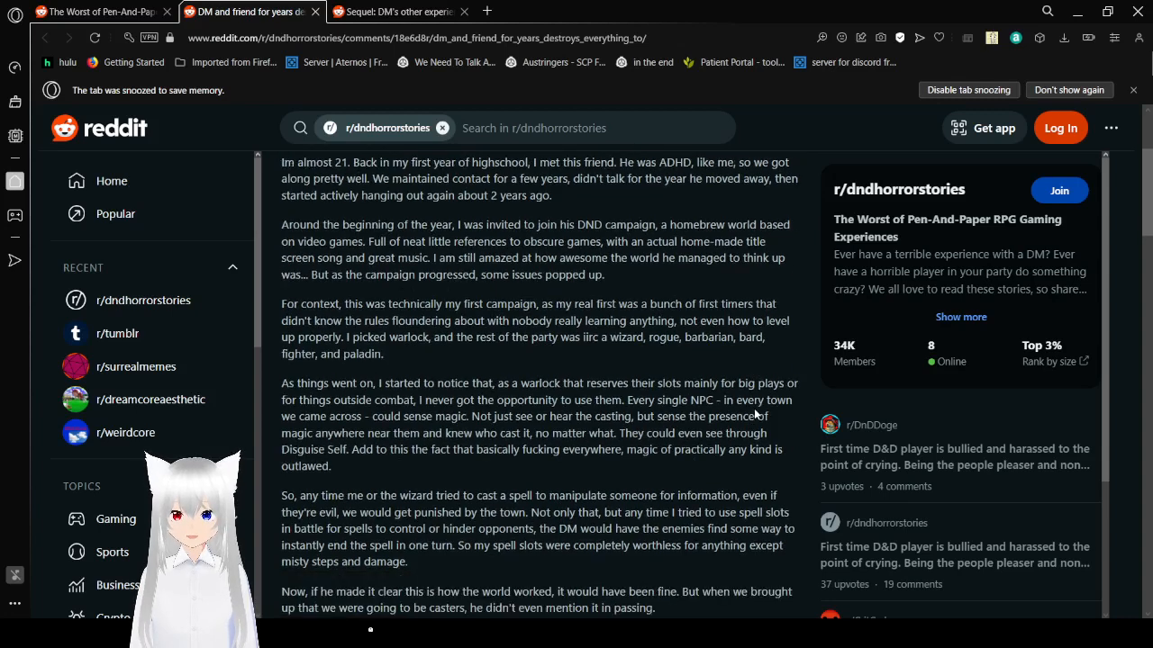
scroll(down, 3)
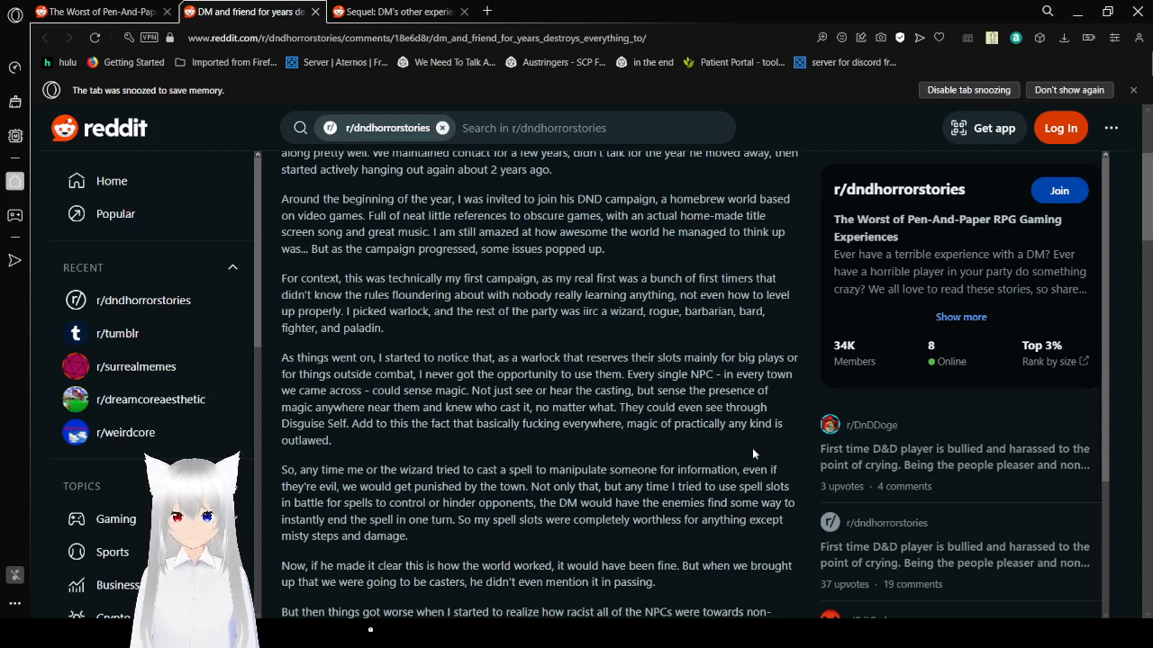
scroll(down, 3)
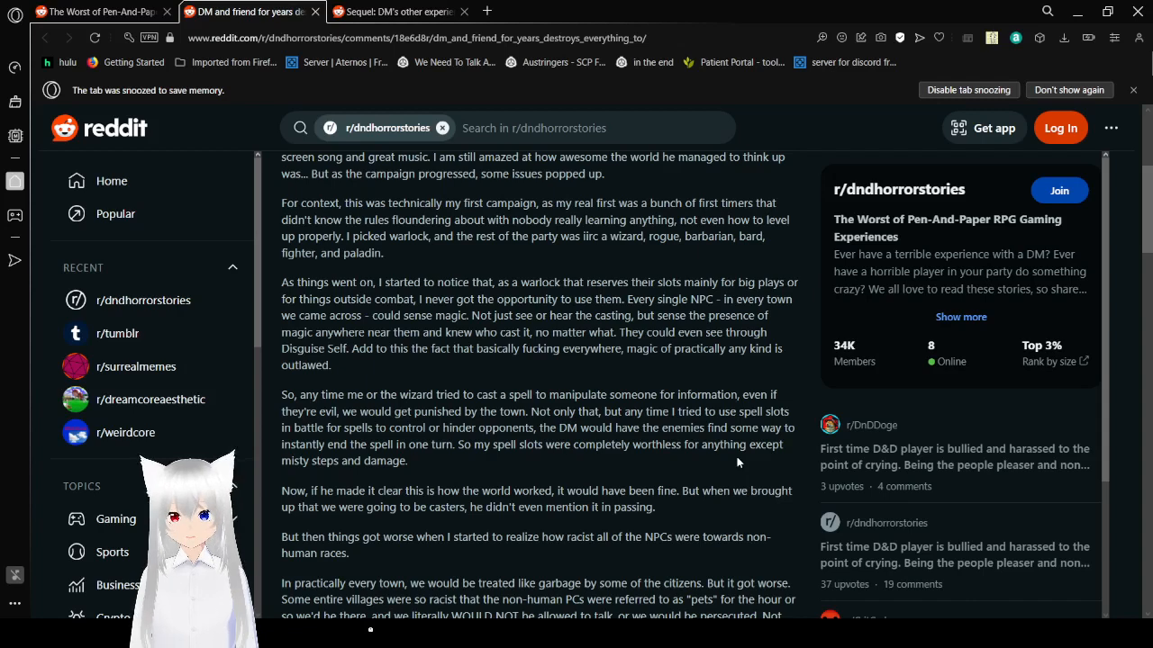
- Read on through the DM's refusal to change the campaign to the TLDR
scroll(down, 3)
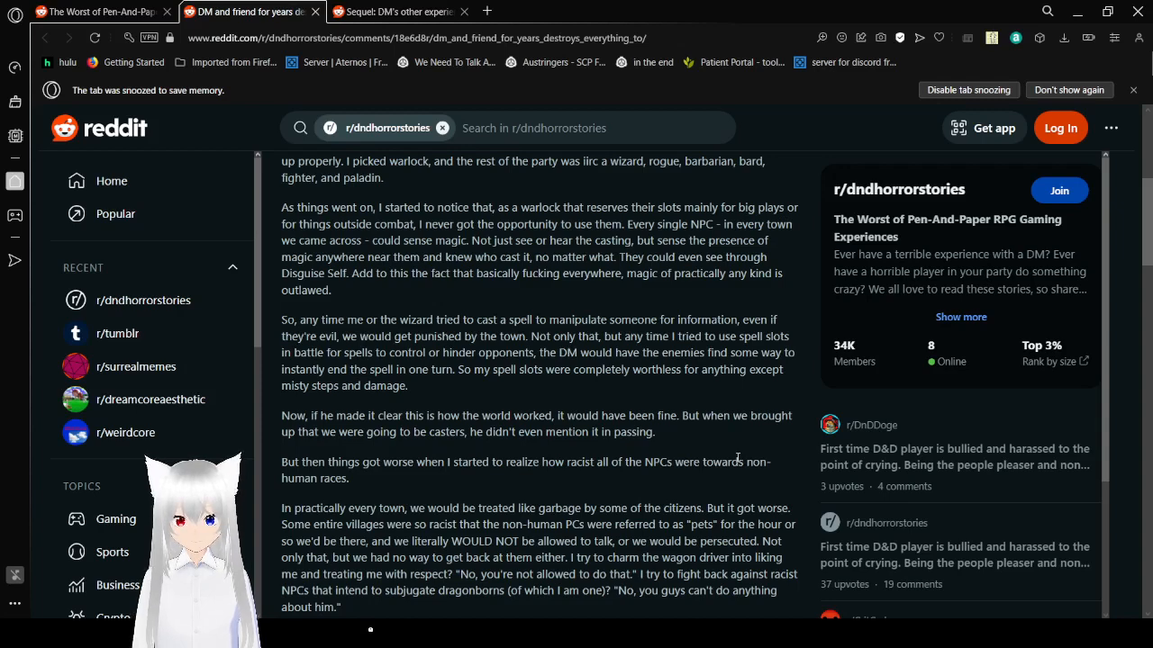
scroll(down, 3)
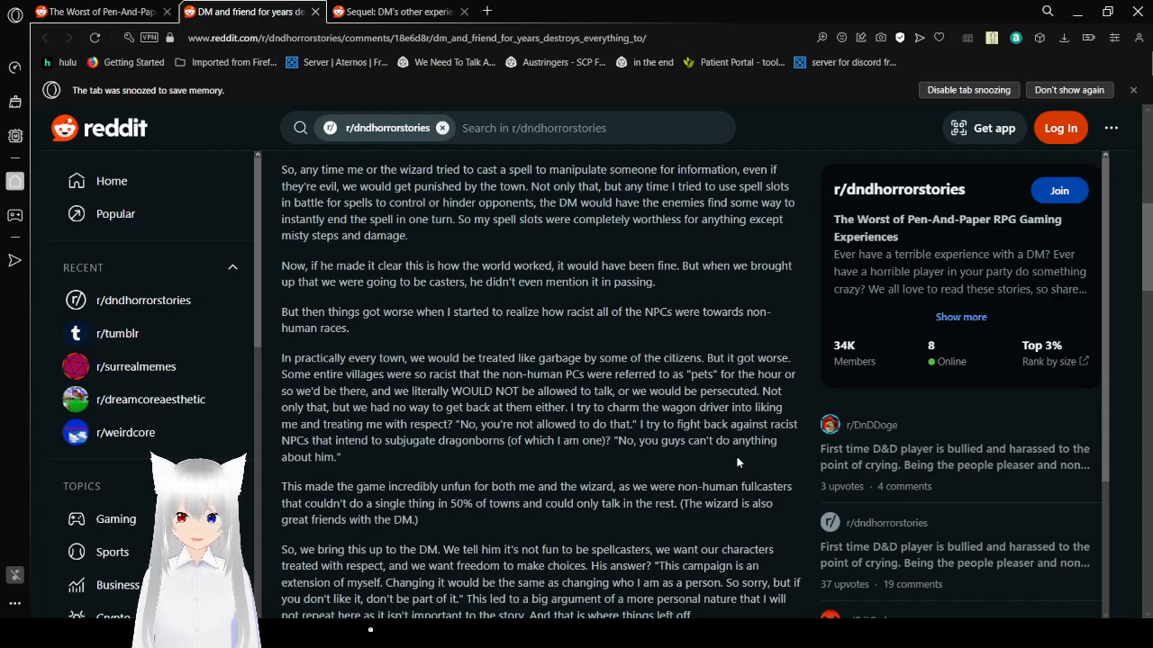
mouse_move(753, 464)
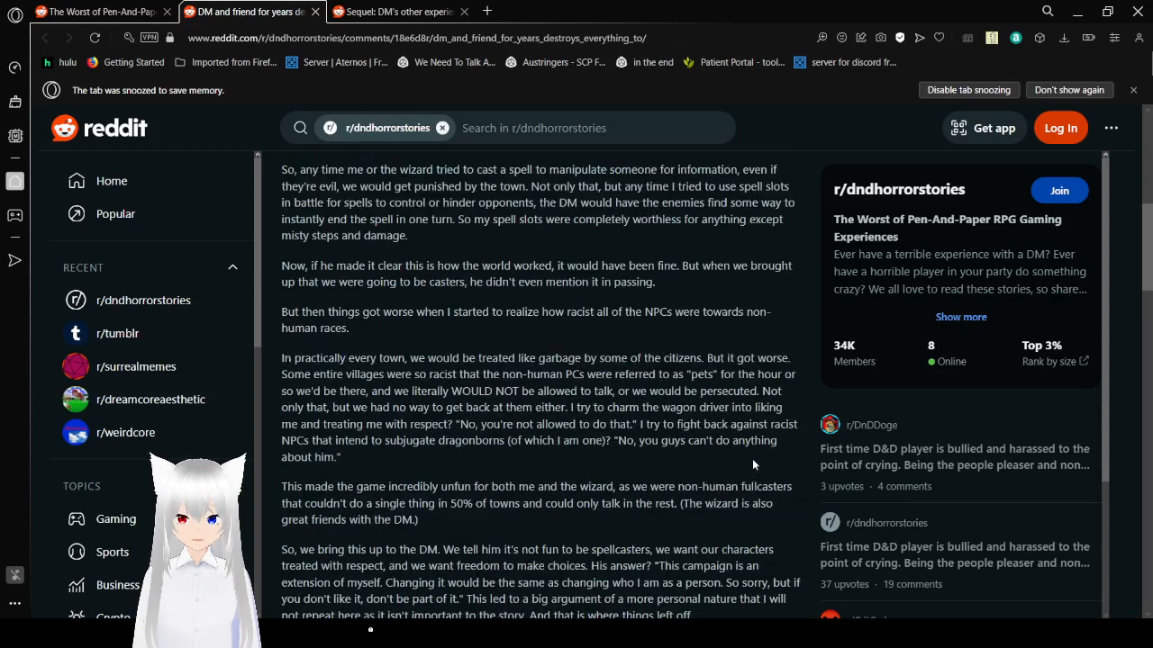
scroll(down, 3)
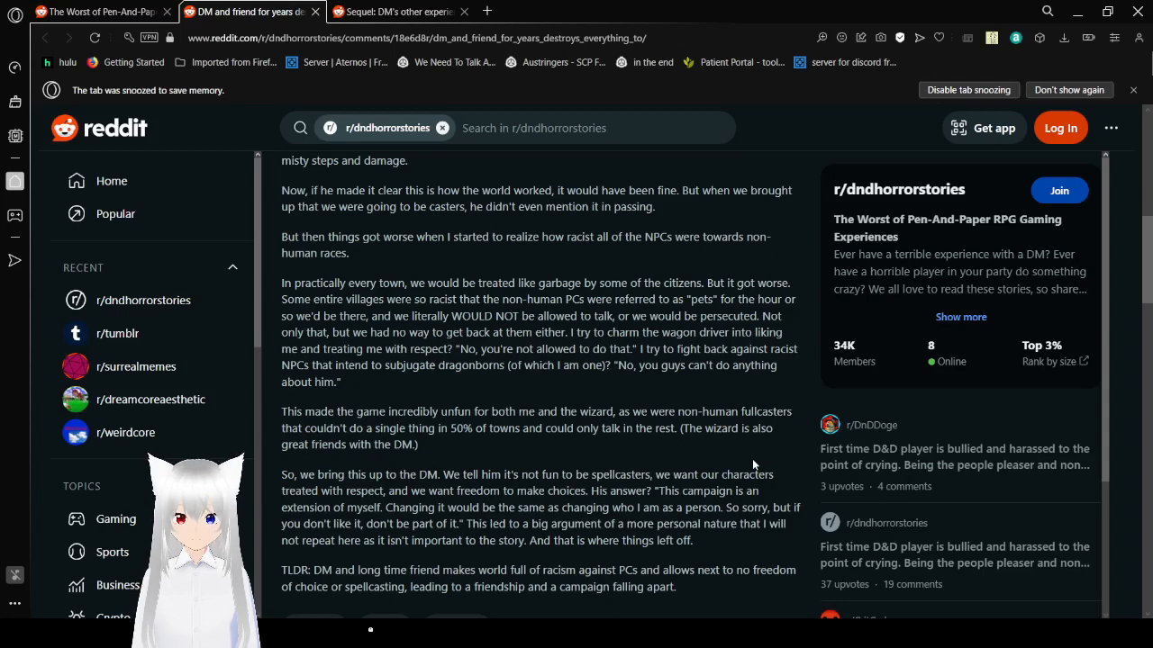
- Scroll past the TLDR to the 112-vote, 45-comment bar and comment sorting
scroll(down, 3)
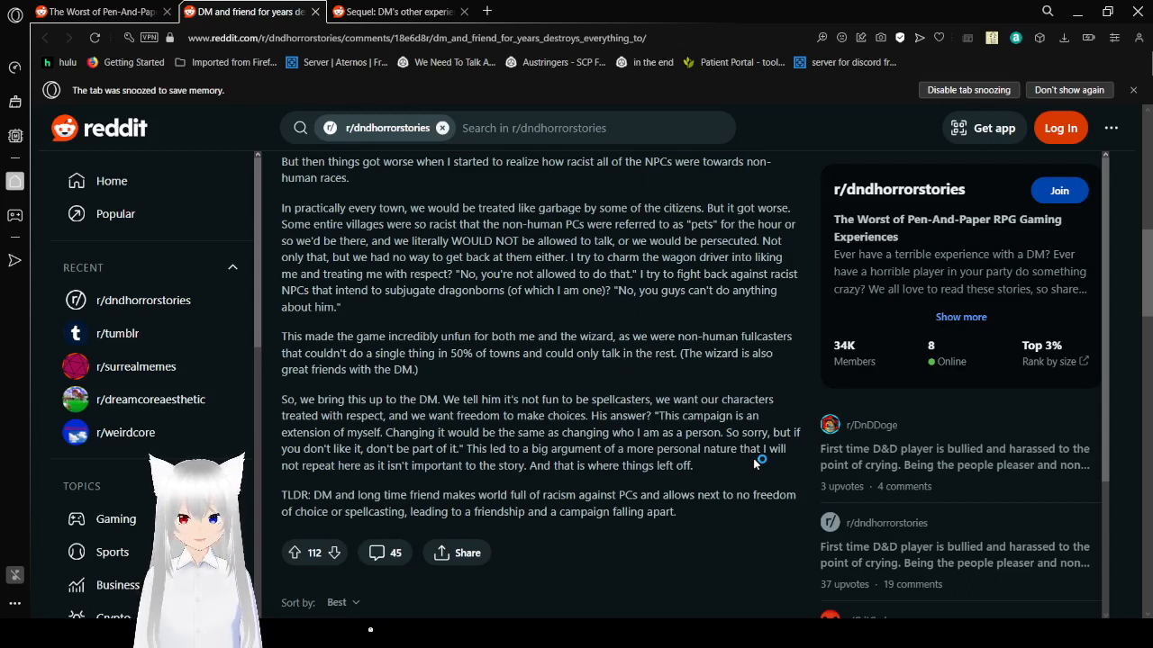
mouse_move(754, 465)
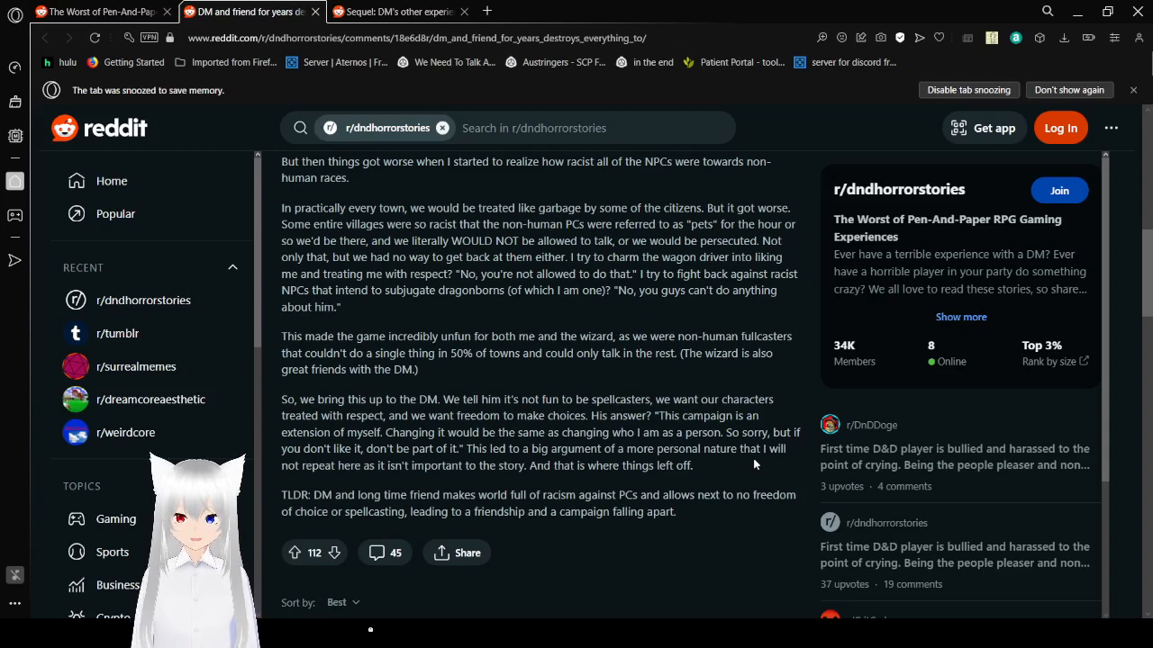
scroll(down, 3)
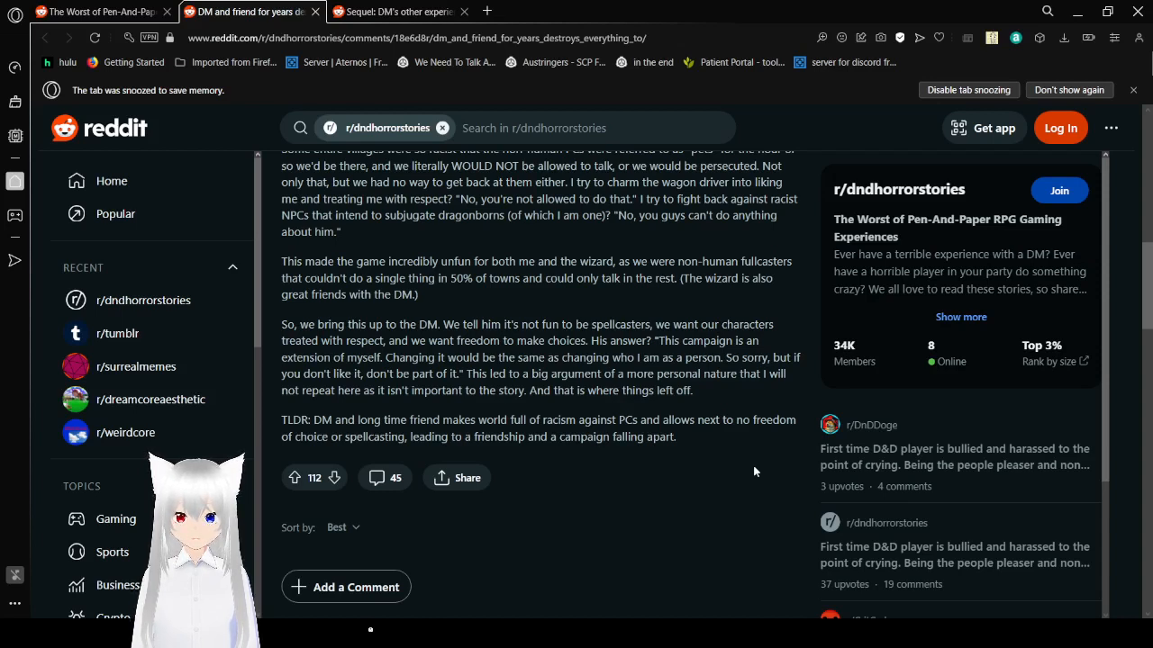
mouse_move(367, 174)
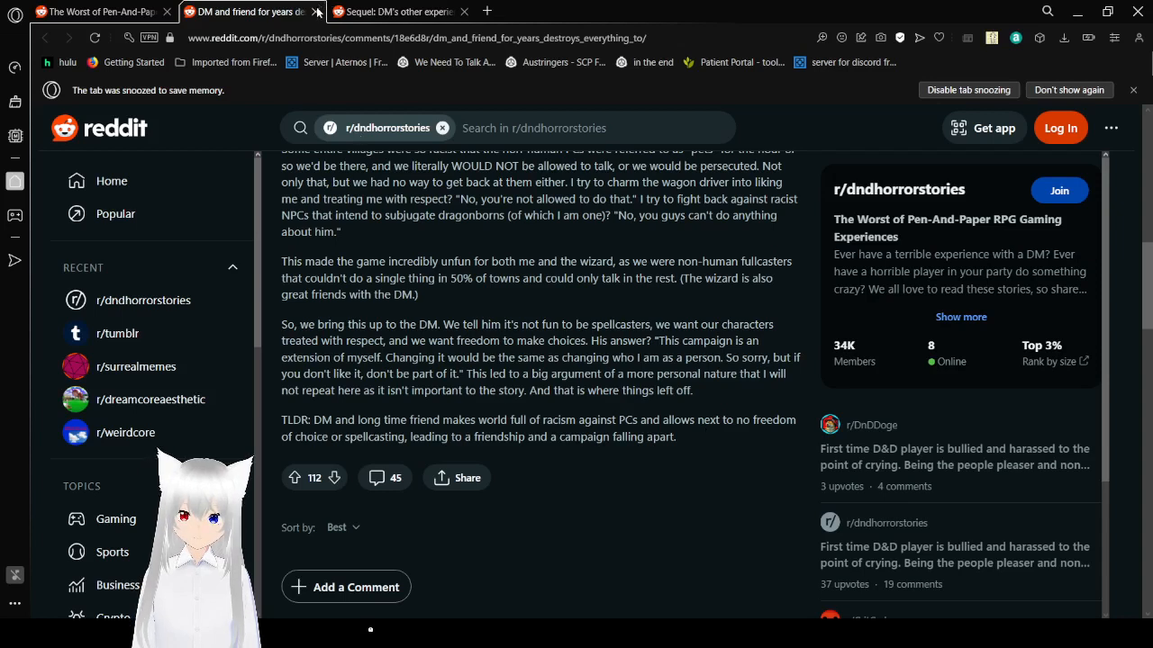
- Close the finished story's tab and reveal the sequel post's NSFW text
click(316, 12)
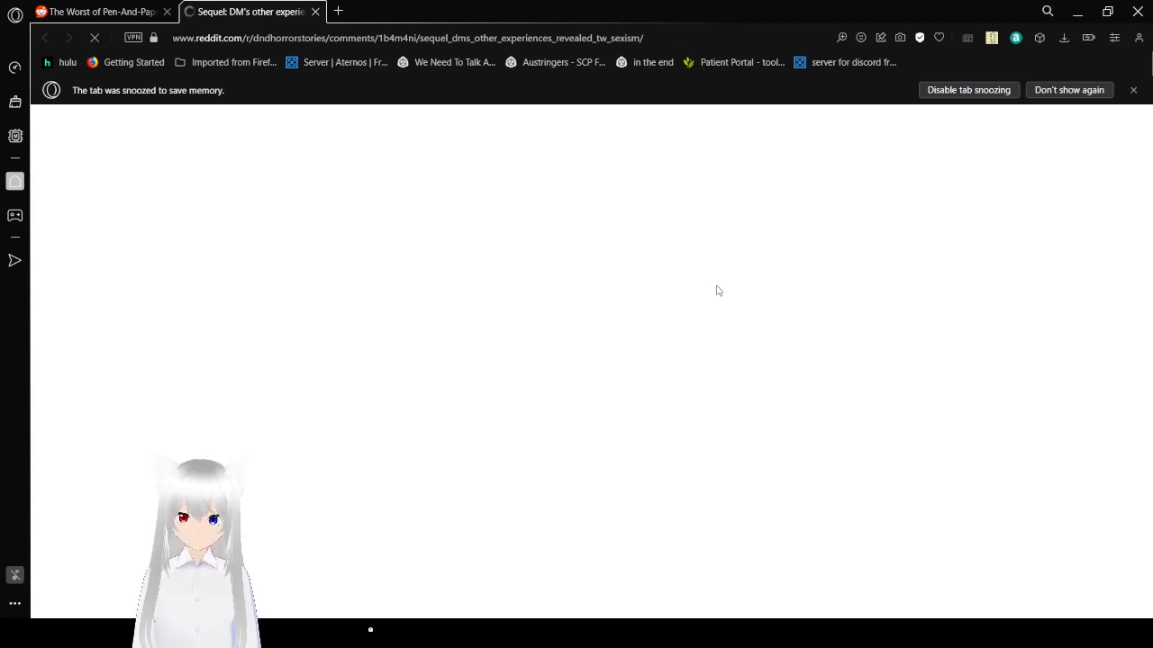
mouse_move(656, 269)
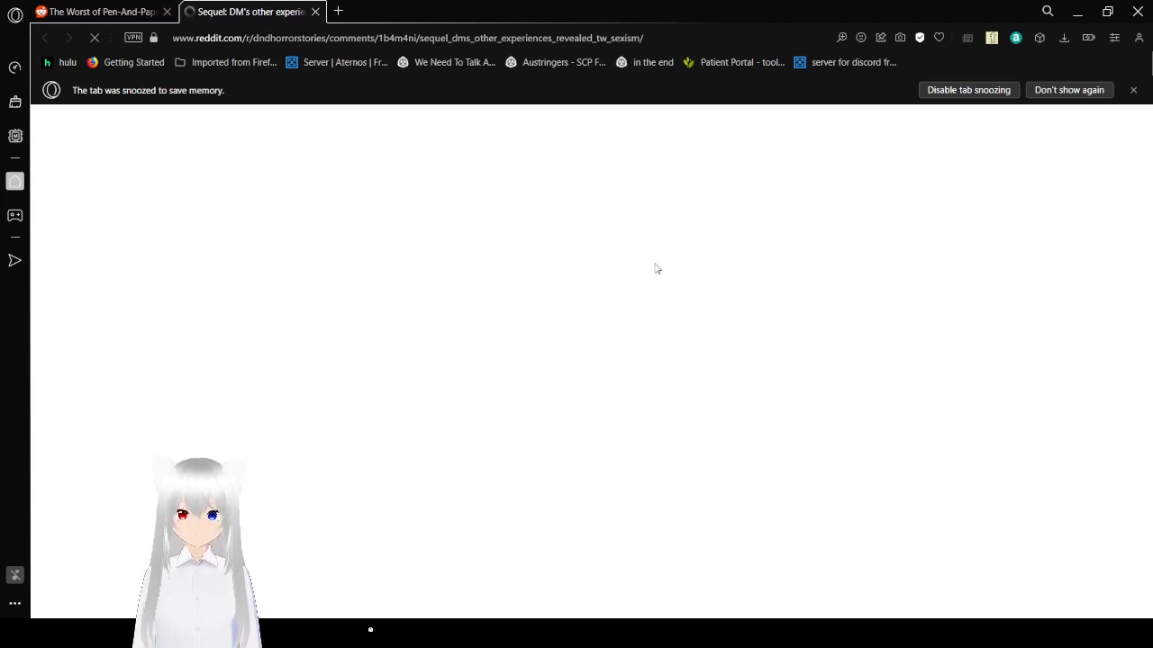
mouse_move(963, 440)
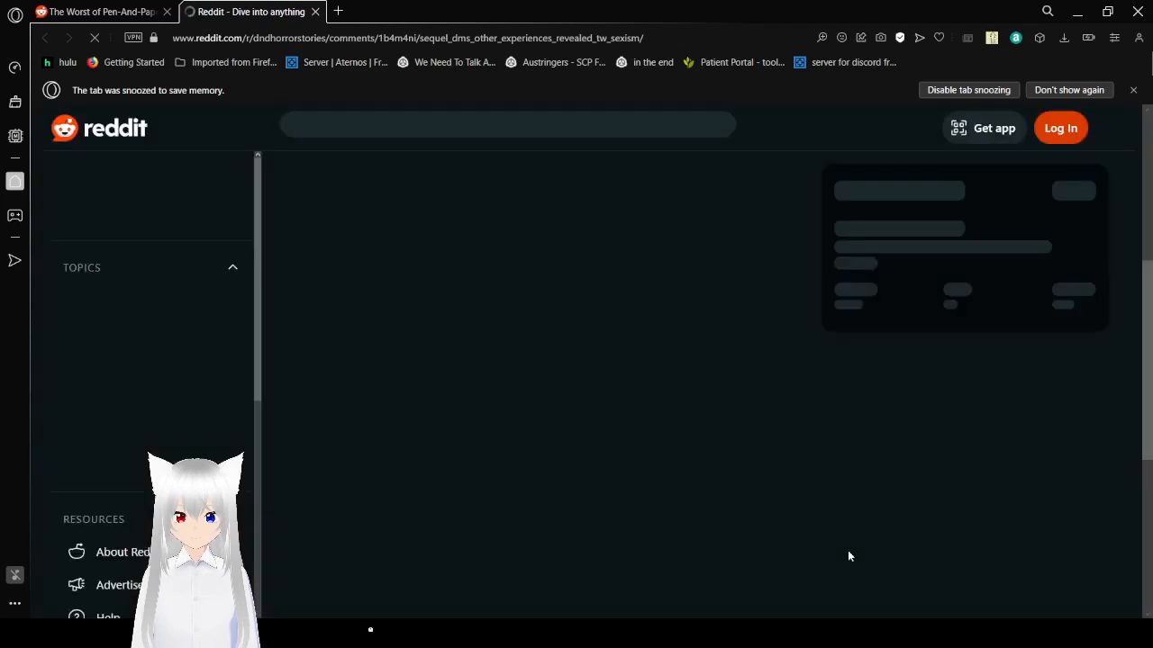
mouse_move(730, 267)
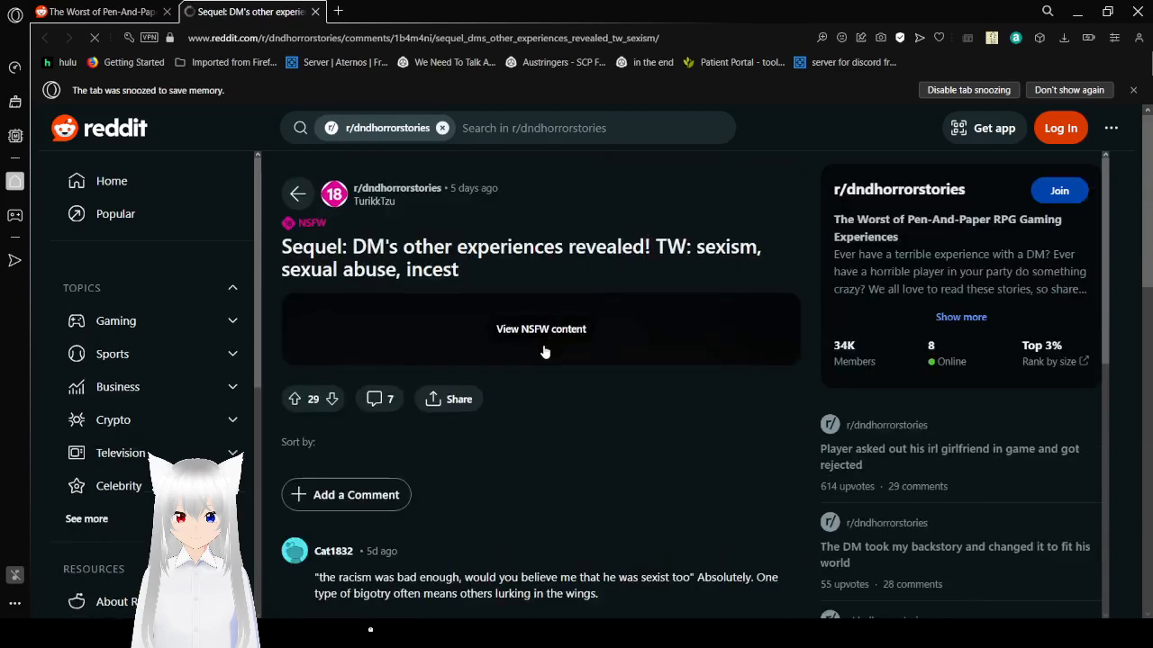
click(541, 328)
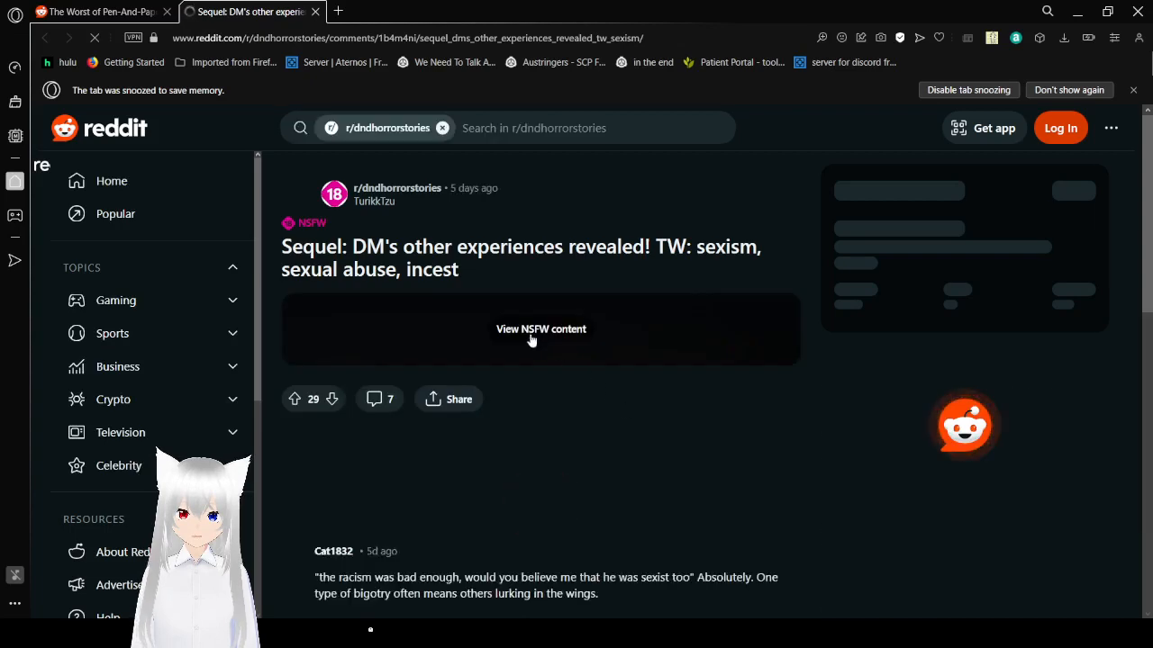
click(540, 329)
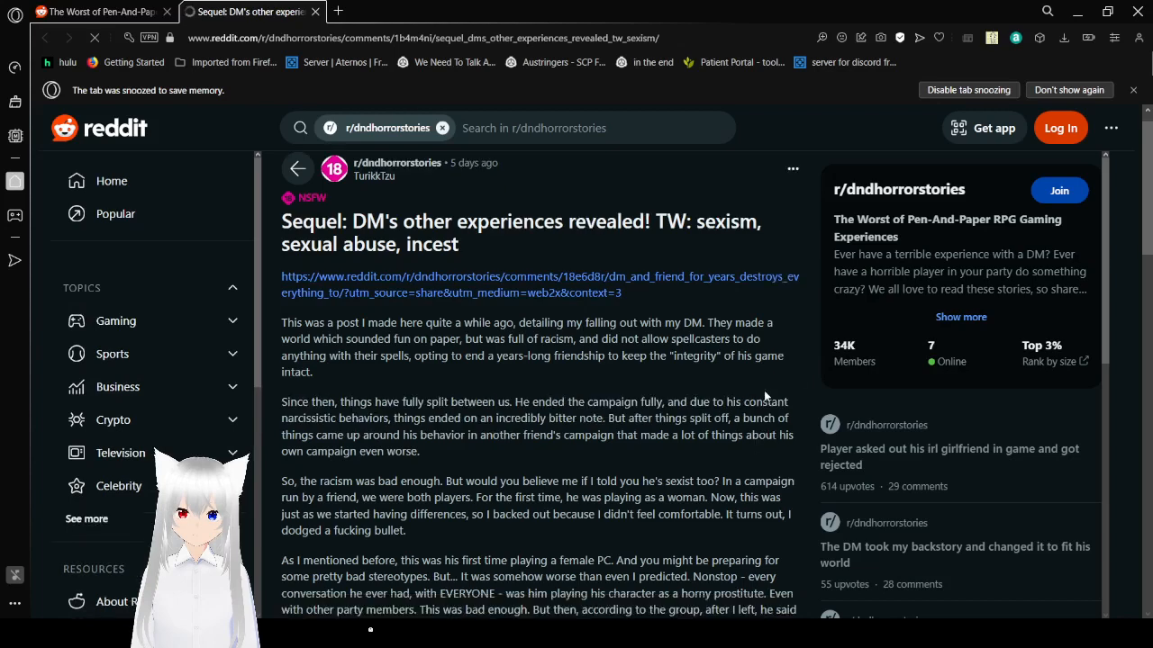
- Read the sequel down to its TL;DR and the 29-vote, 7-comment bar
scroll(down, 3)
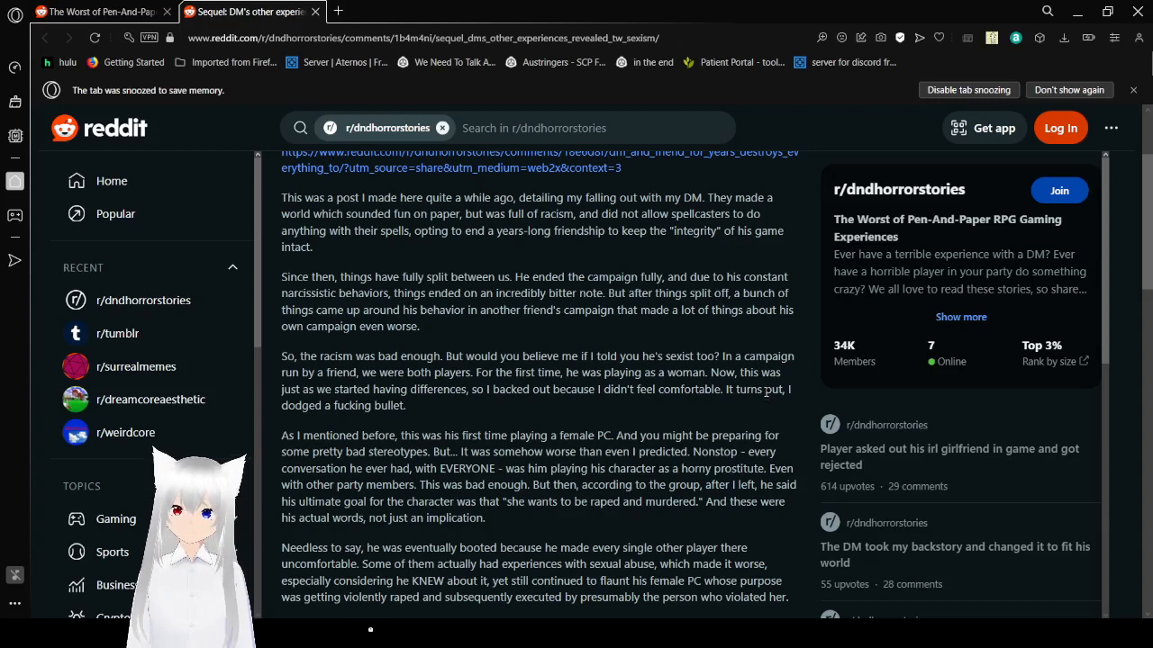
scroll(down, 3)
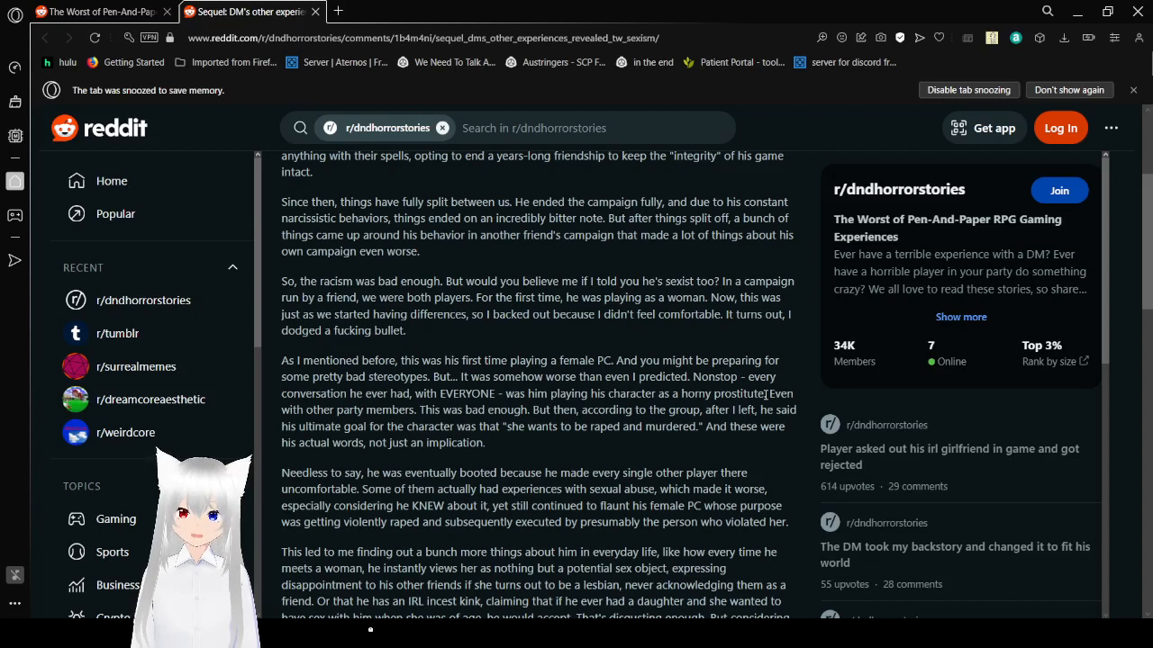
scroll(down, 3)
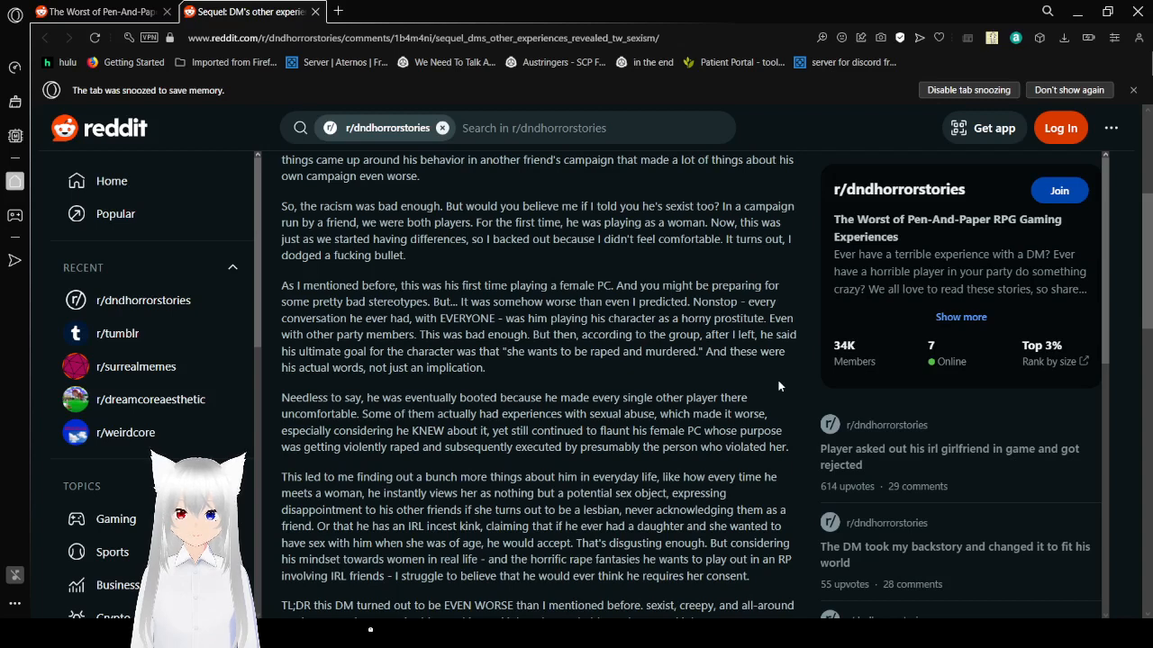
scroll(down, 3)
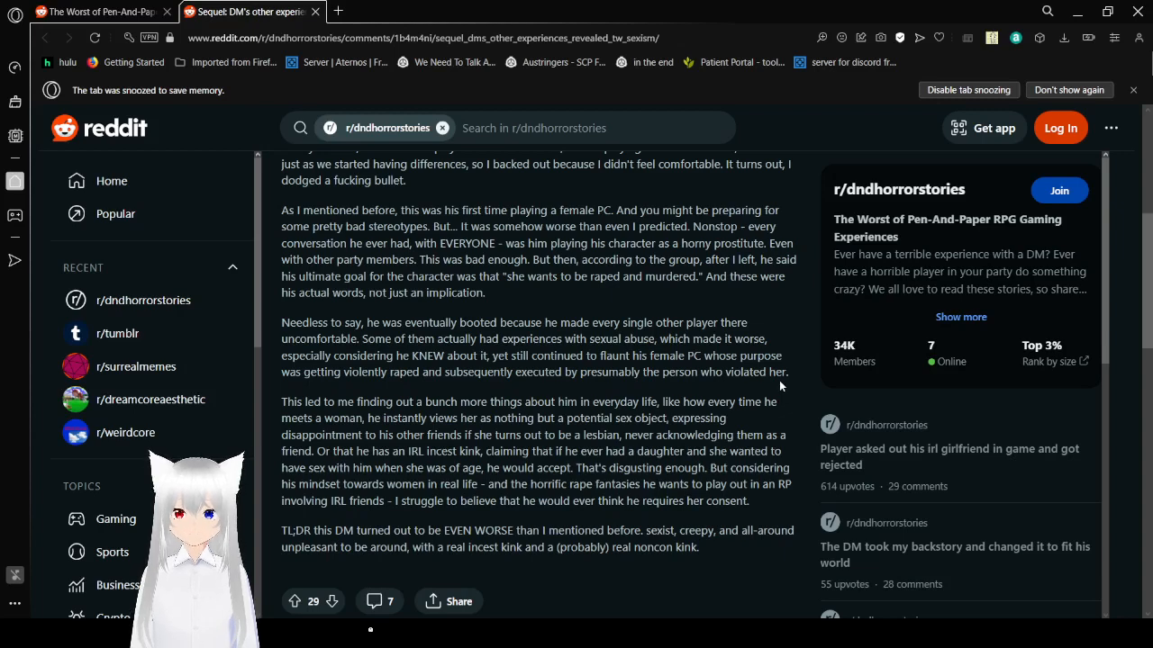
scroll(down, 3)
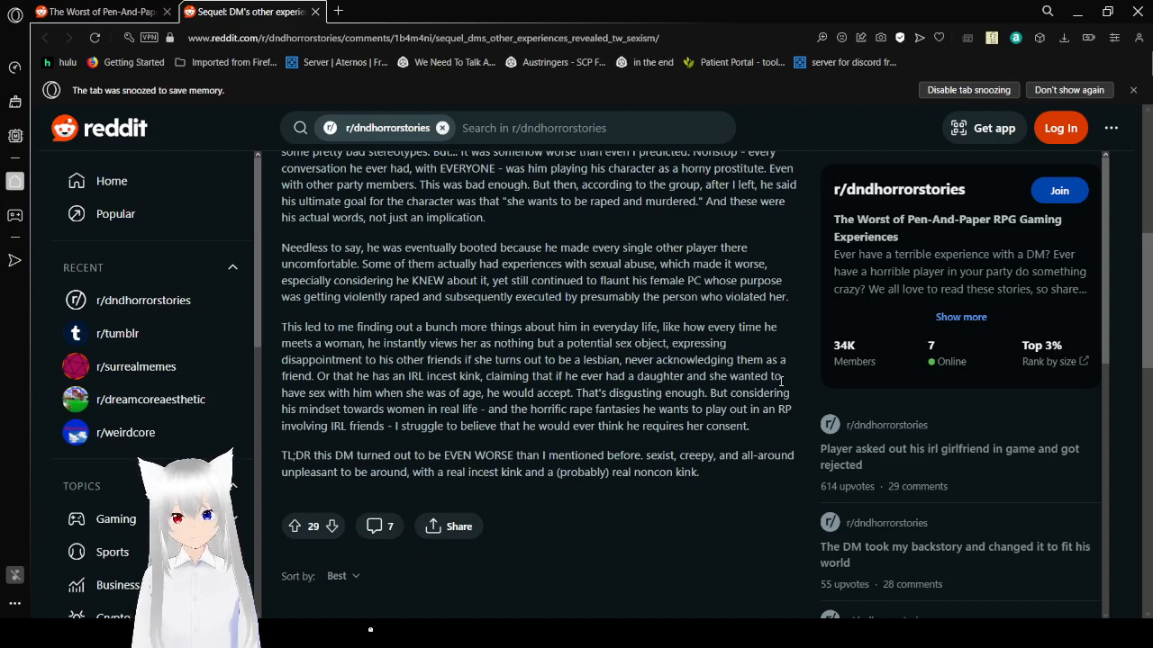
mouse_move(795, 424)
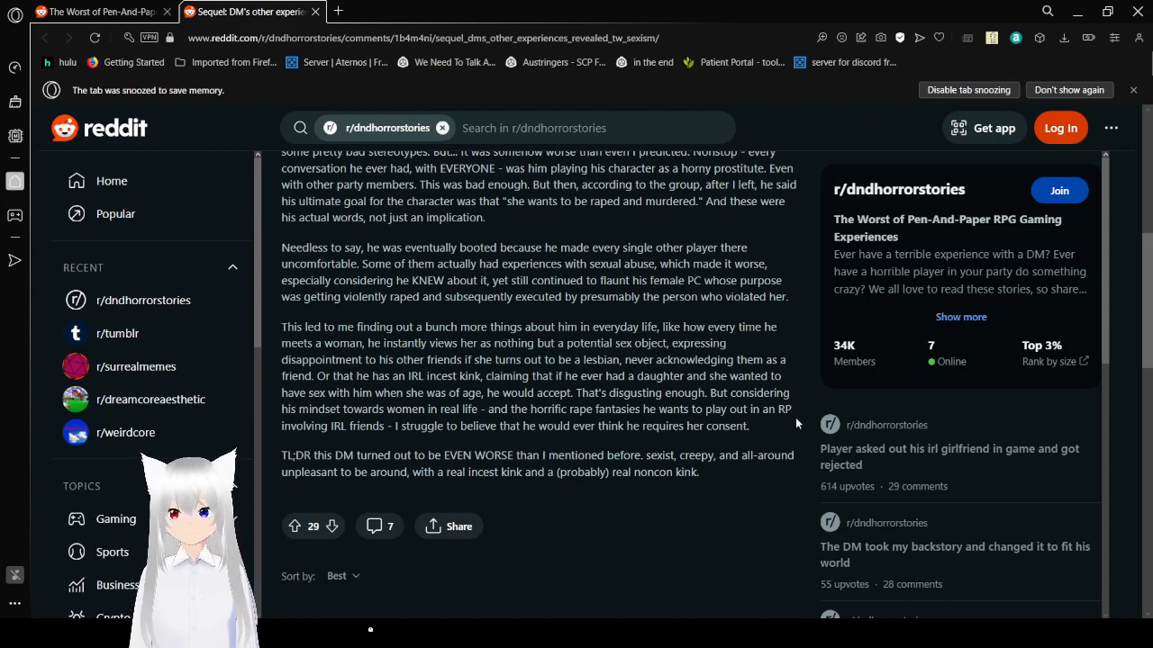
scroll(down, 3)
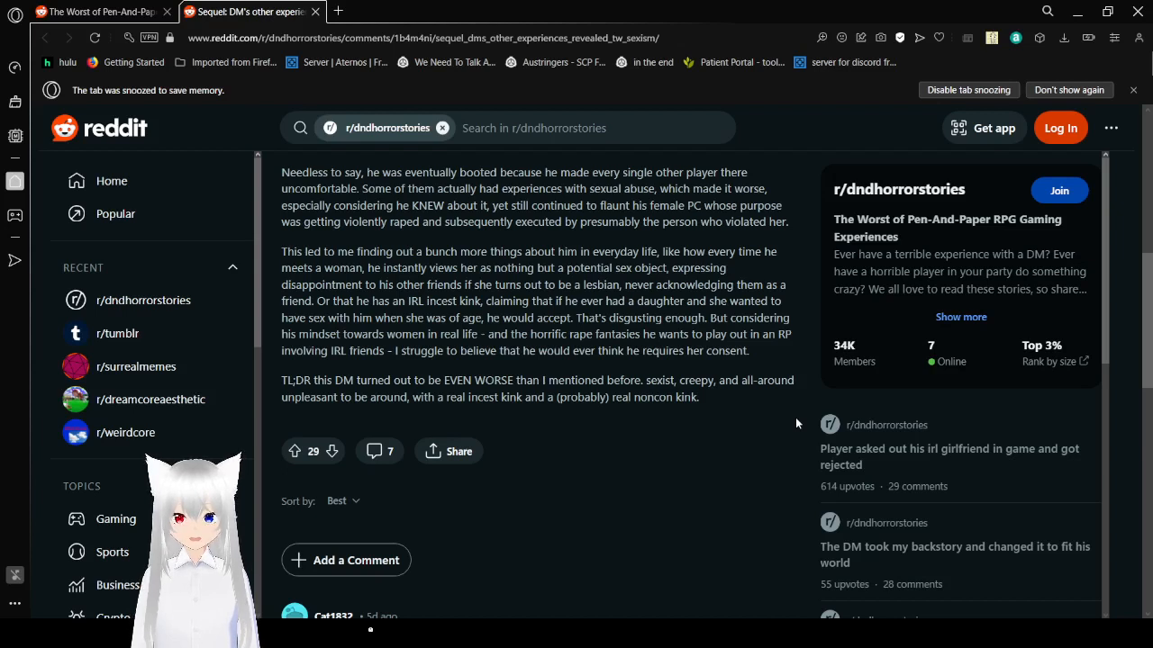
mouse_move(718, 488)
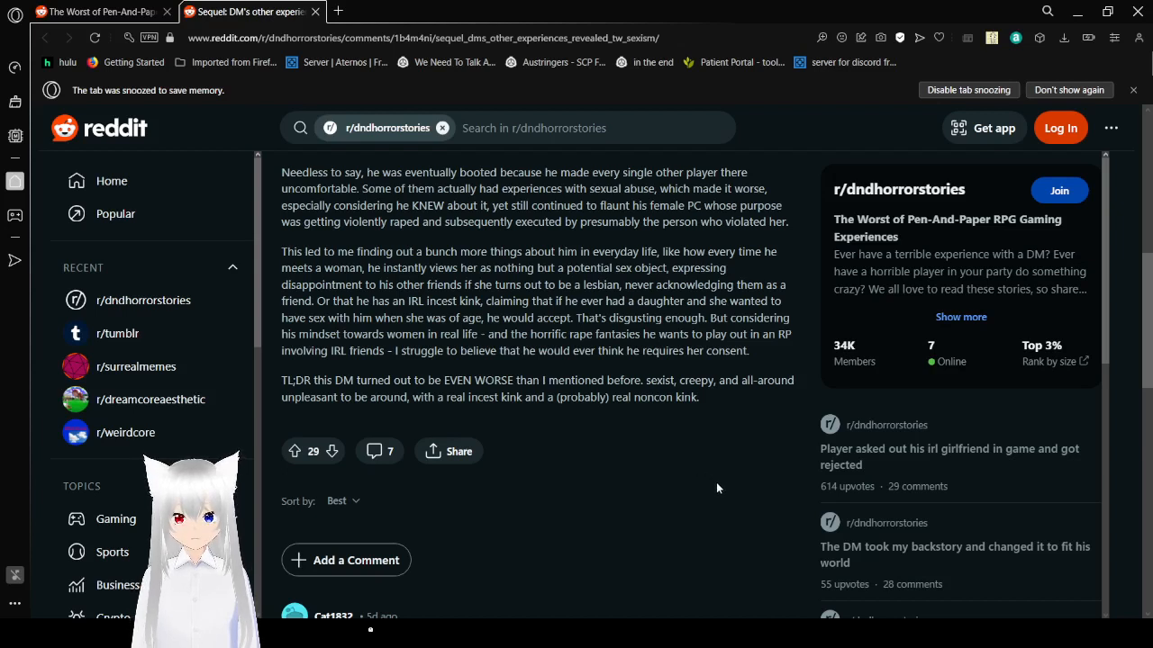